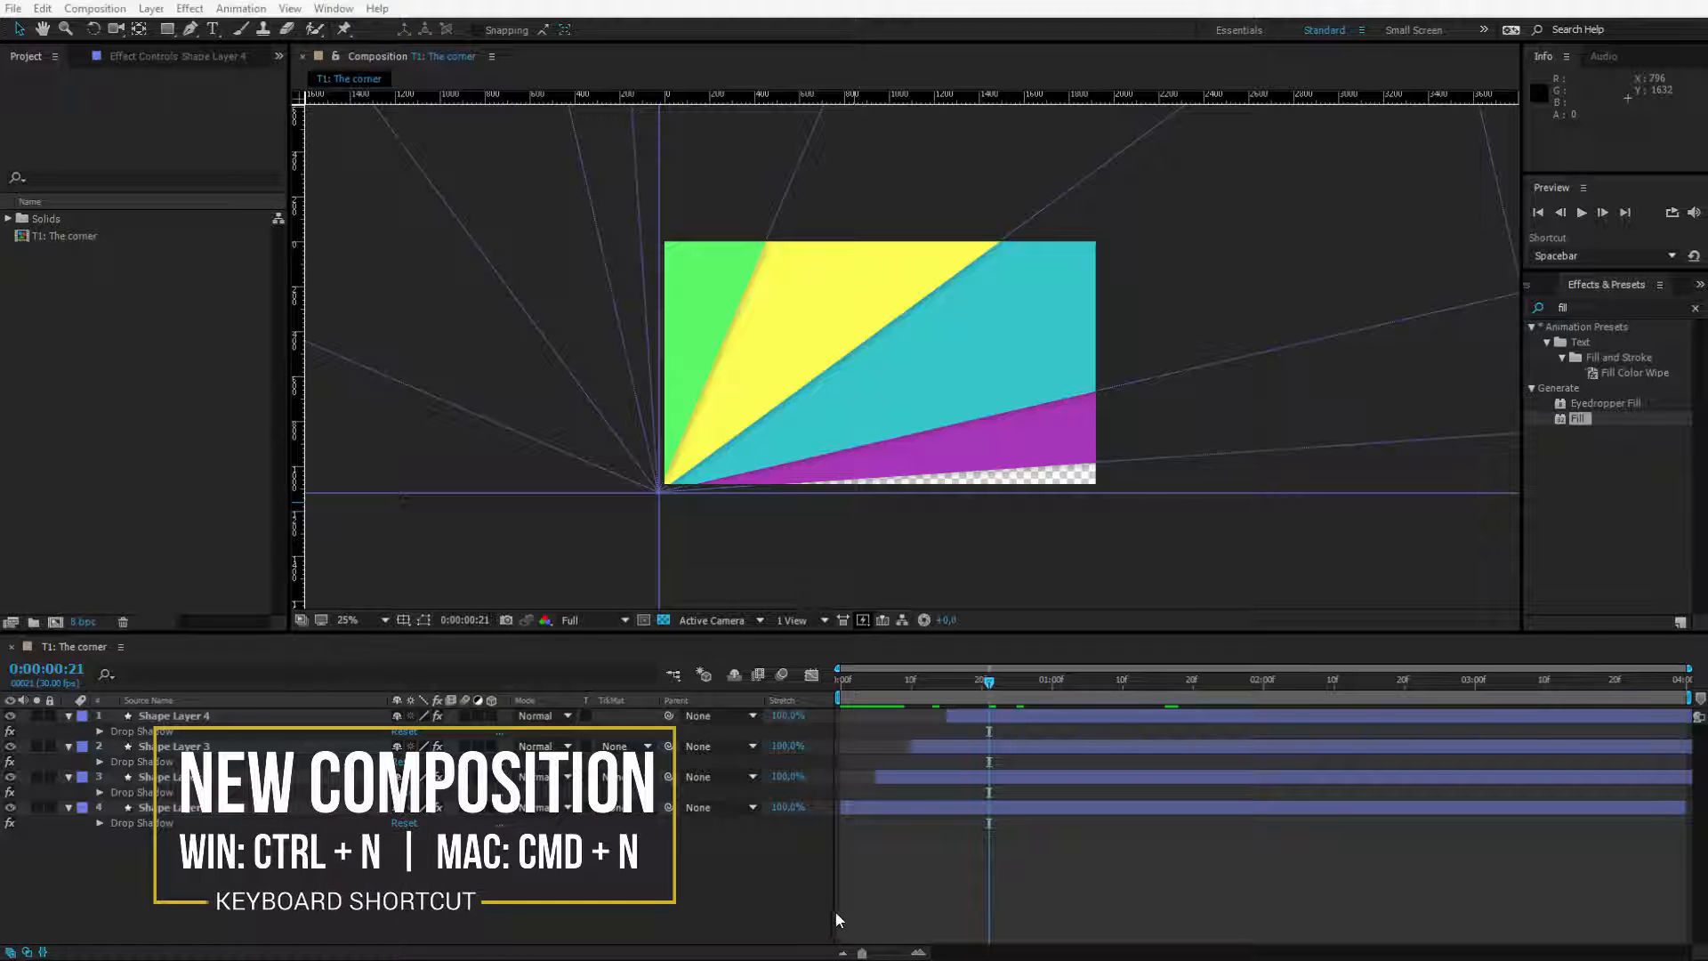
# Step: Create a new composition, replace its default name with 'T2: Splash!', and confirm
pyautogui.press('ctrl+n')
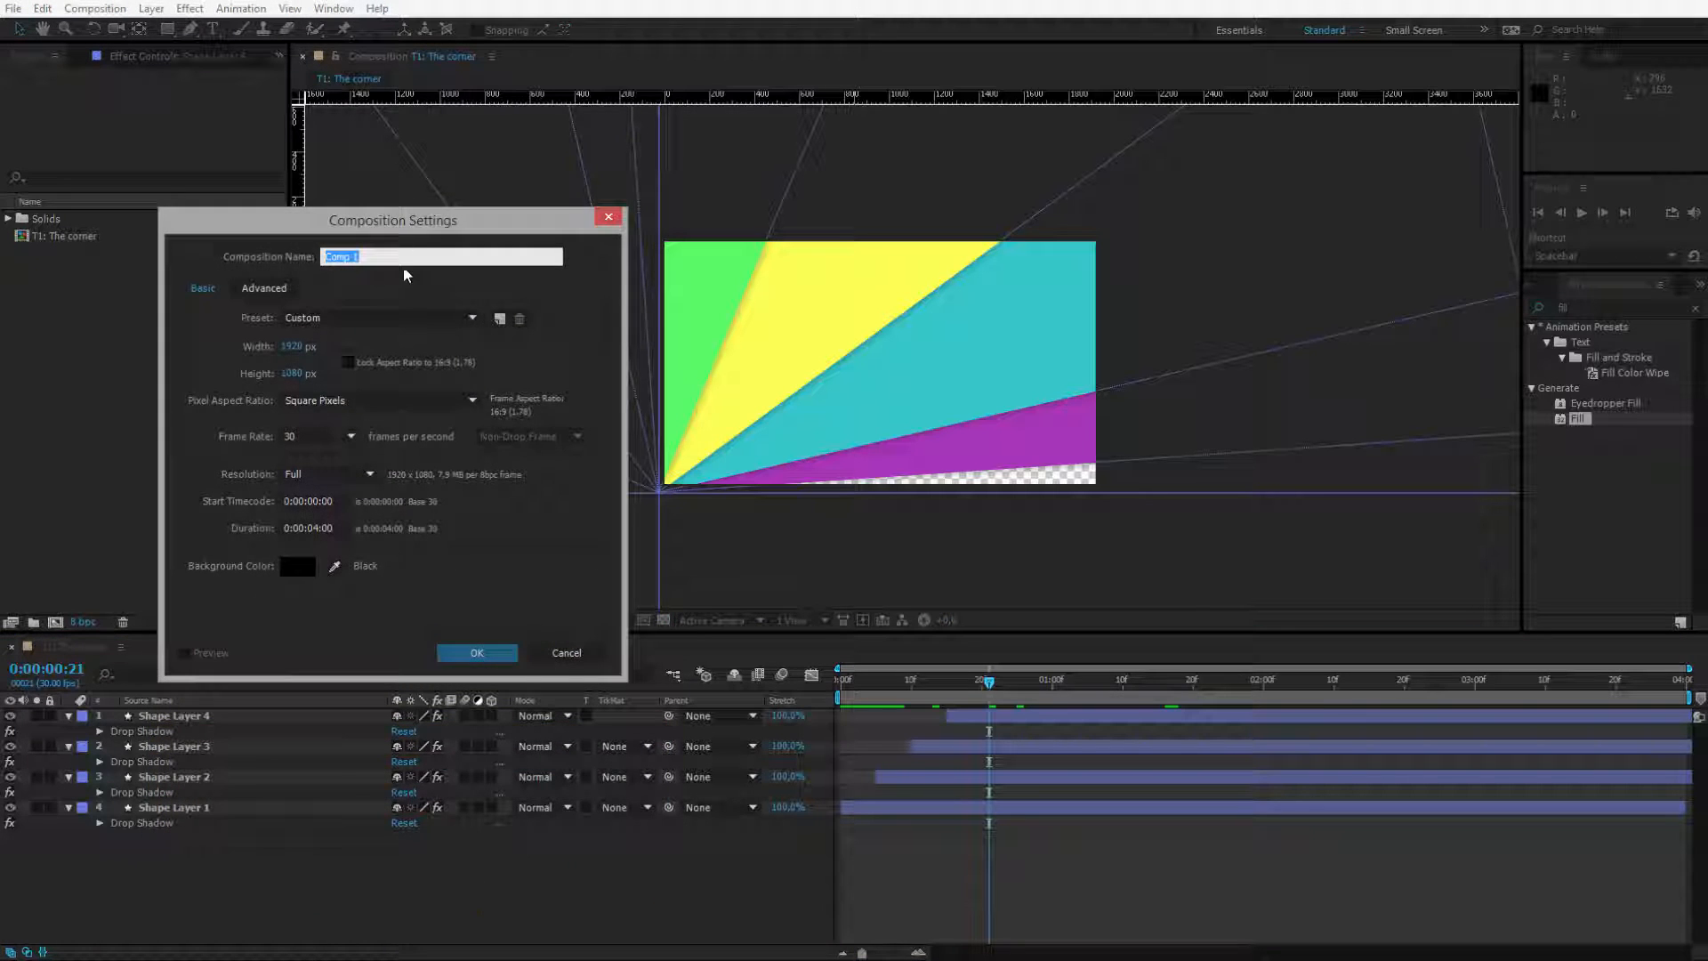
pyautogui.moveTo(393, 220); pyautogui.dragTo(488, 223)
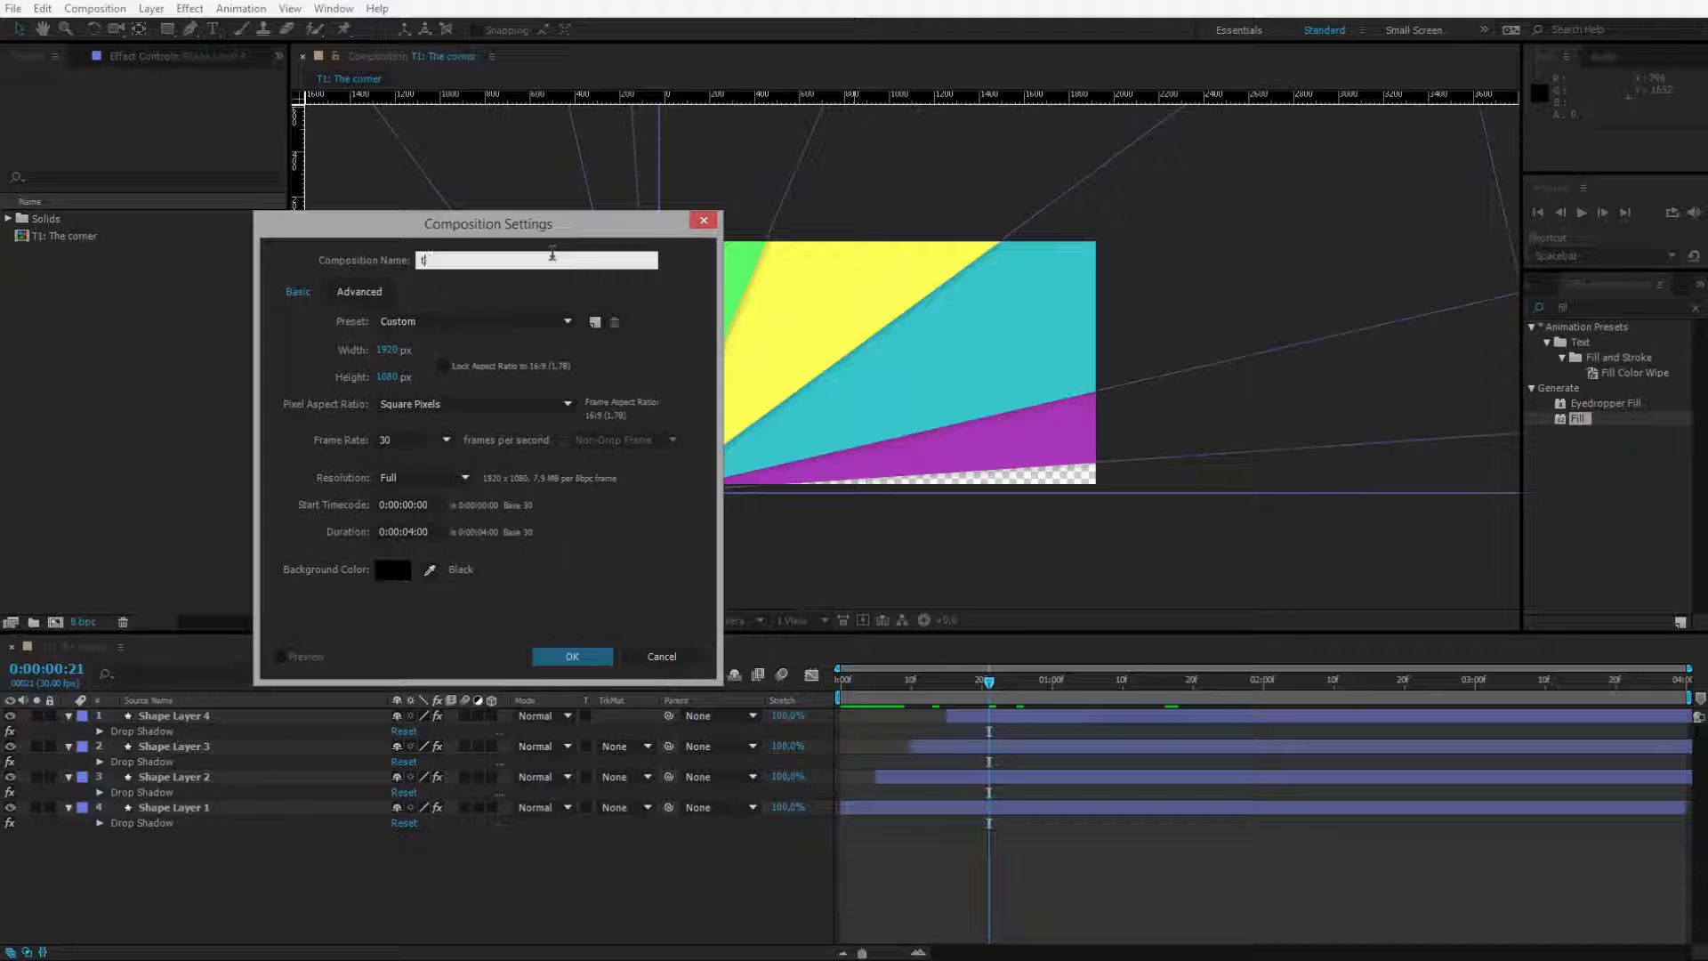
pyautogui.write('T2: T')
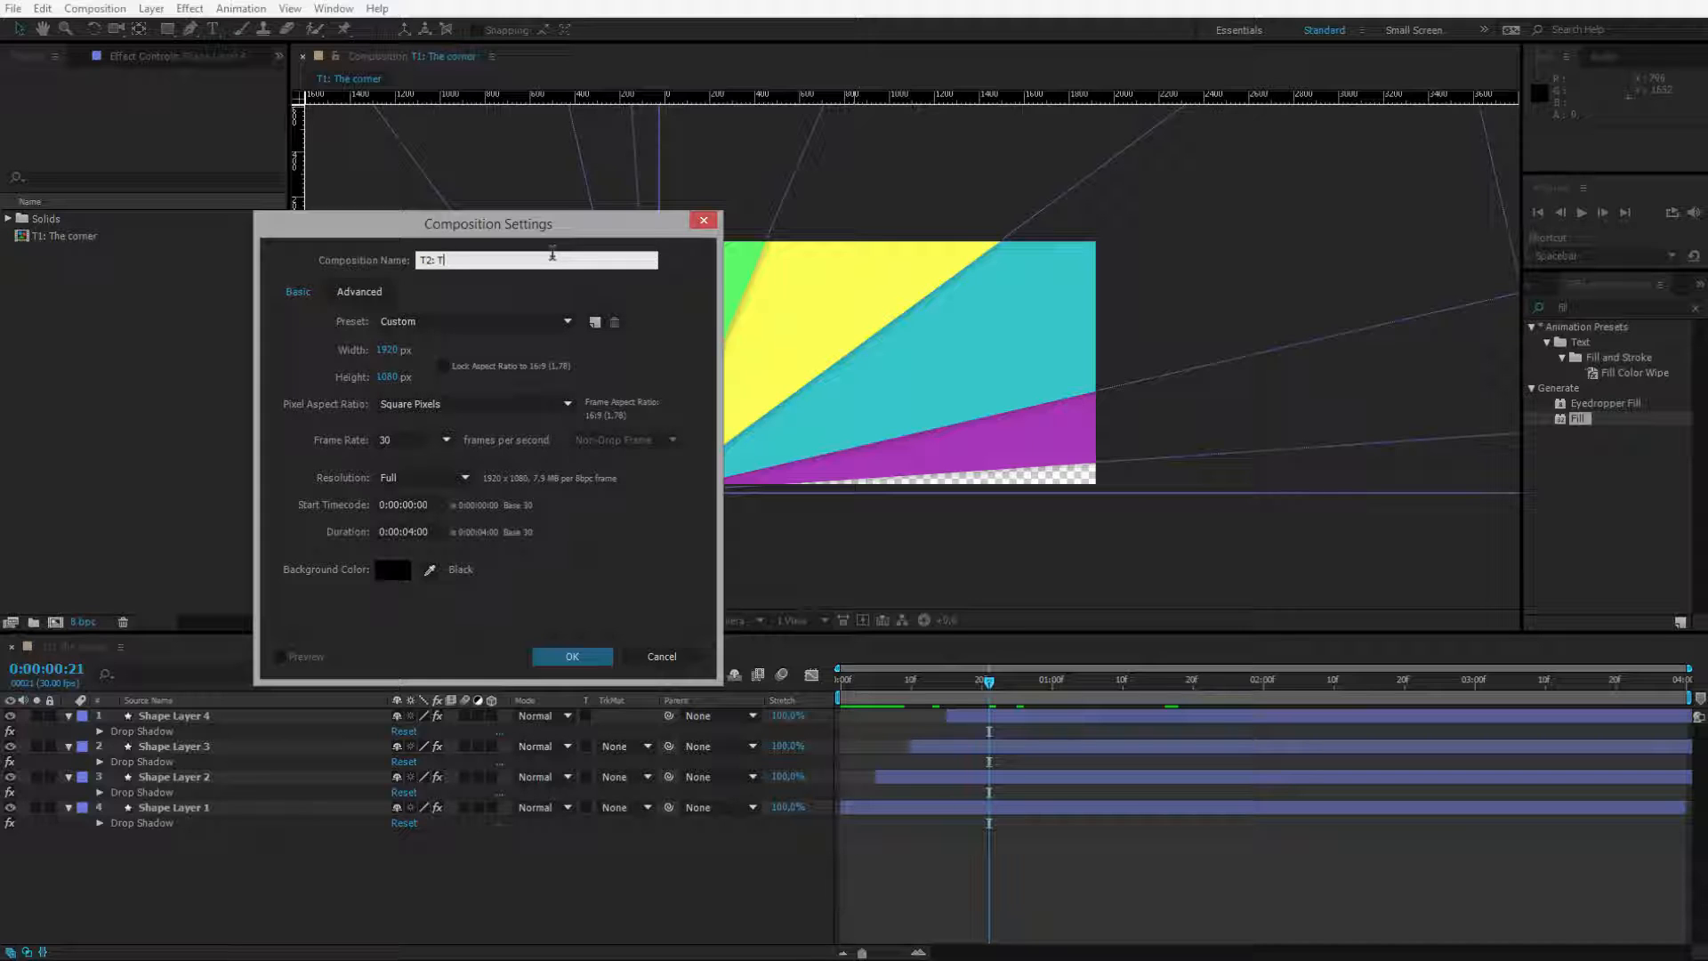
pyautogui.write('Splash!')
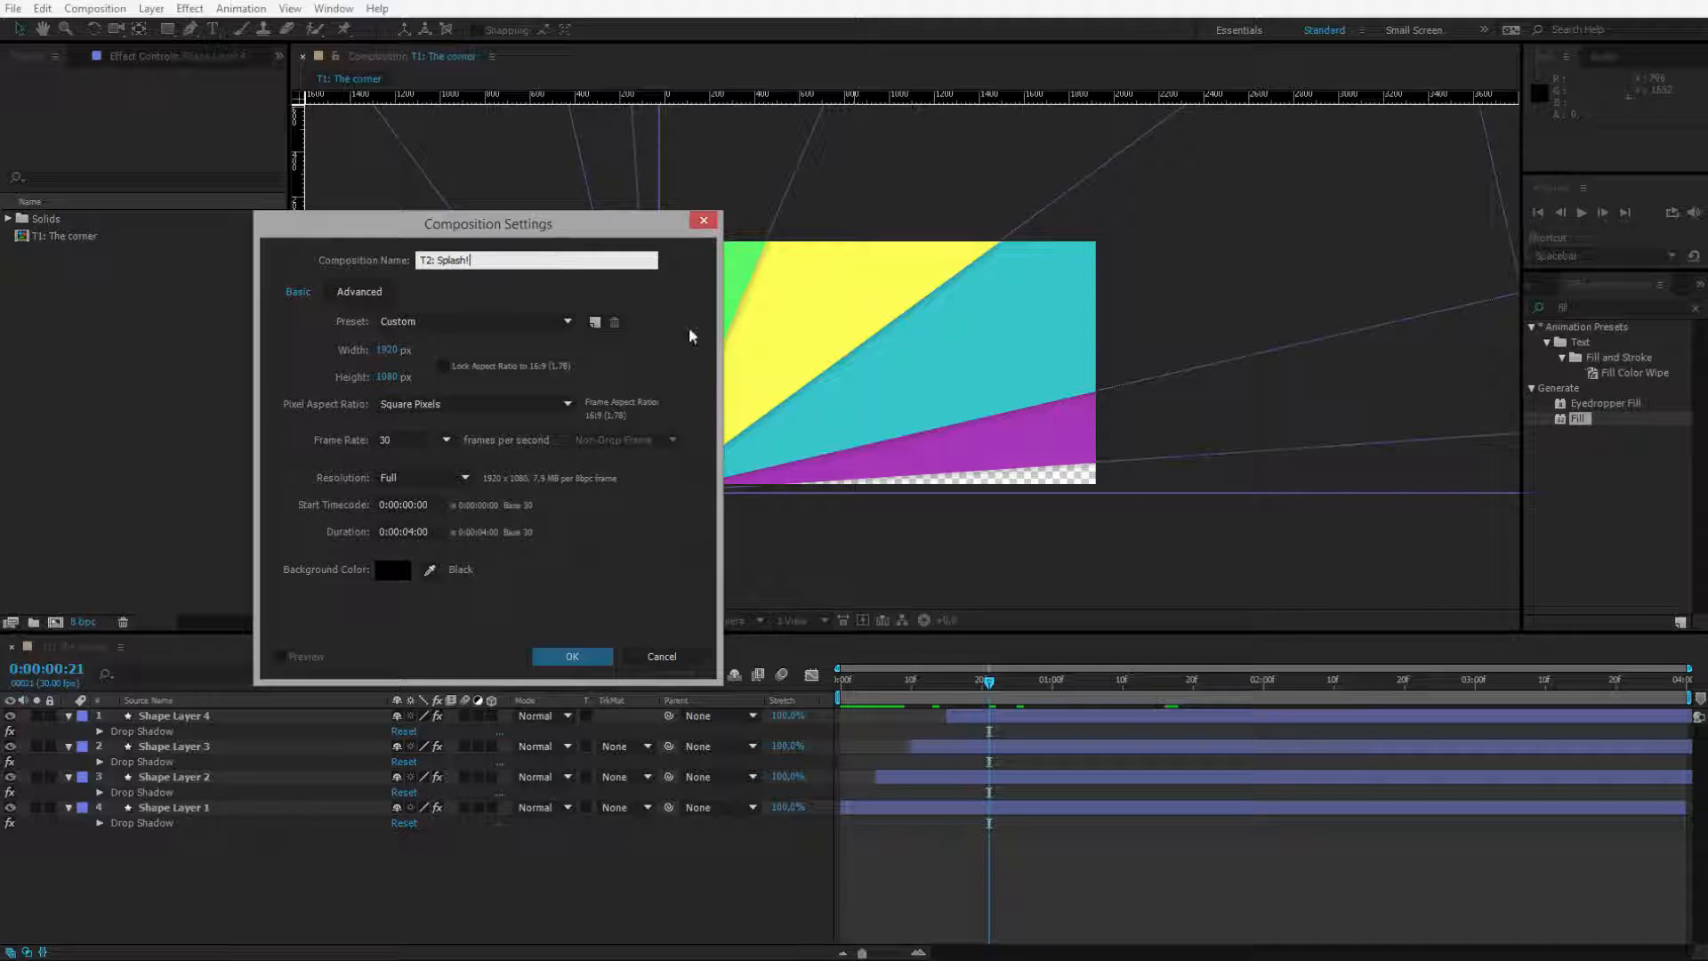
pyautogui.click(572, 655)
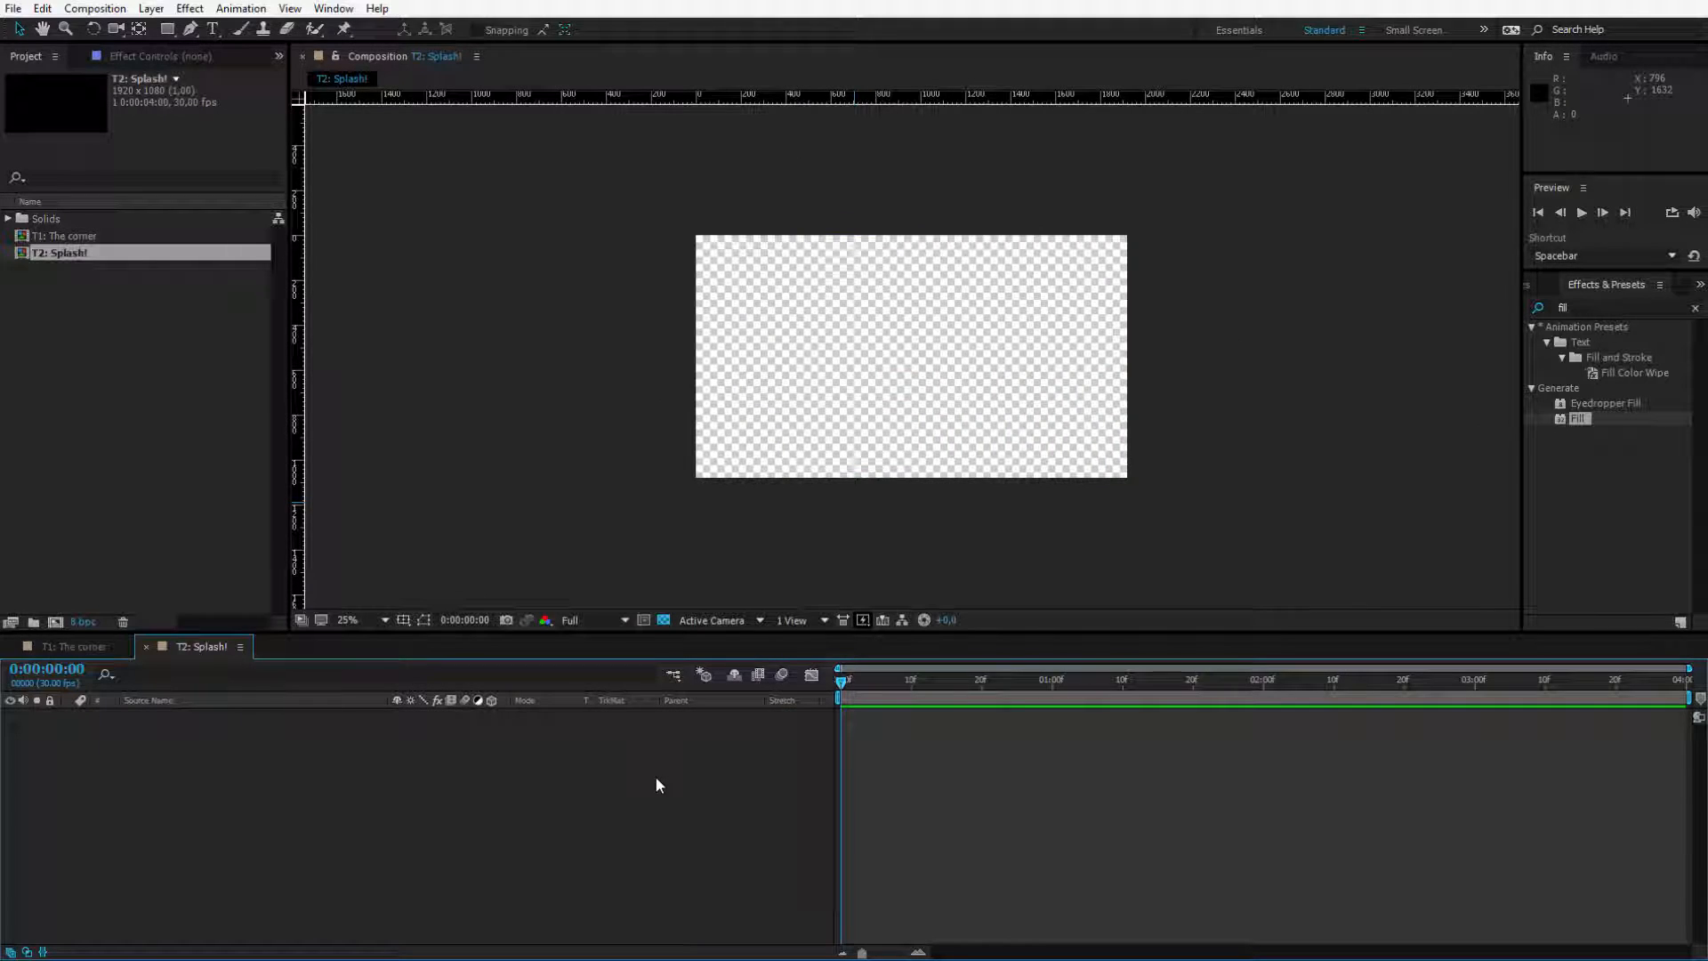
pyautogui.moveTo(153, 319)
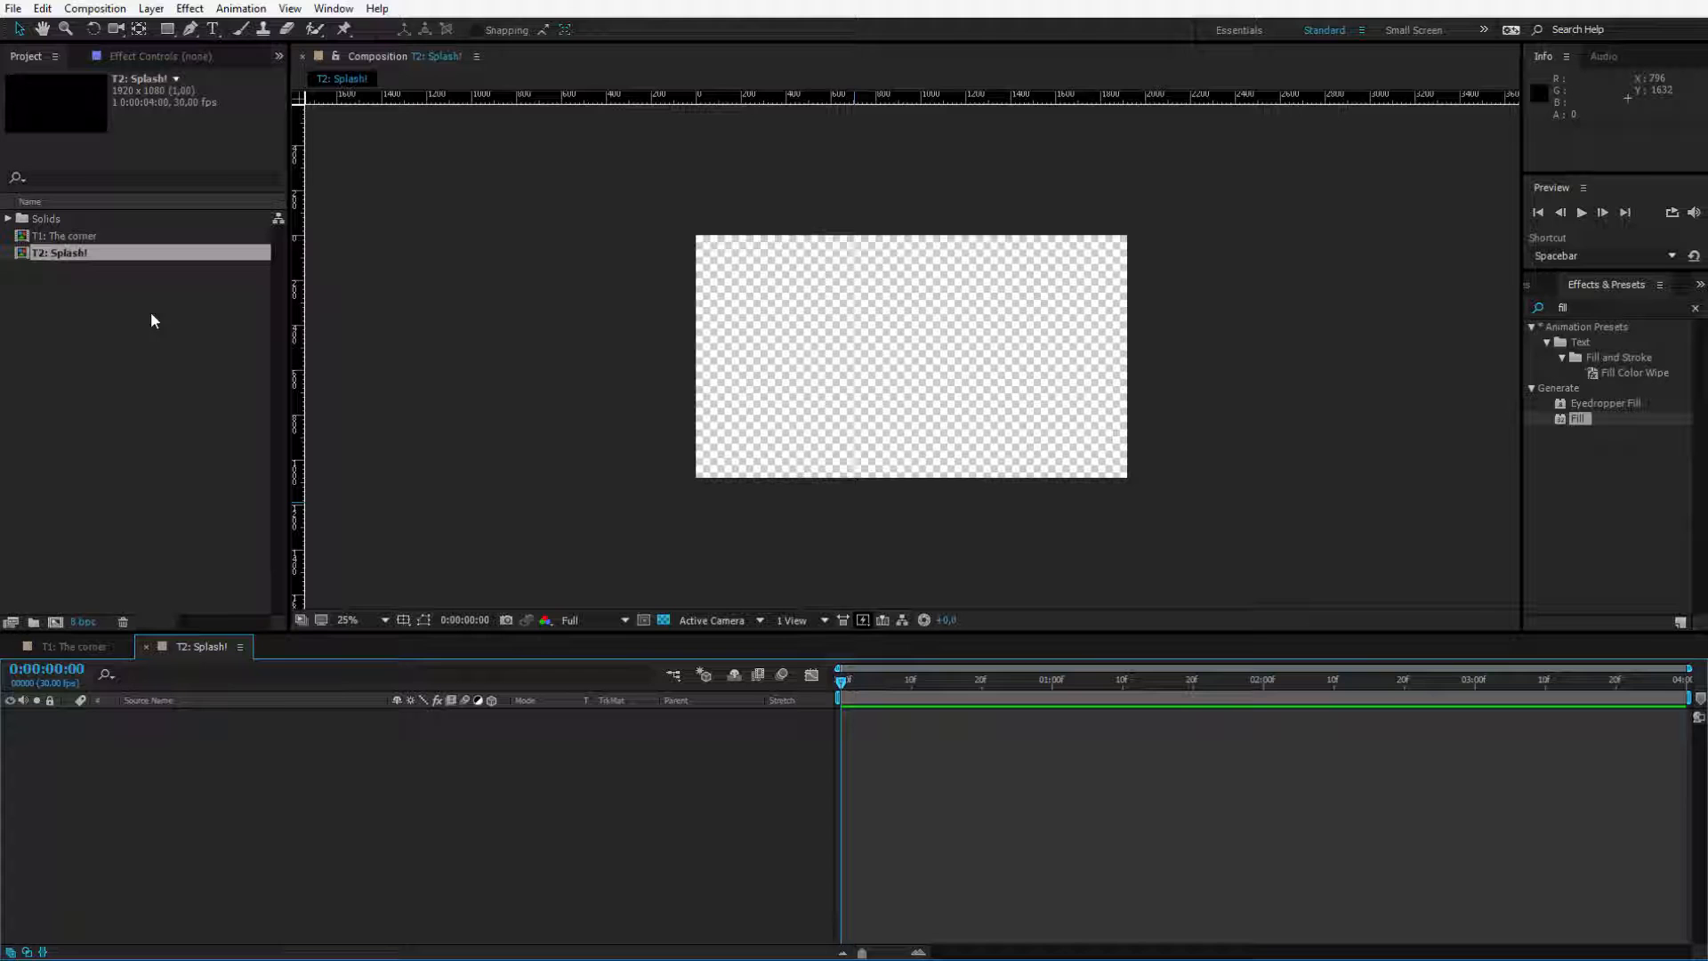
pyautogui.moveTo(239, 789)
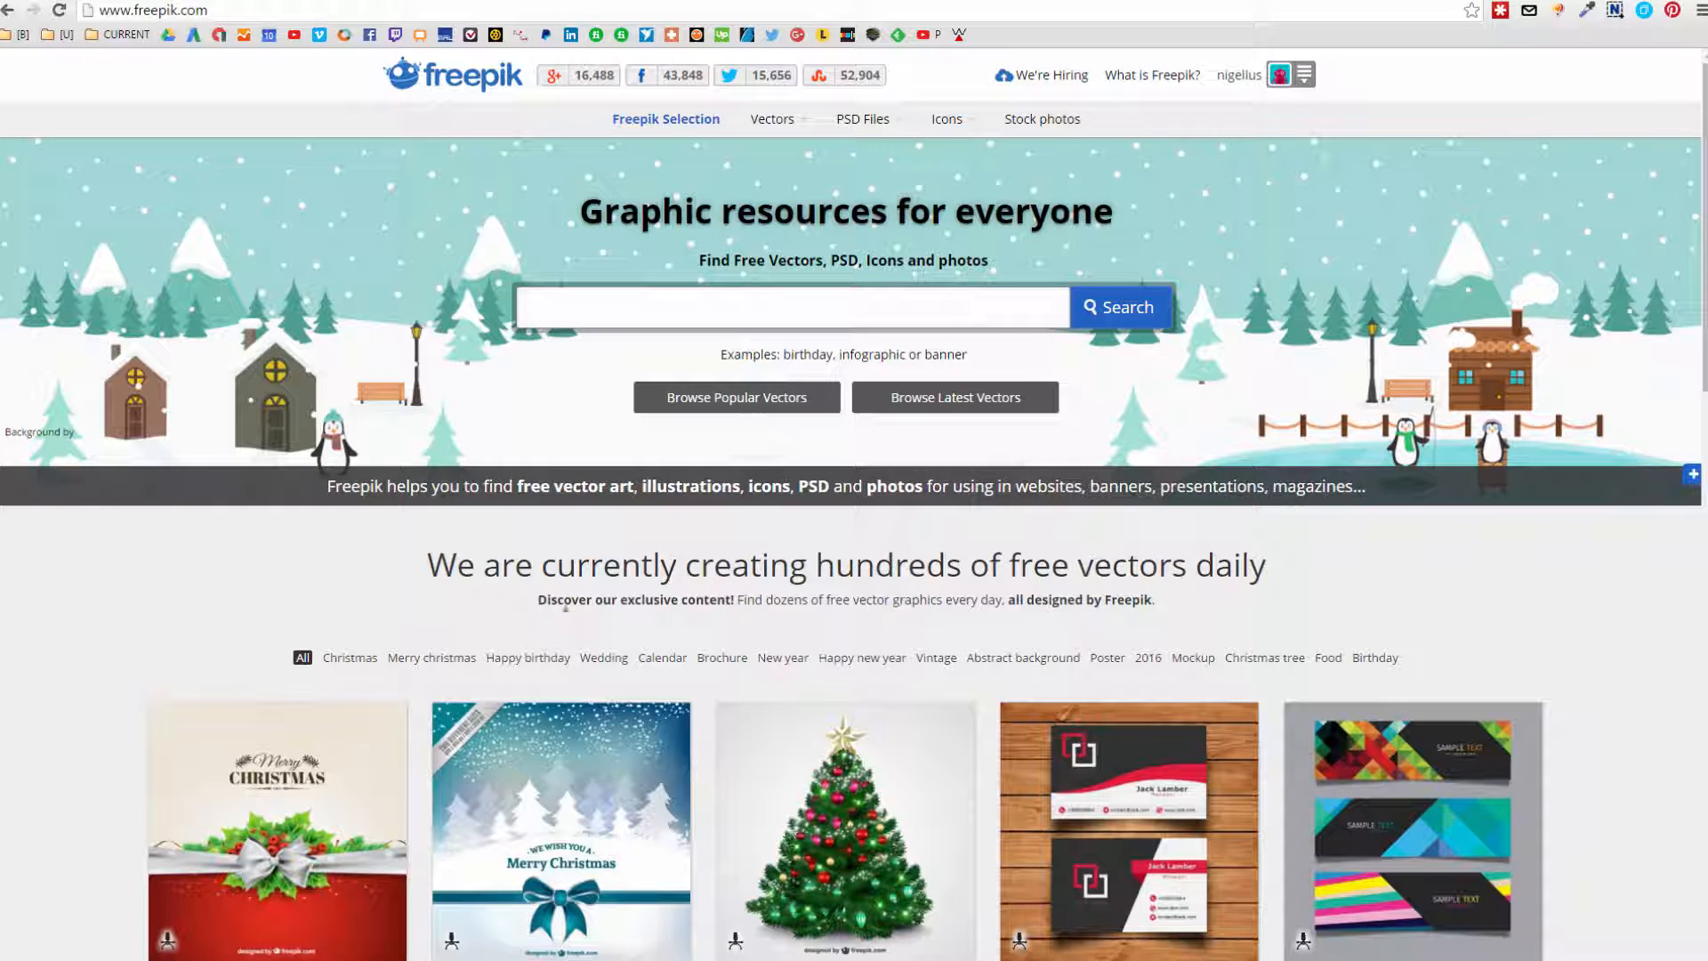
pyautogui.moveTo(550, 253)
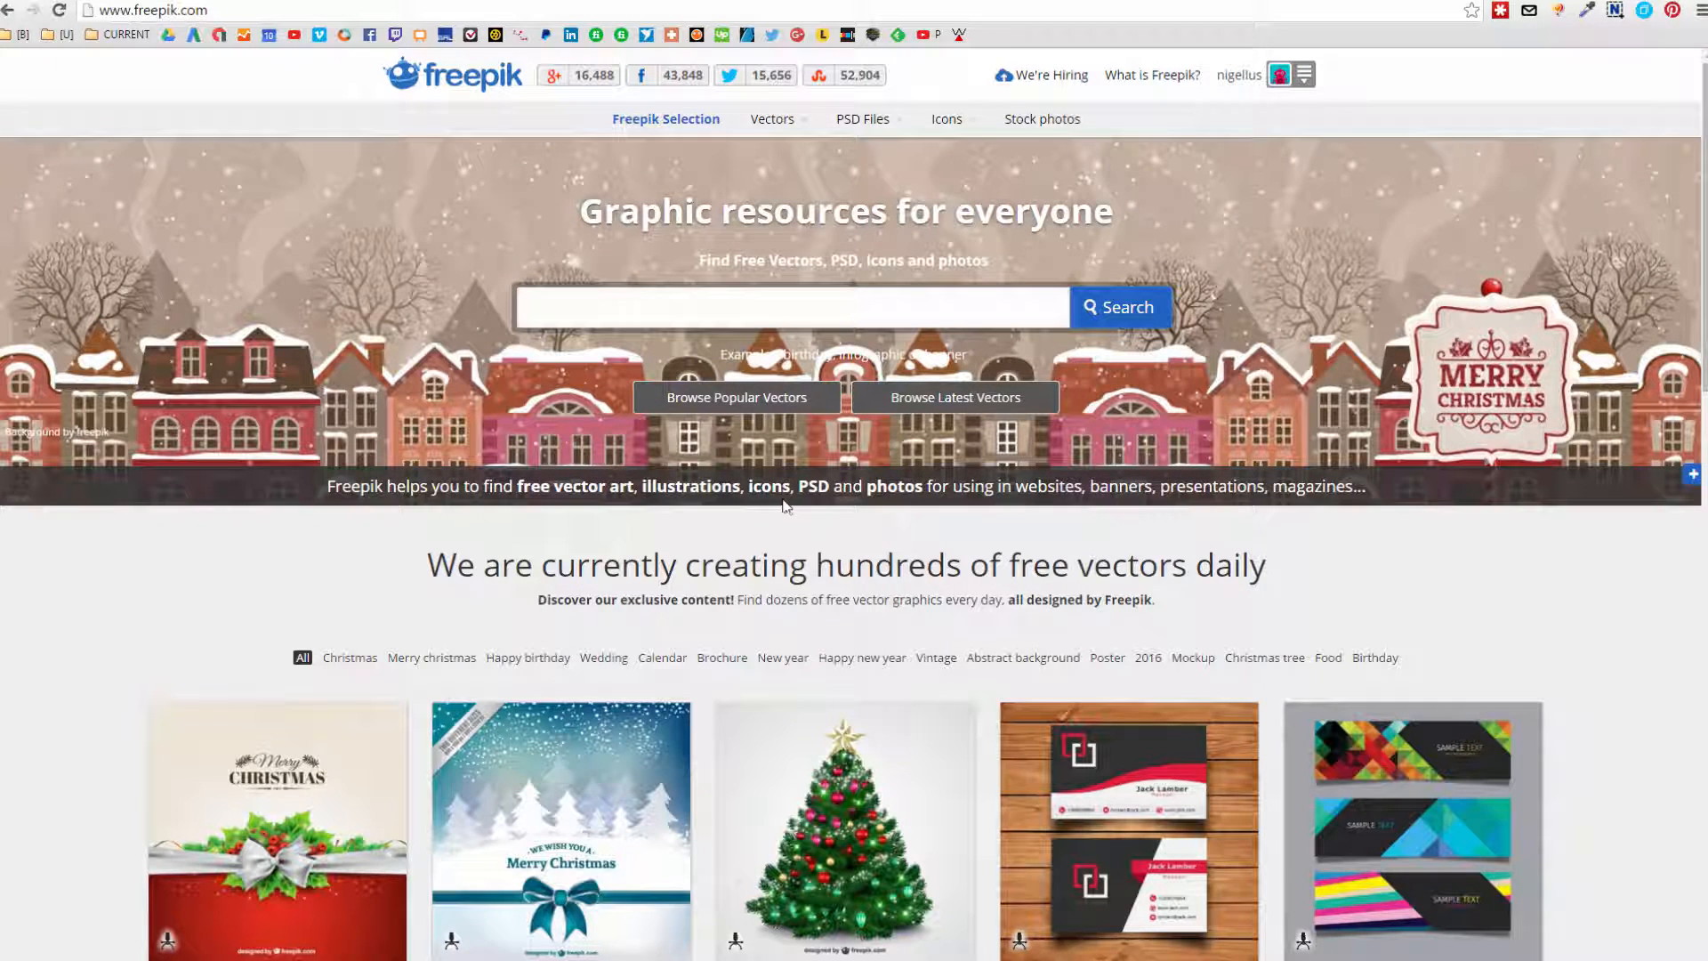
# Step: Browse Freepik's splash results and download the free teal Ink splashes vector pack
pyautogui.click(1300, 74)
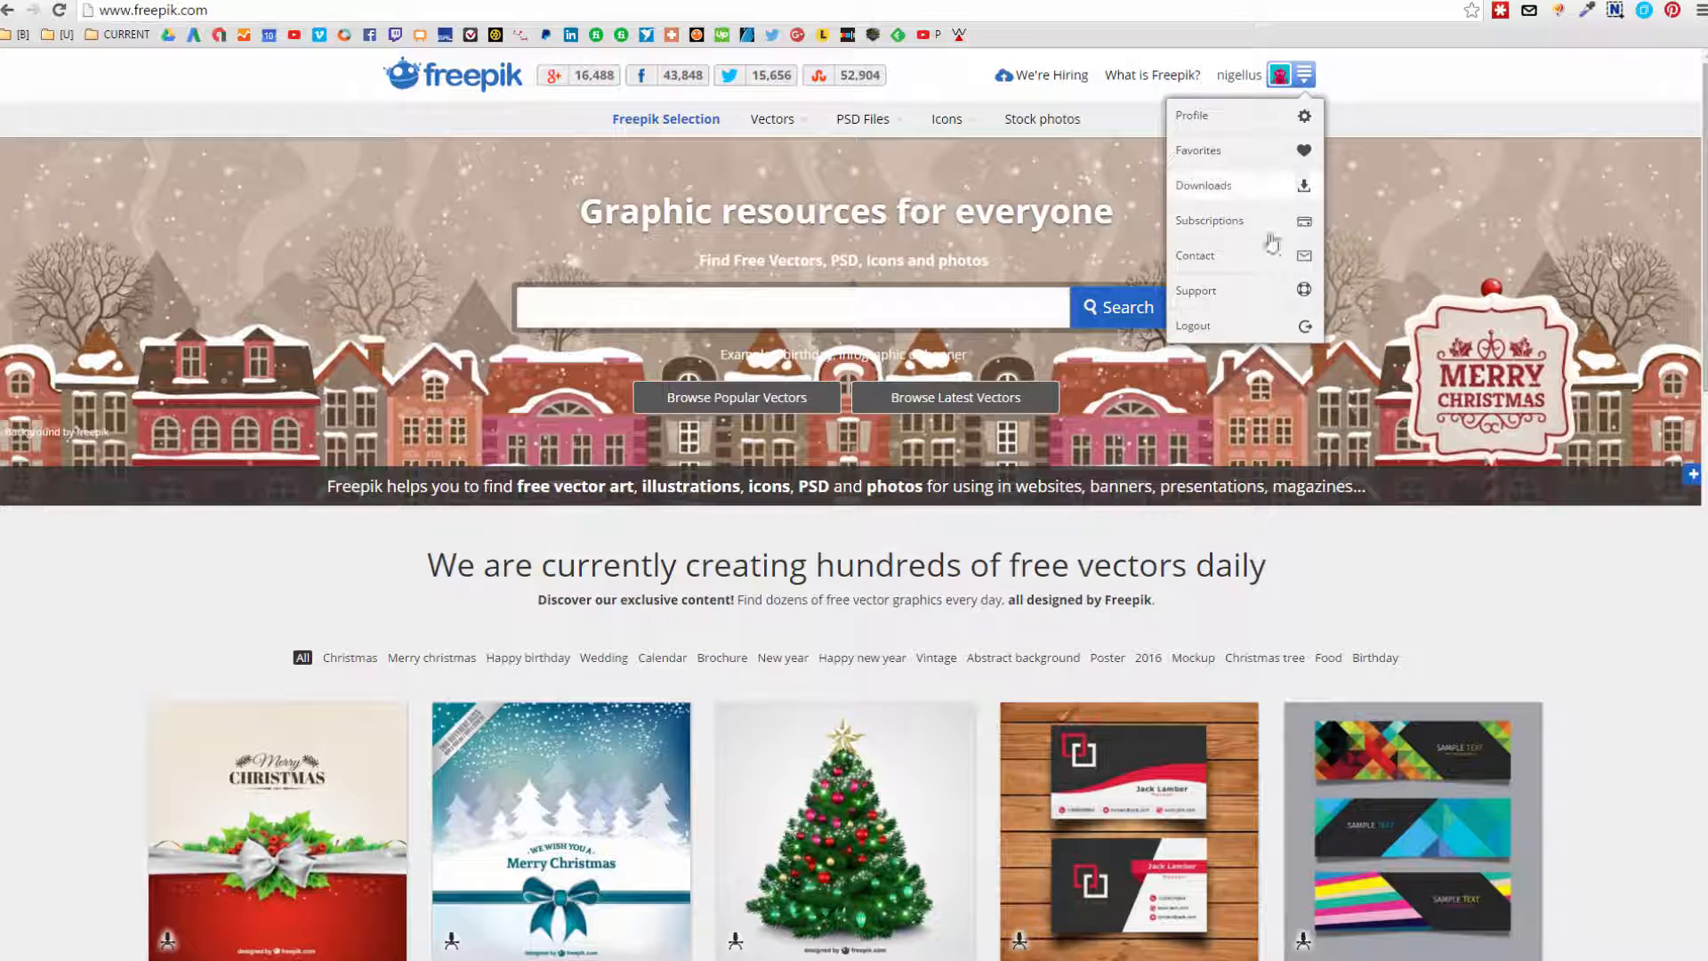
pyautogui.click(1299, 74)
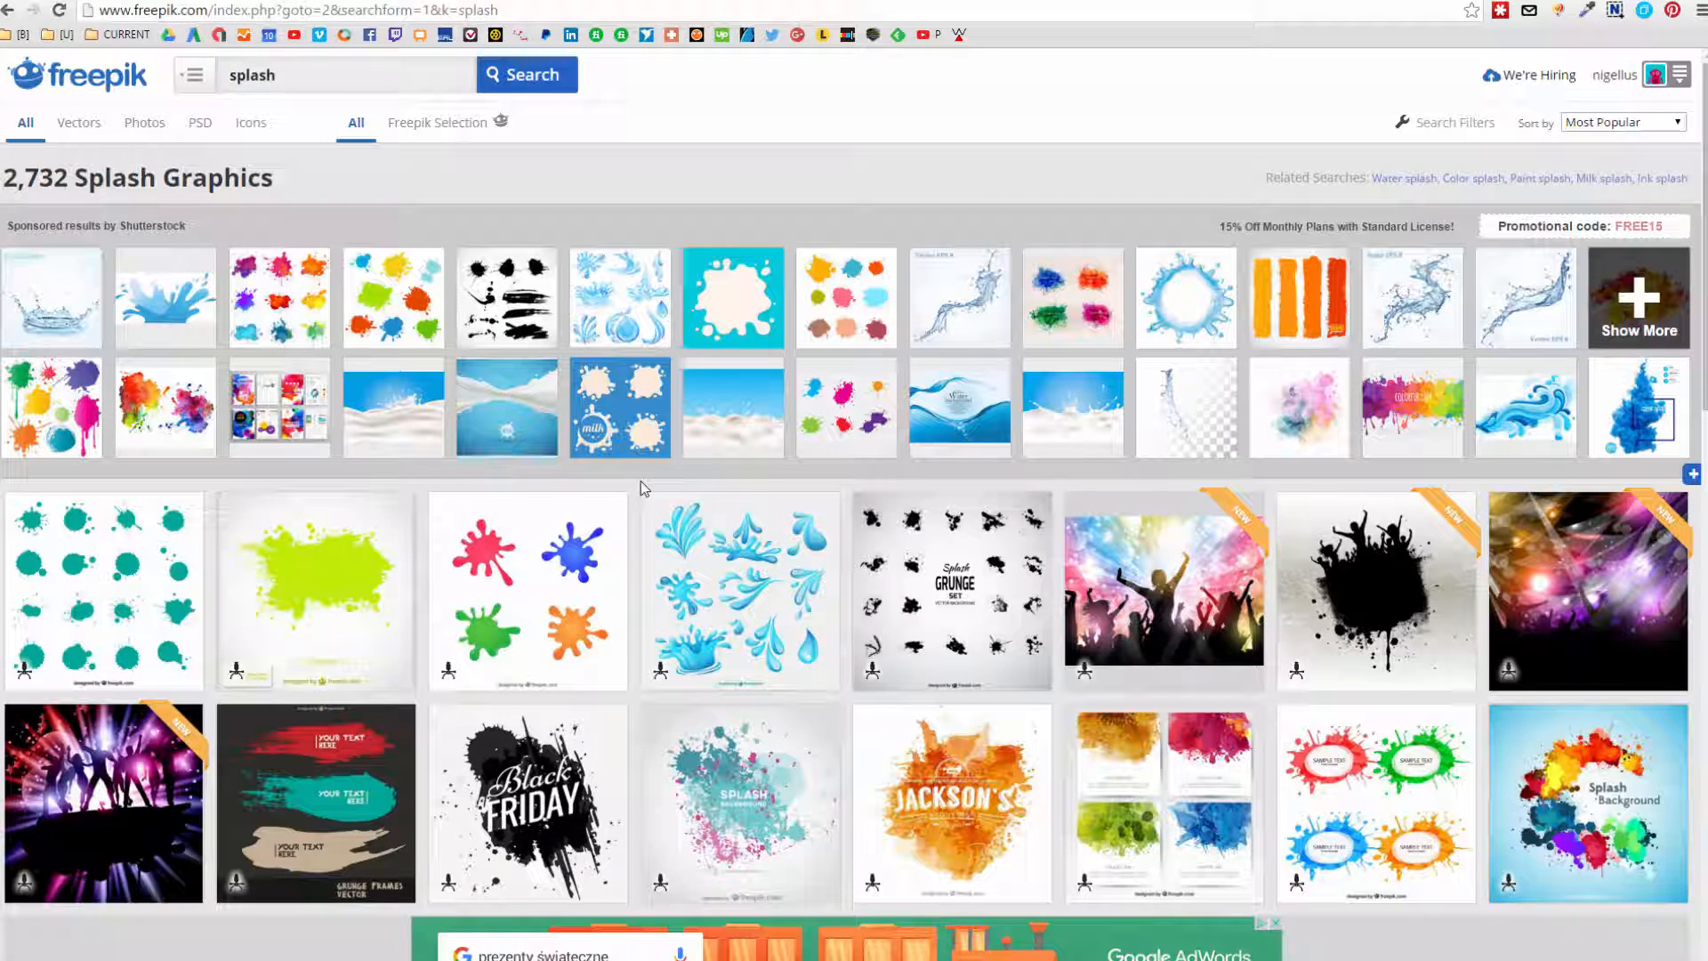
pyautogui.moveTo(806, 486)
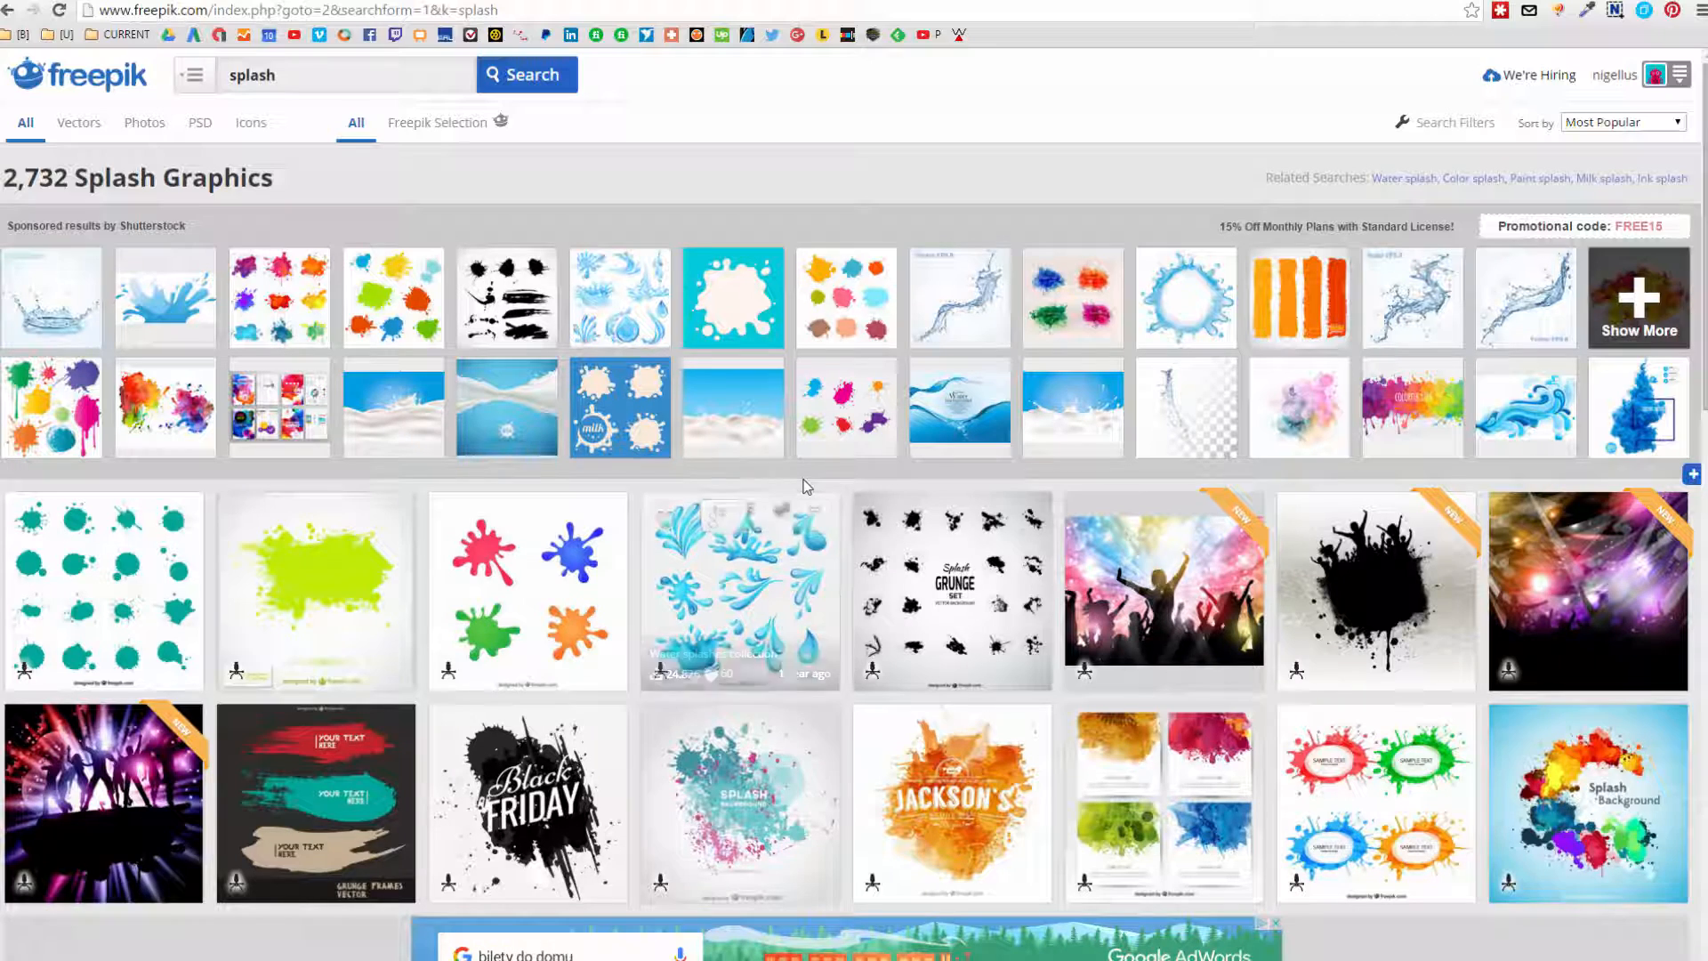
pyautogui.scroll(-3)
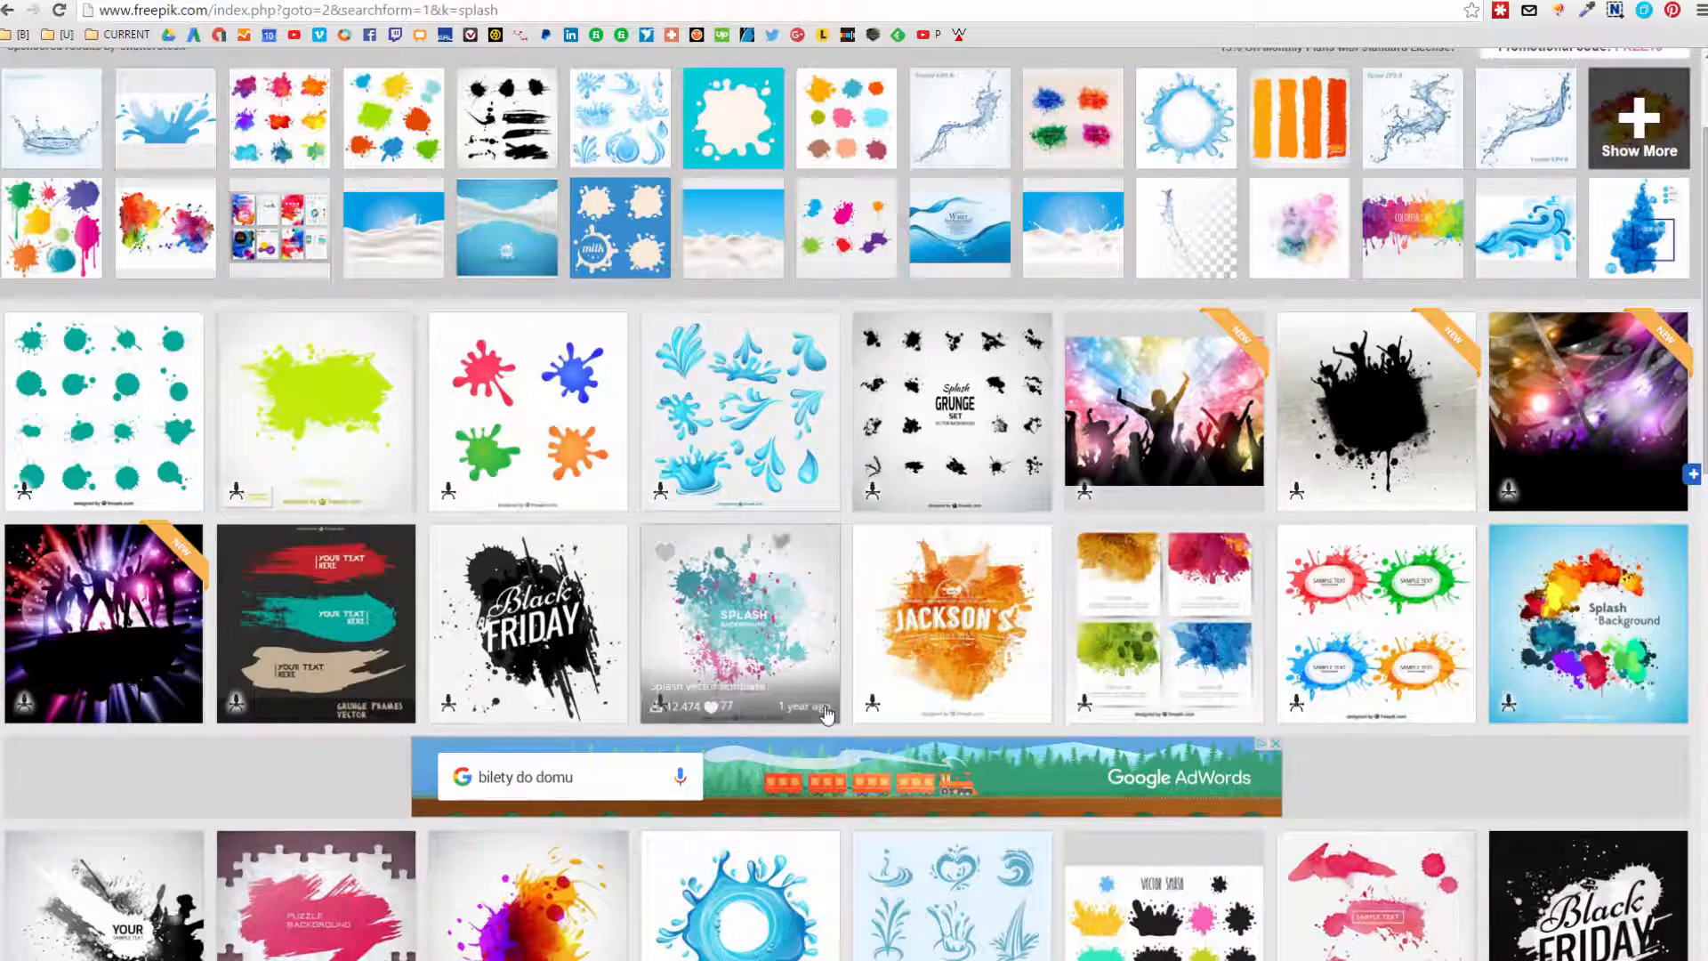
pyautogui.scroll(-3)
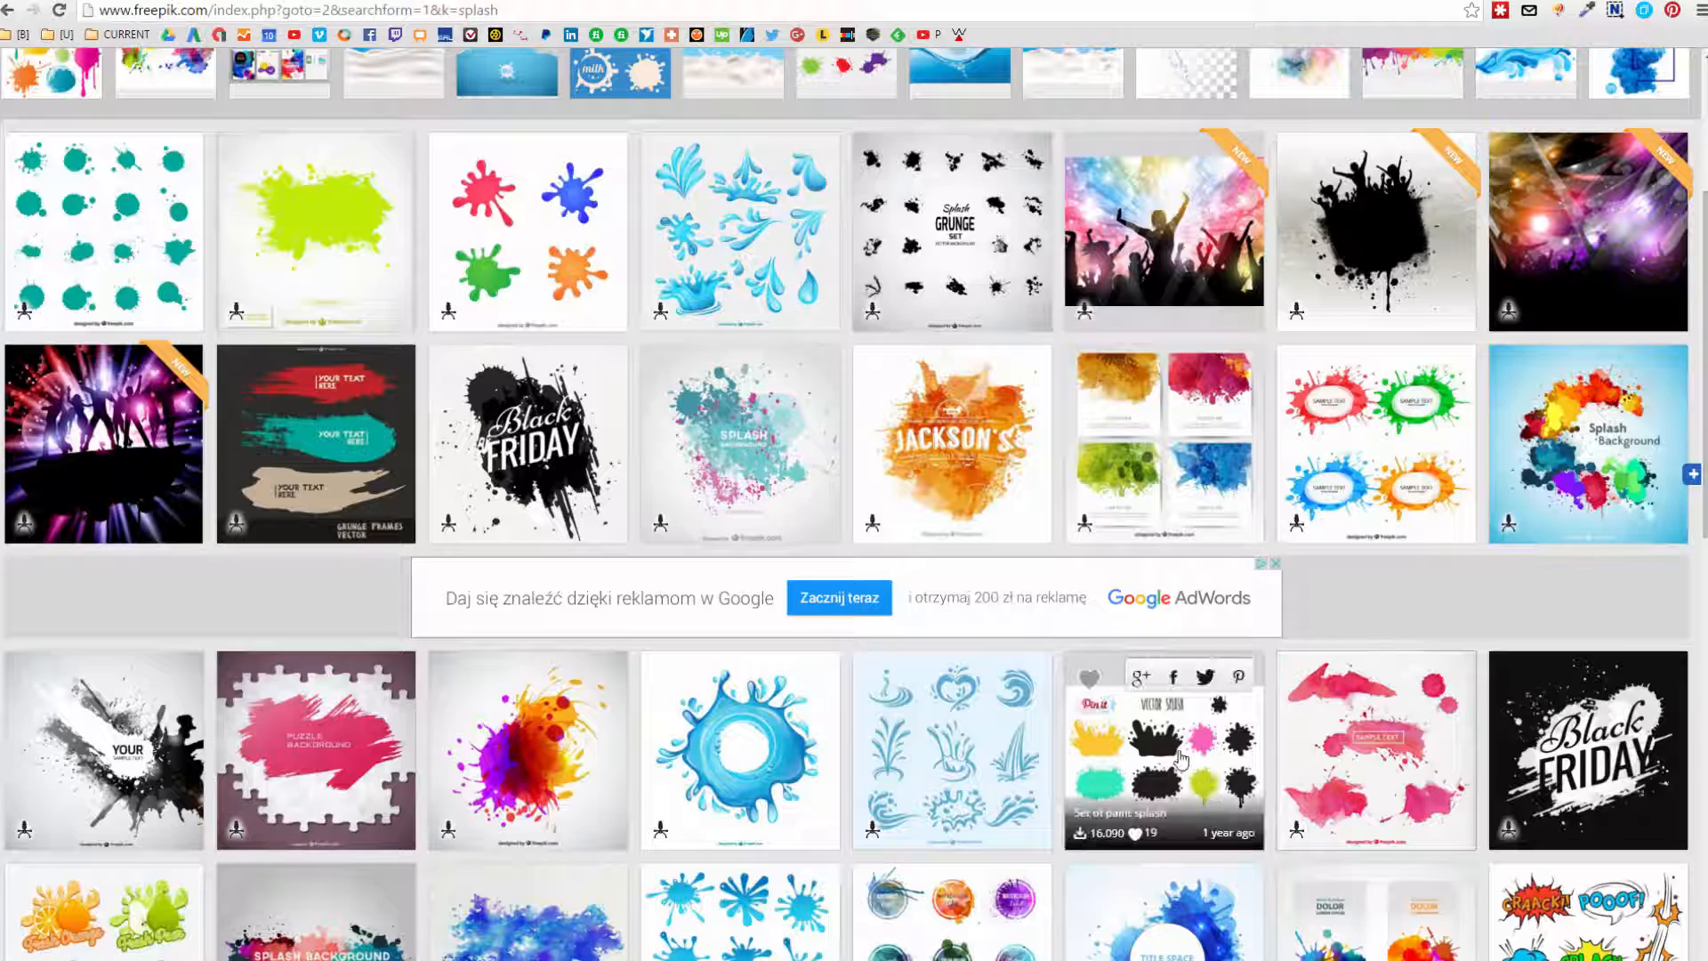
pyautogui.click(105, 232)
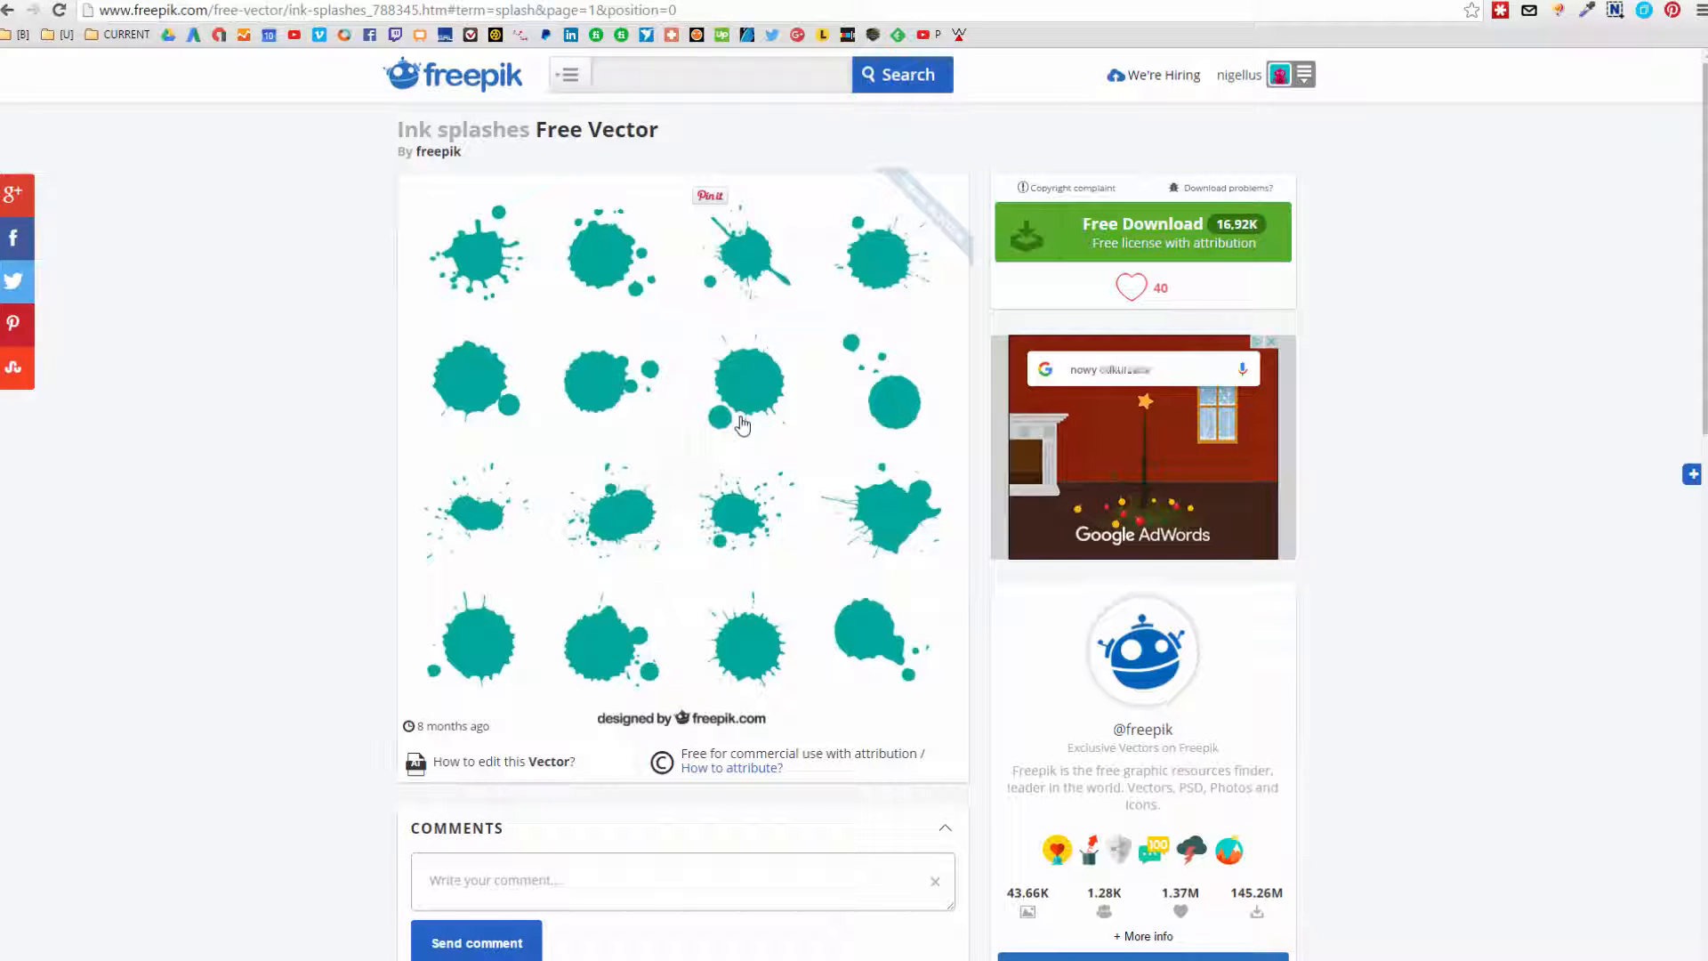
pyautogui.moveTo(733, 324)
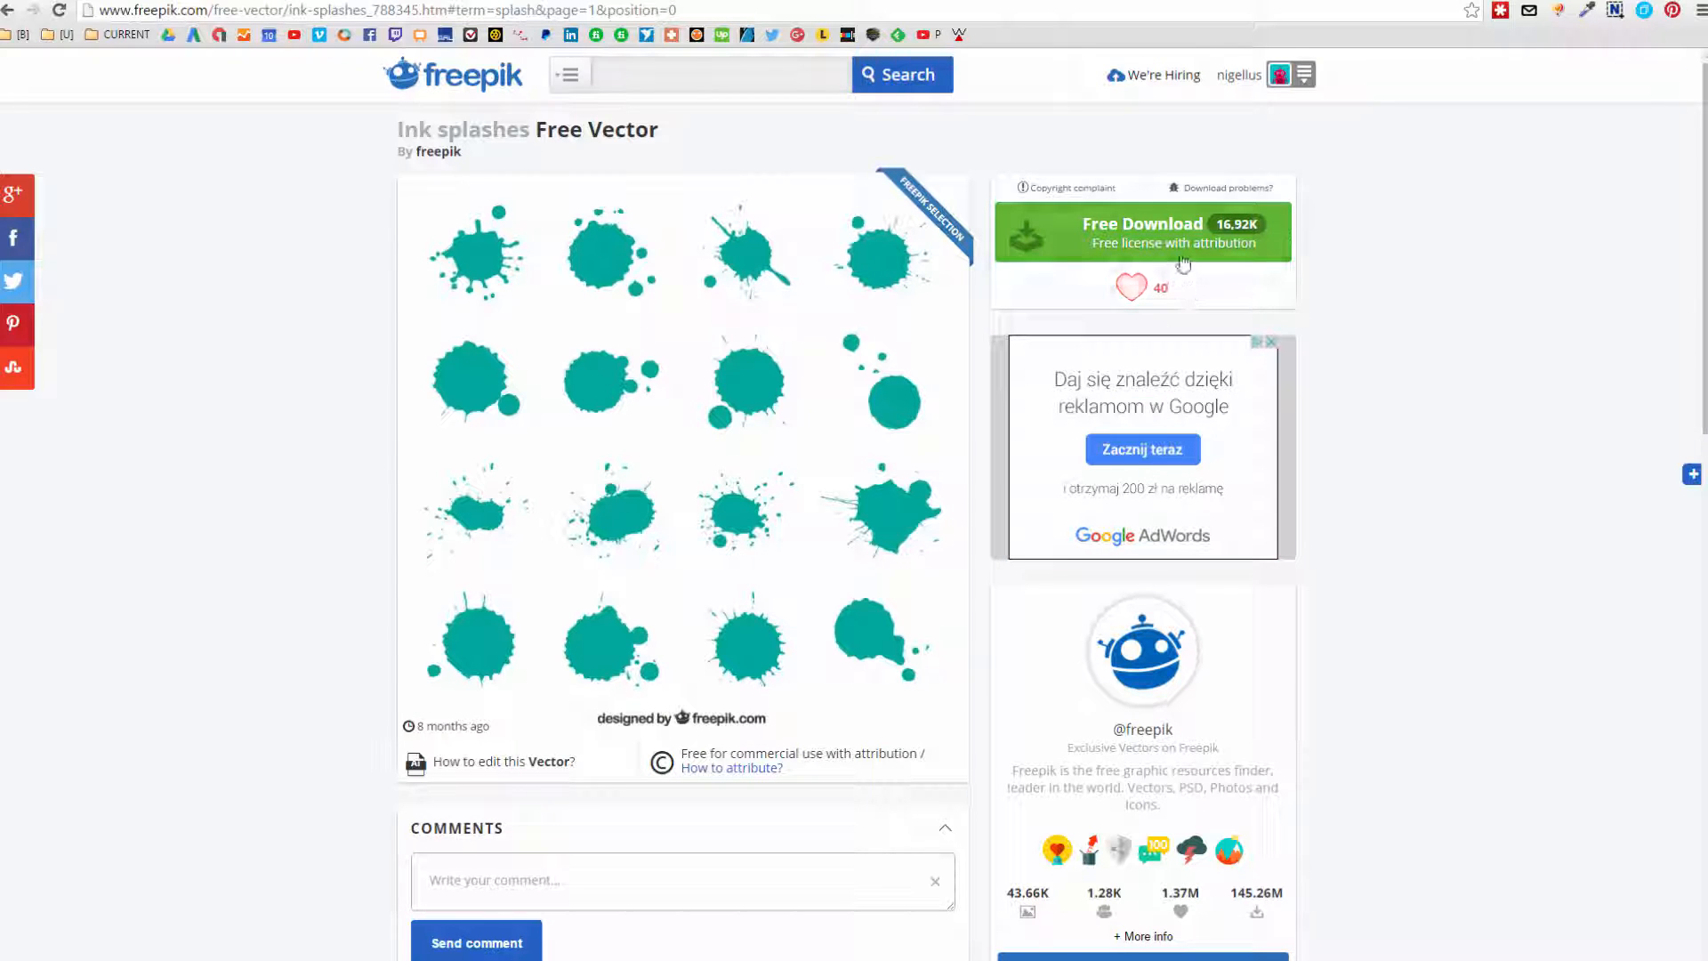
pyautogui.click(1141, 231)
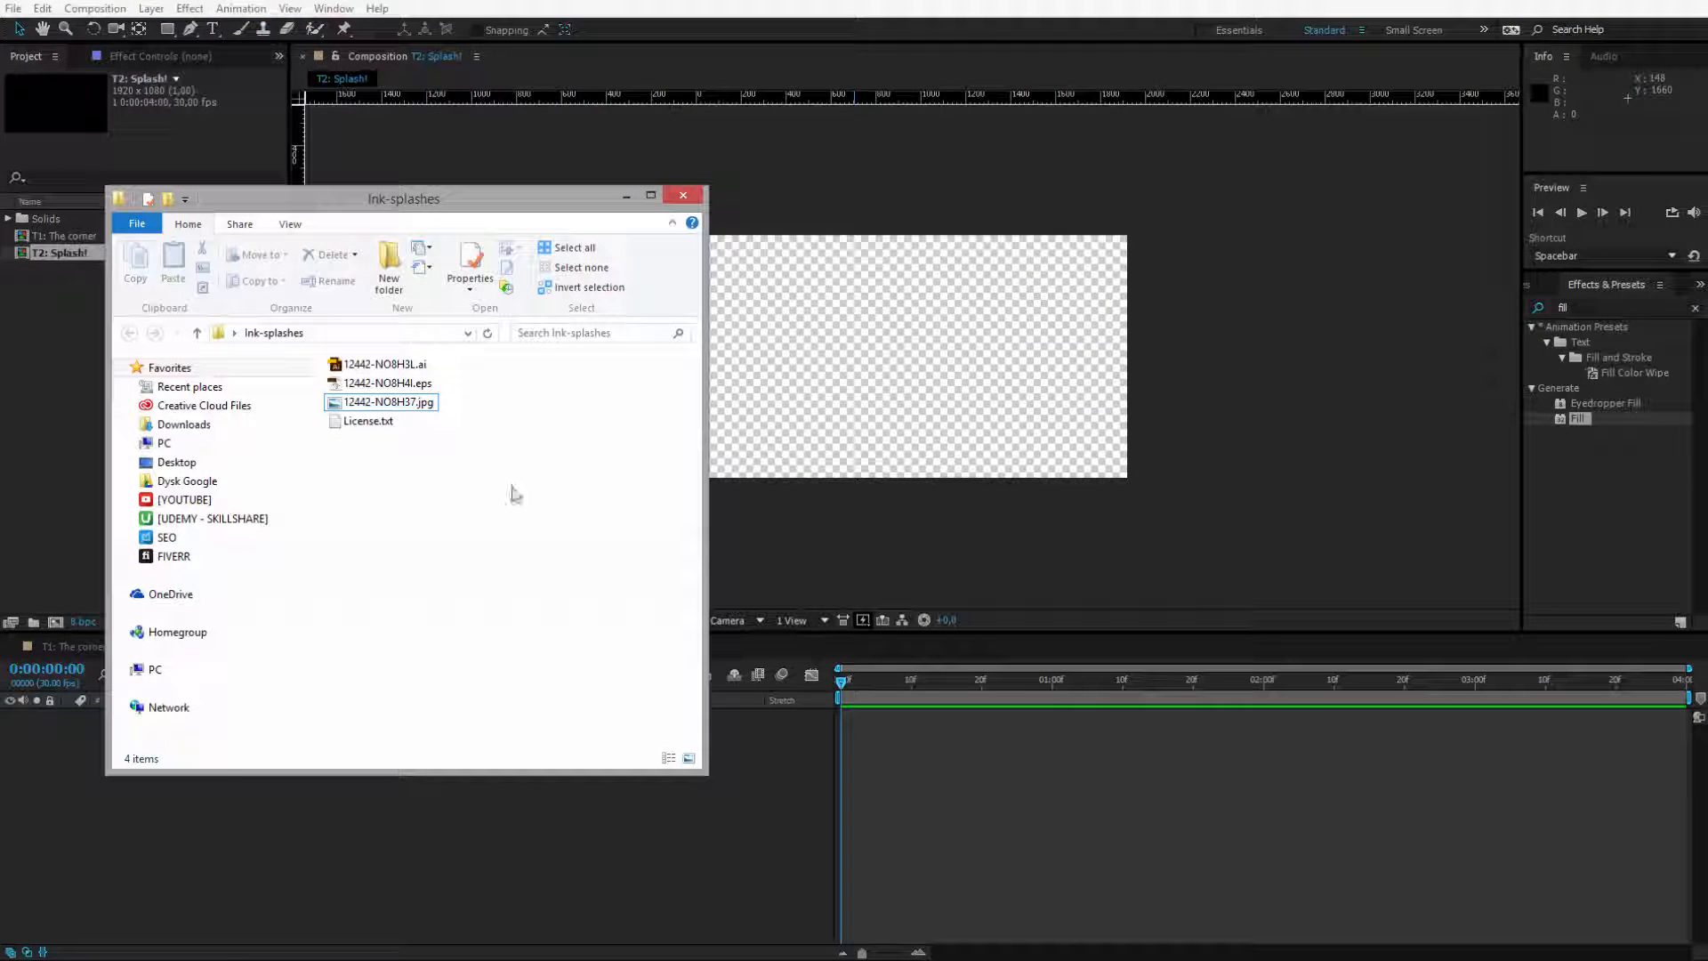
# Step: Open the ink-splashes JPG image in Adobe Photoshop CS6 from File Explorer
pyautogui.click(387, 382)
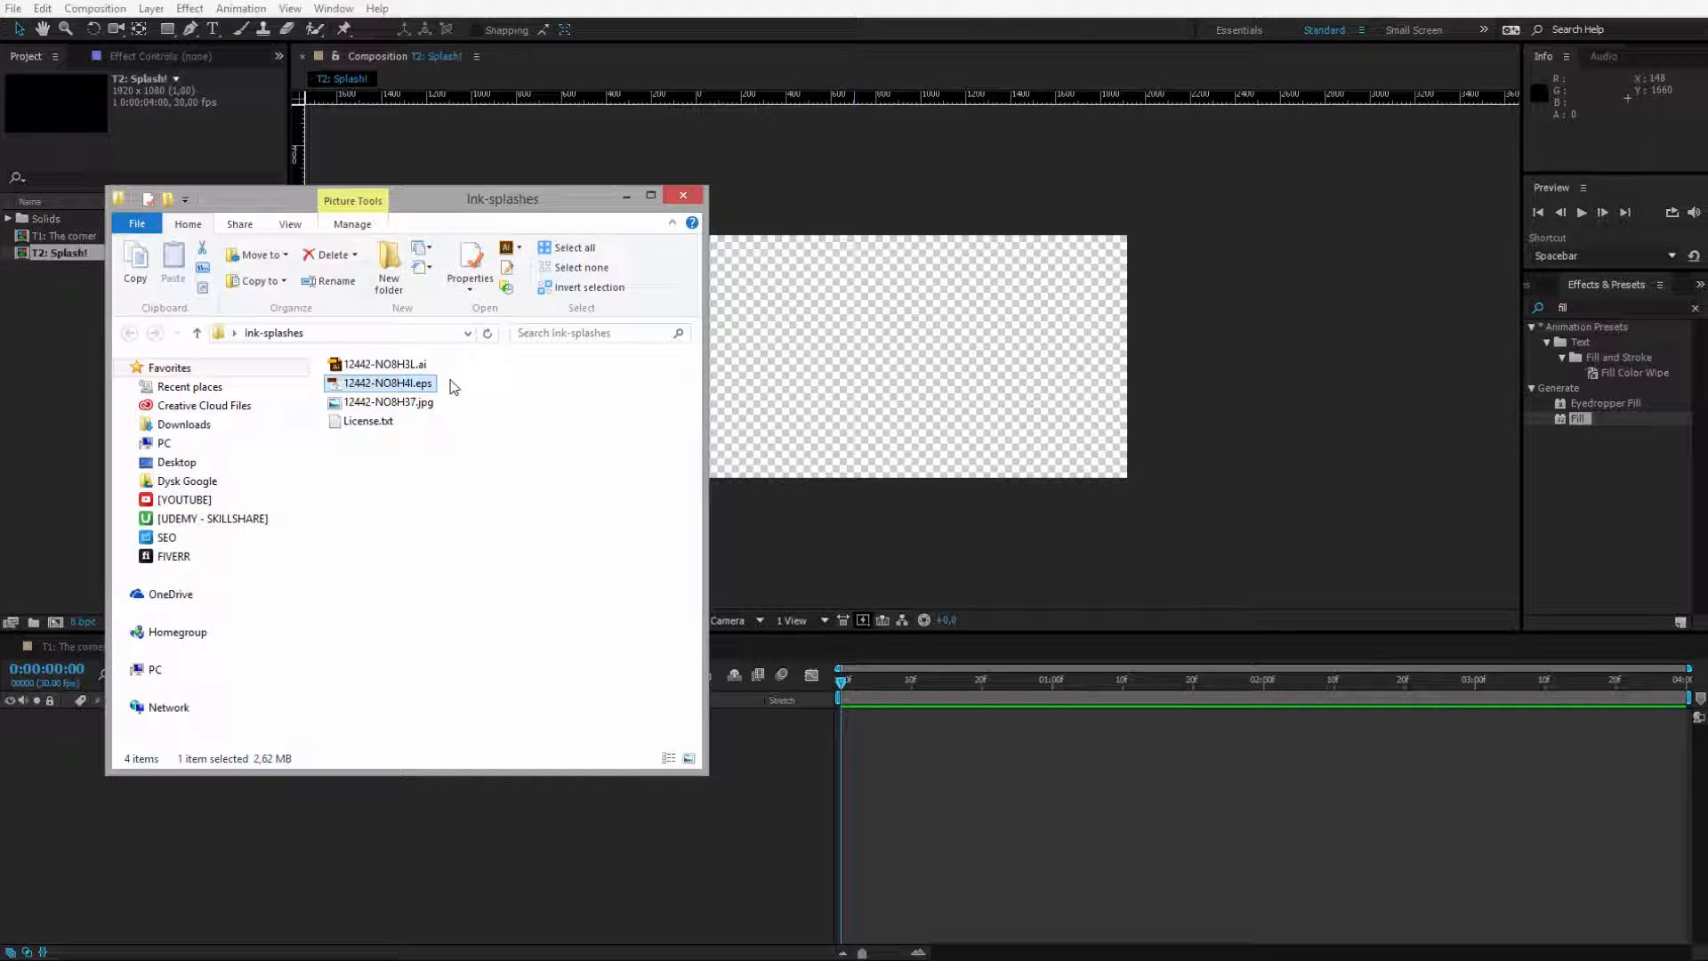
pyautogui.click(388, 402)
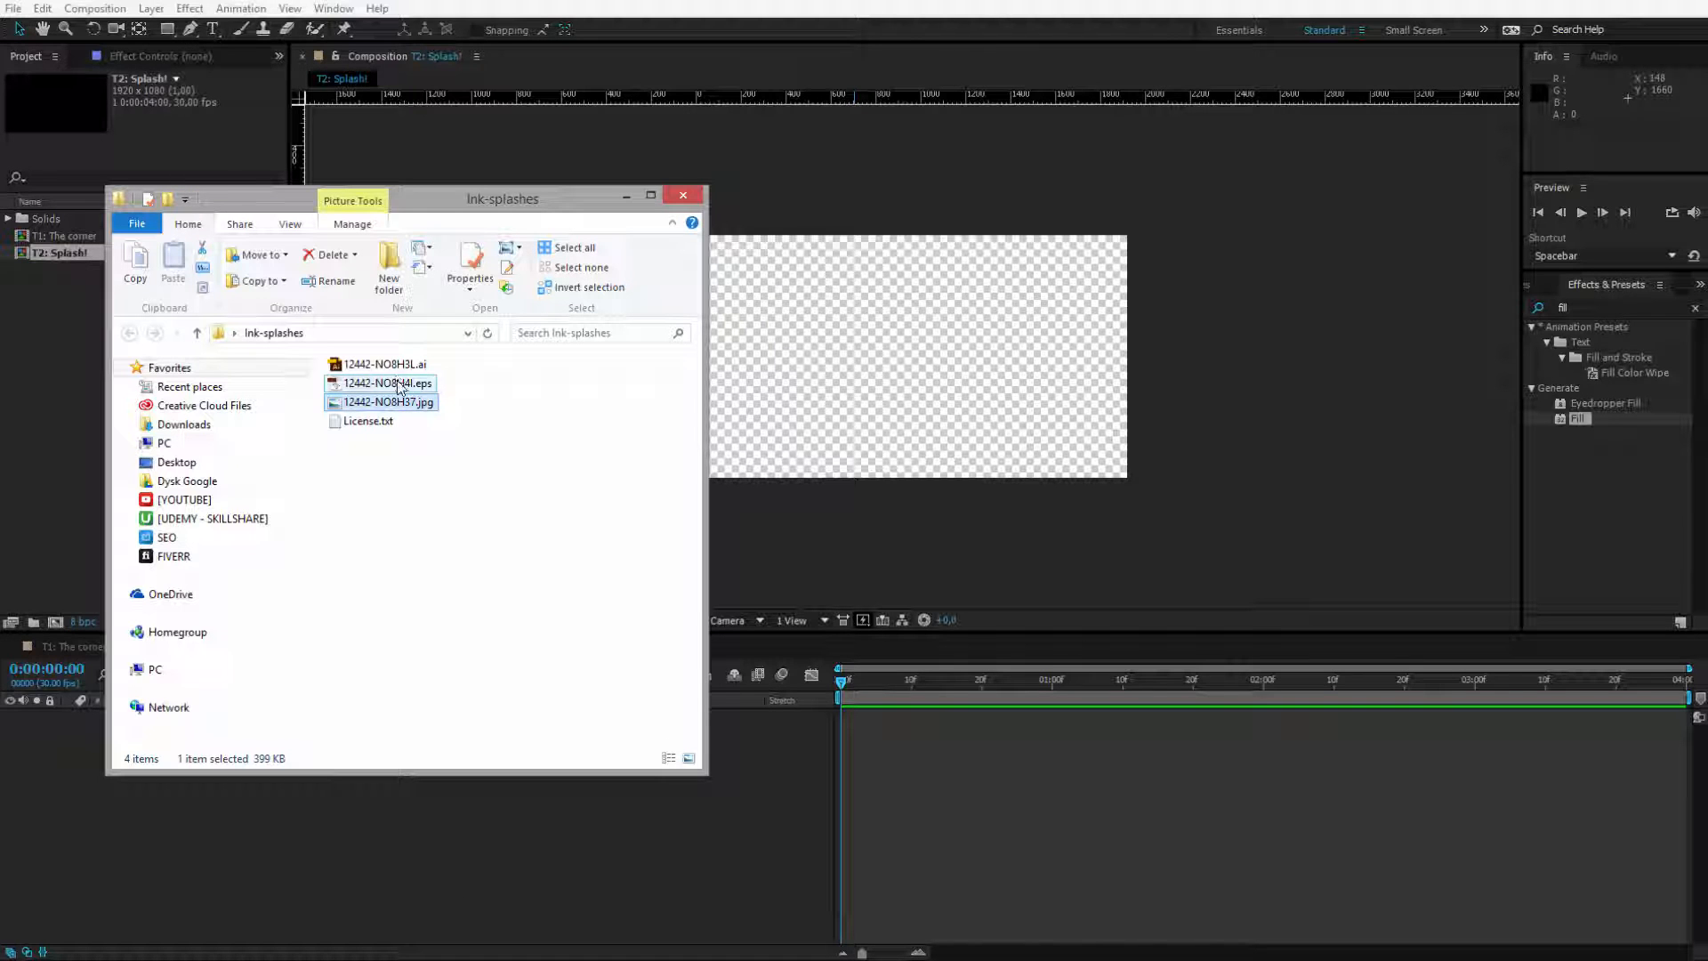
pyautogui.click(388, 402)
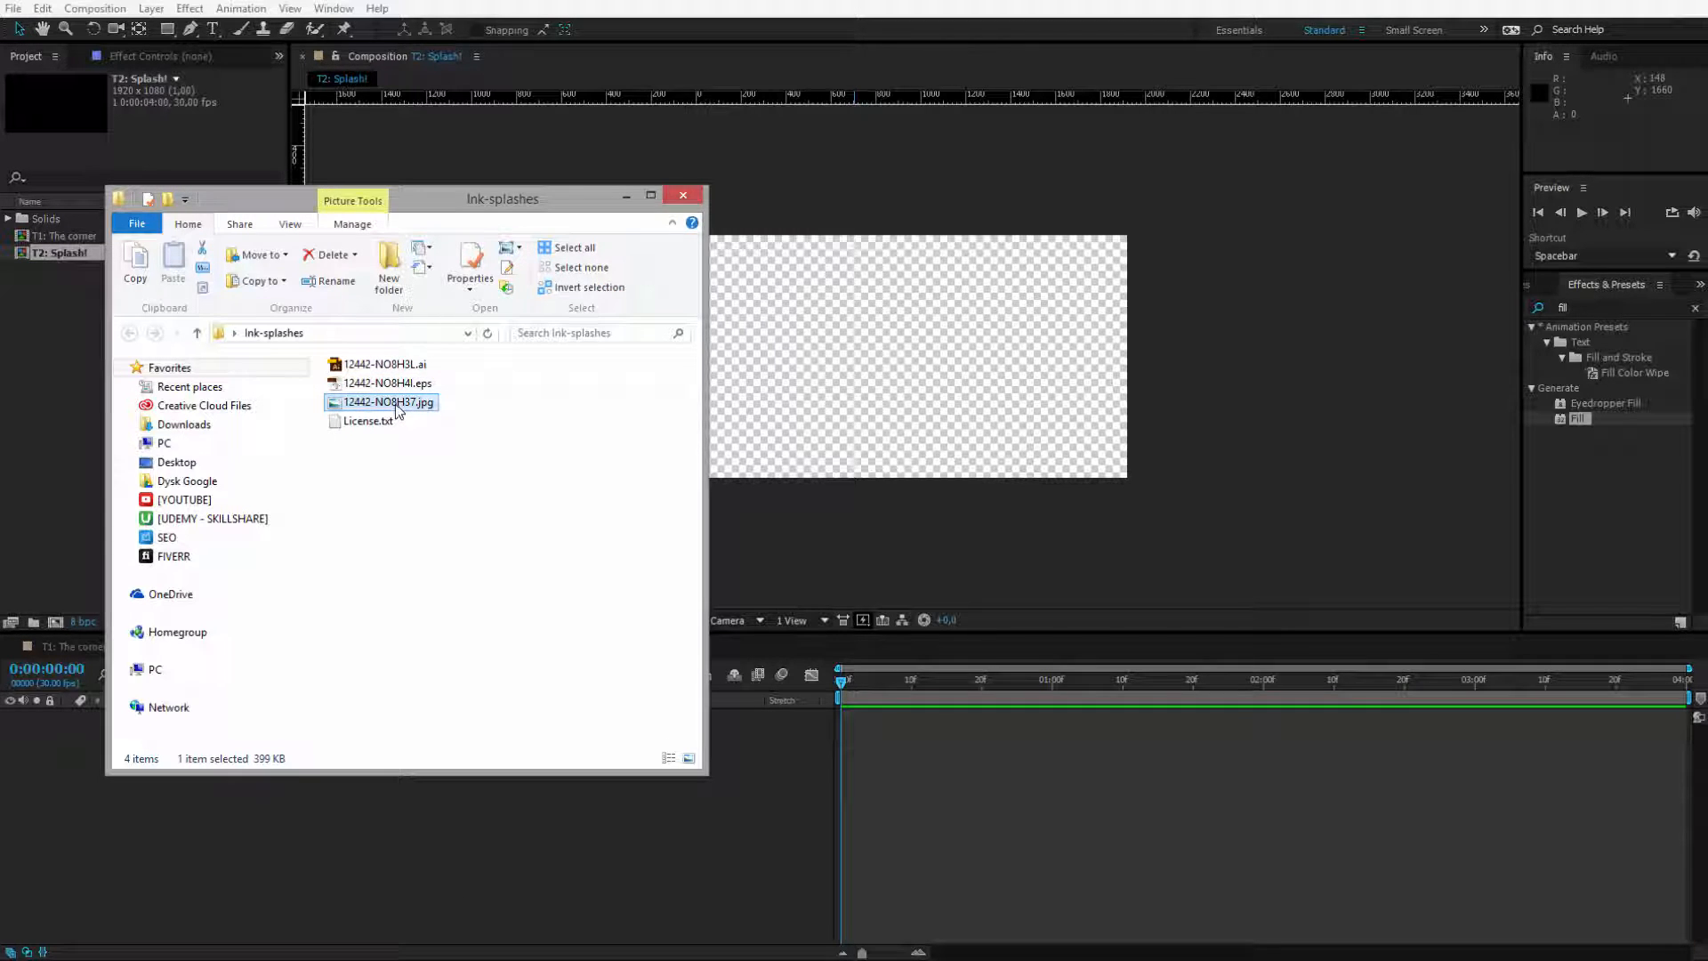
pyautogui.doubleClick(388, 402)
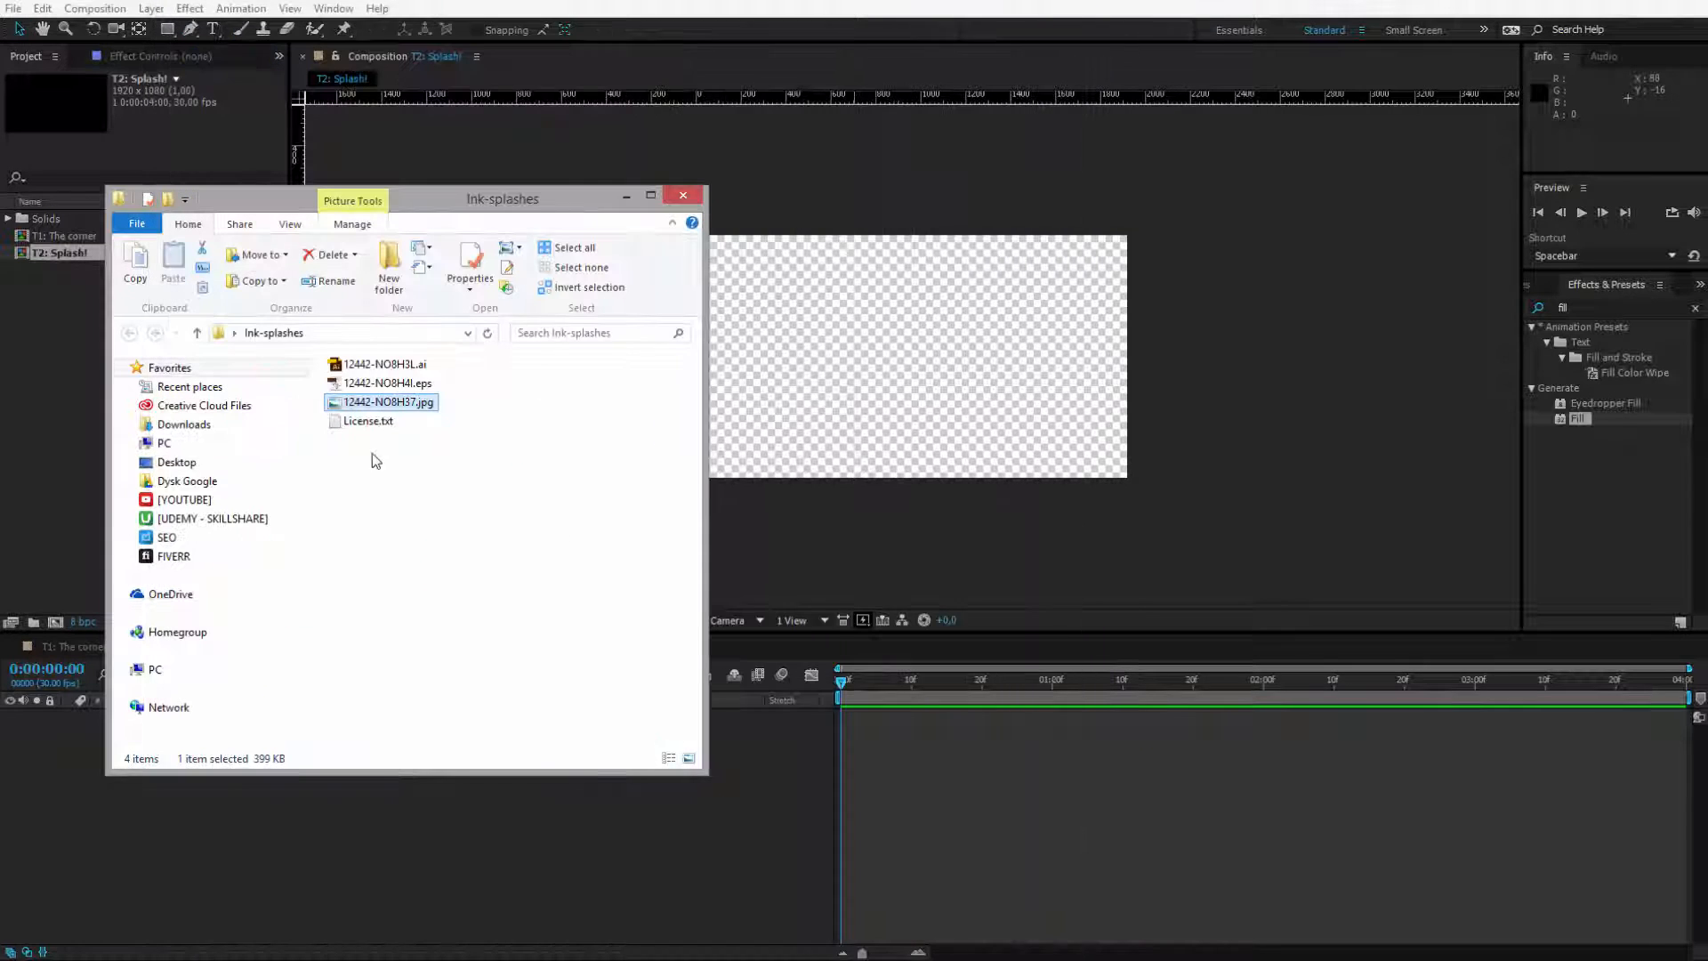
pyautogui.rightClick(388, 403)
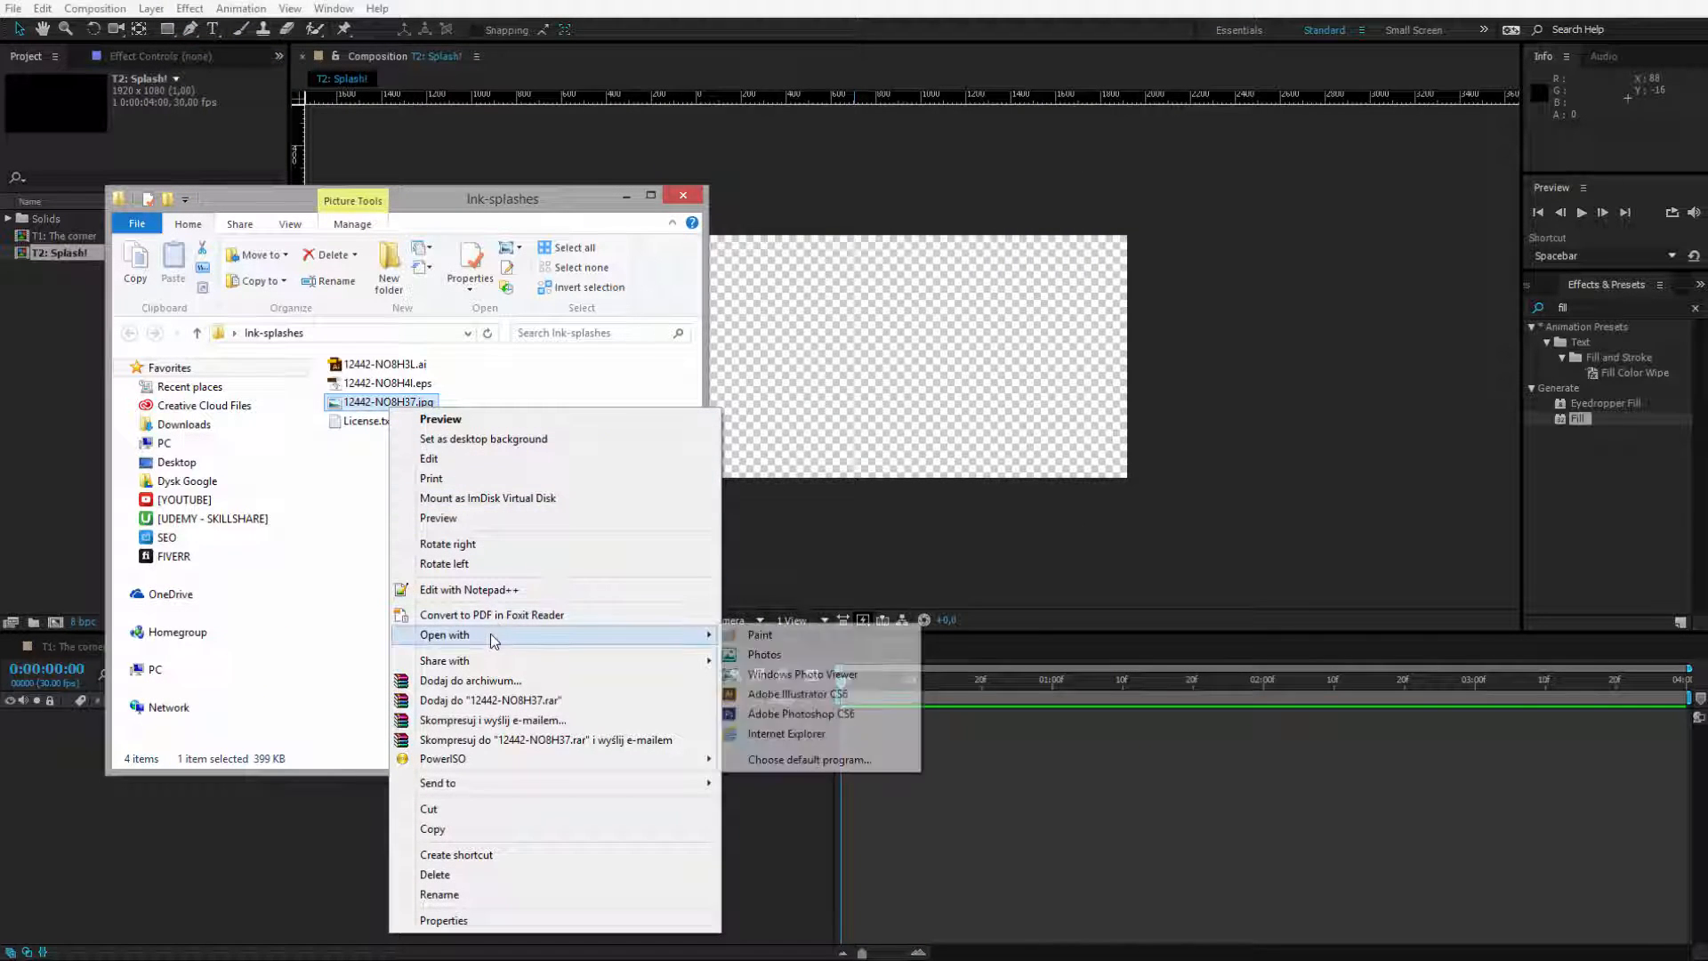
pyautogui.click(801, 713)
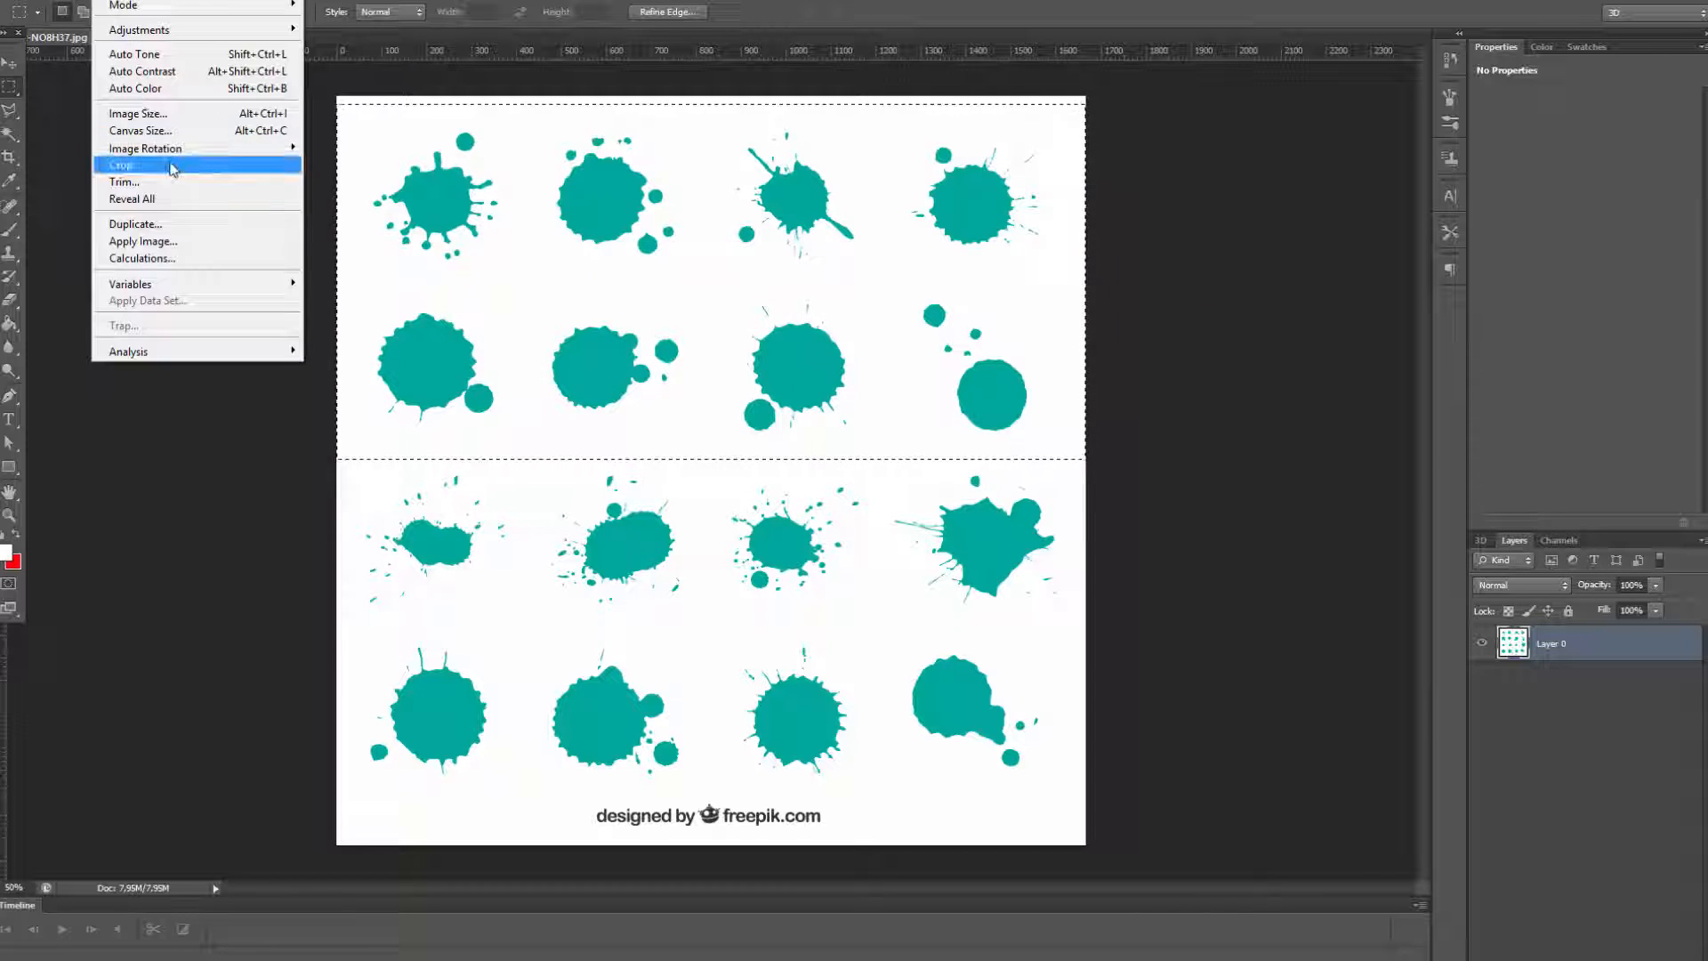
# Step: Crop to the top splashes, select a single splash, and name the new document
pyautogui.click(123, 164)
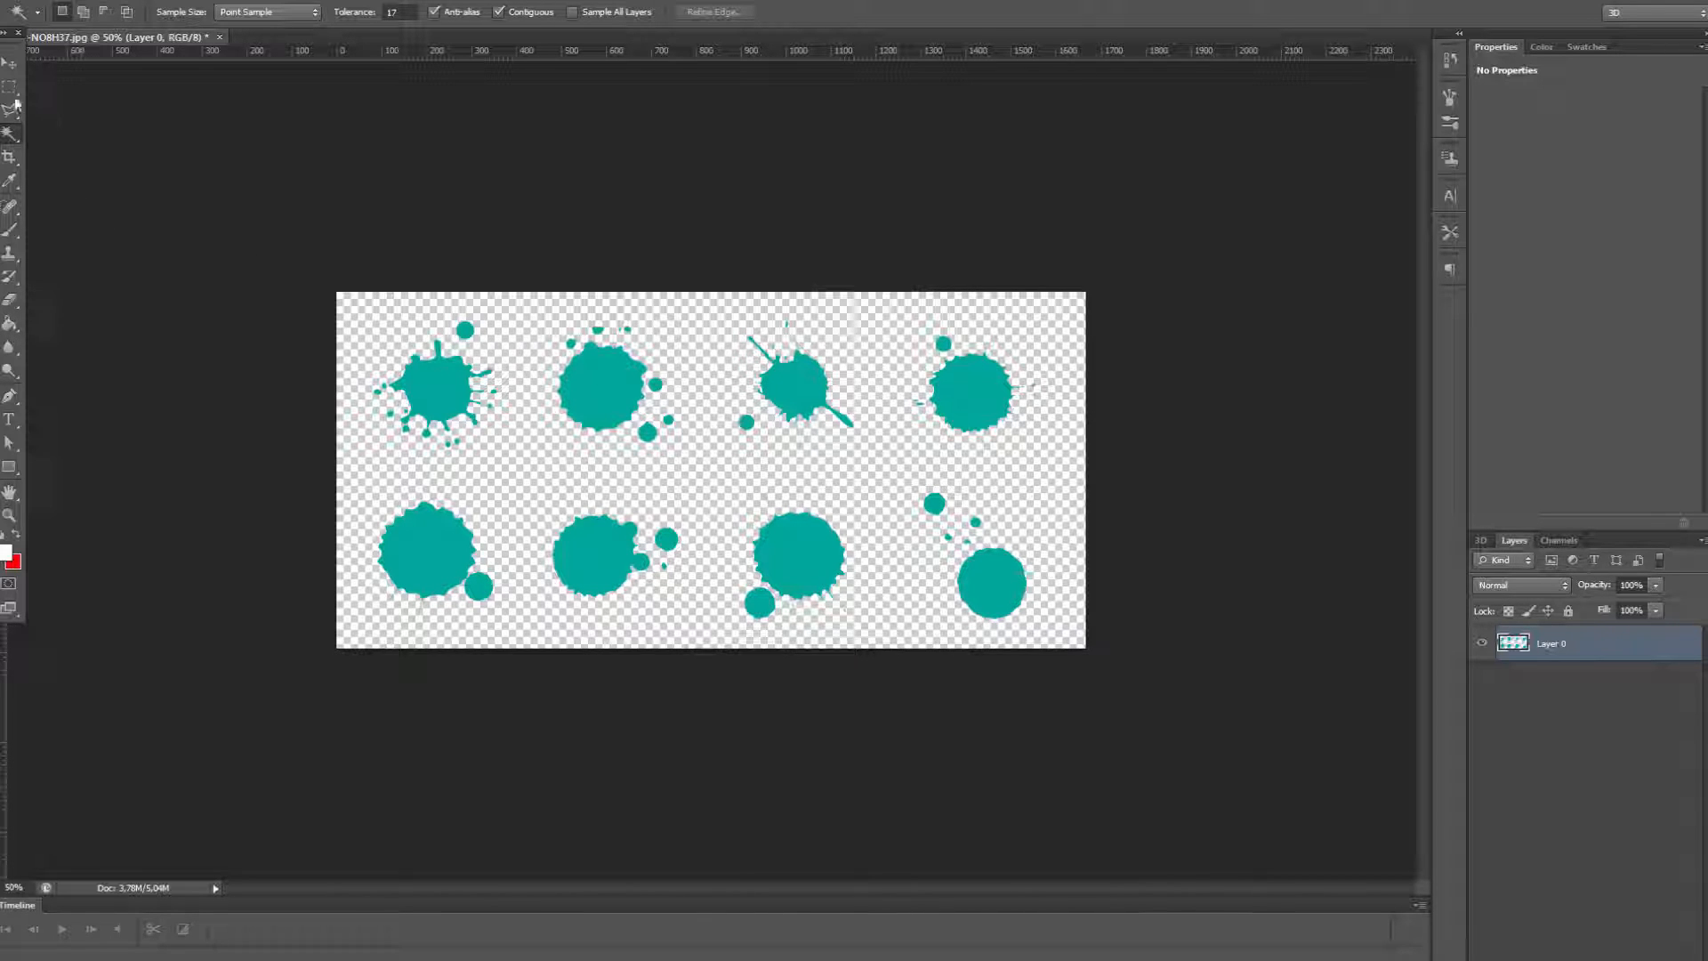
pyautogui.moveTo(346, 476); pyautogui.dragTo(505, 621)
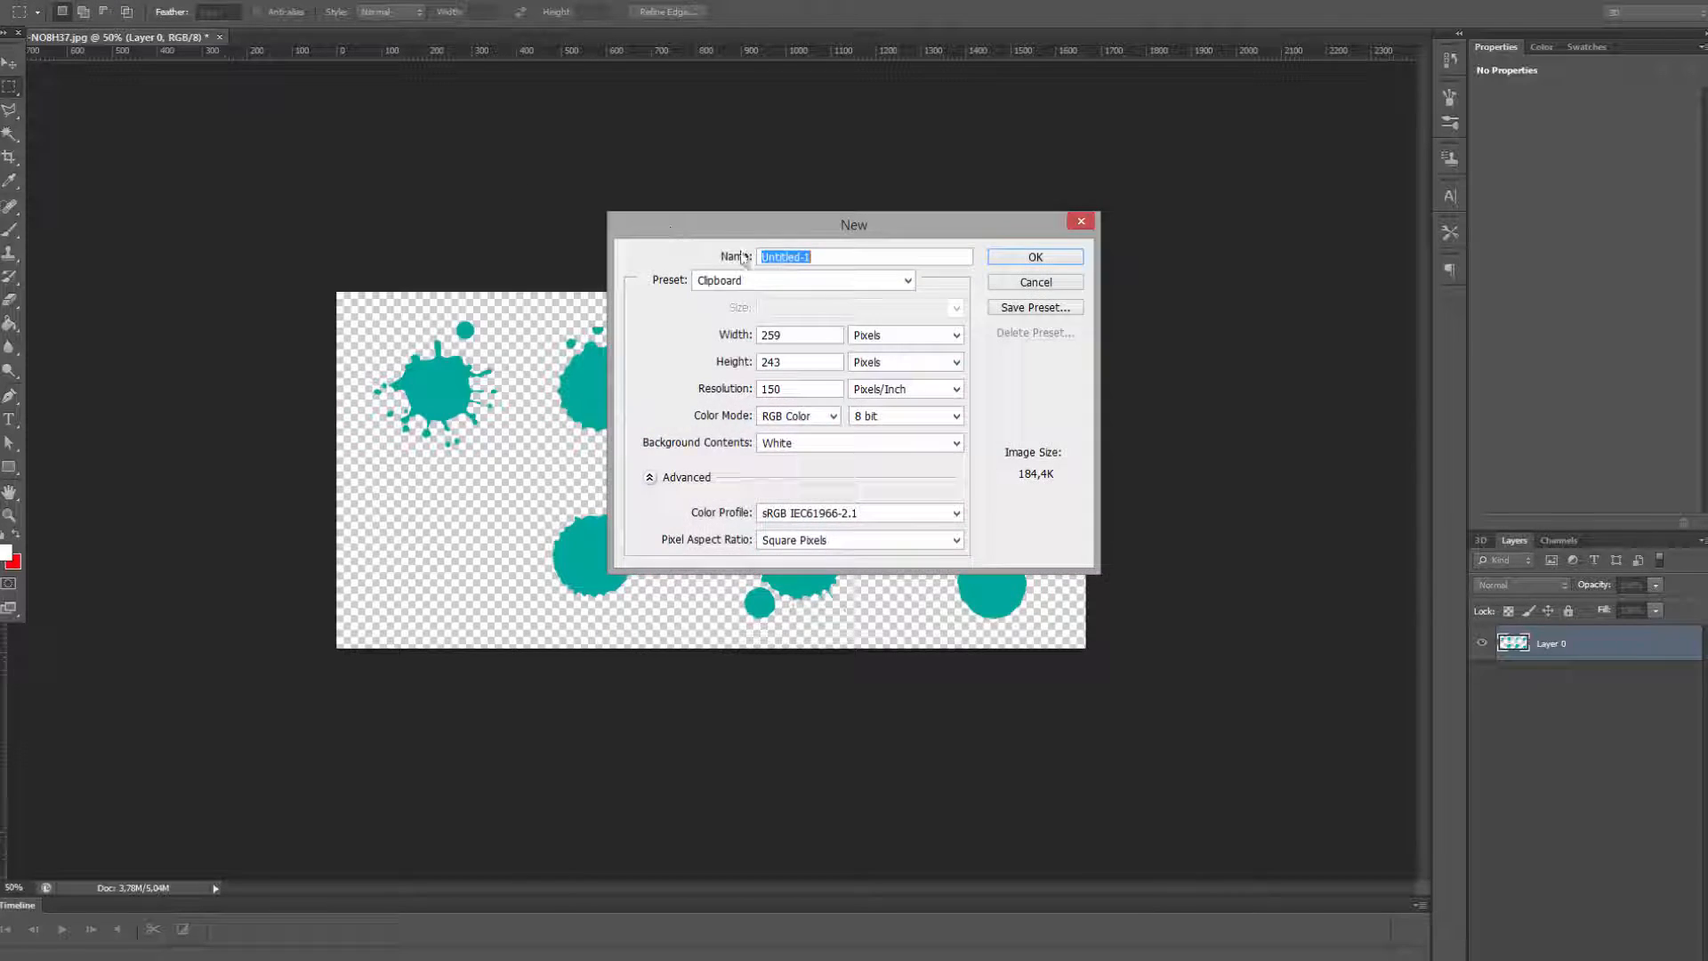
pyautogui.click(1032, 258)
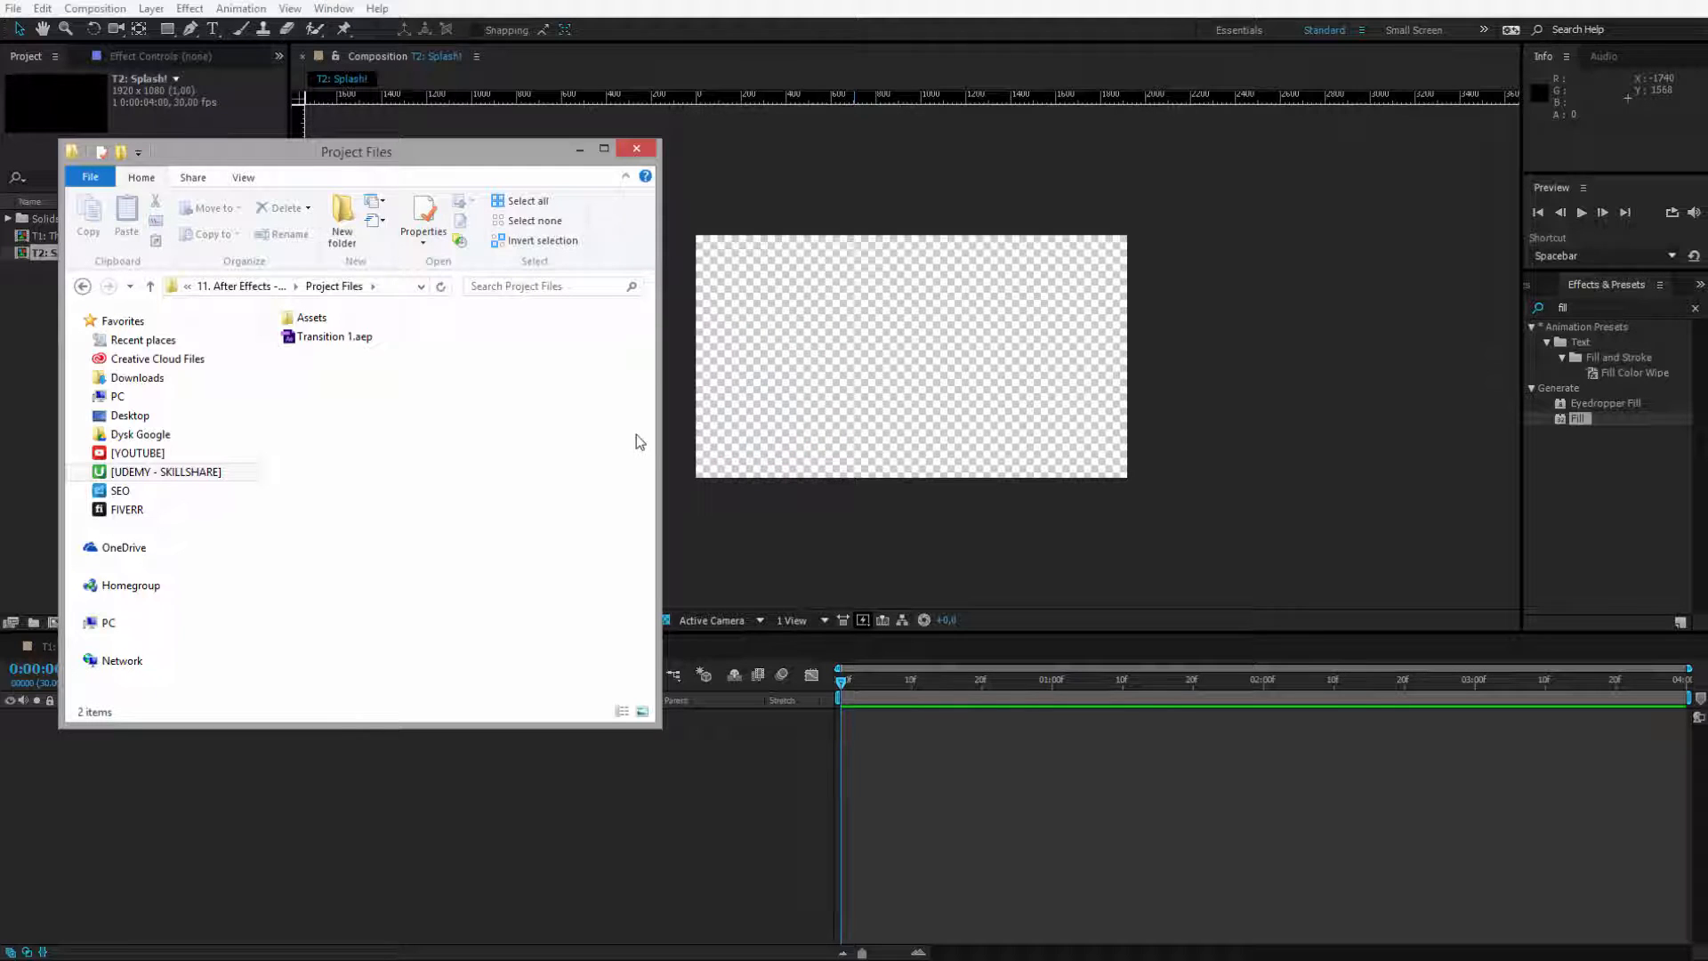
# Step: Open the Assets folder within Project Files
pyautogui.doubleClick(311, 317)
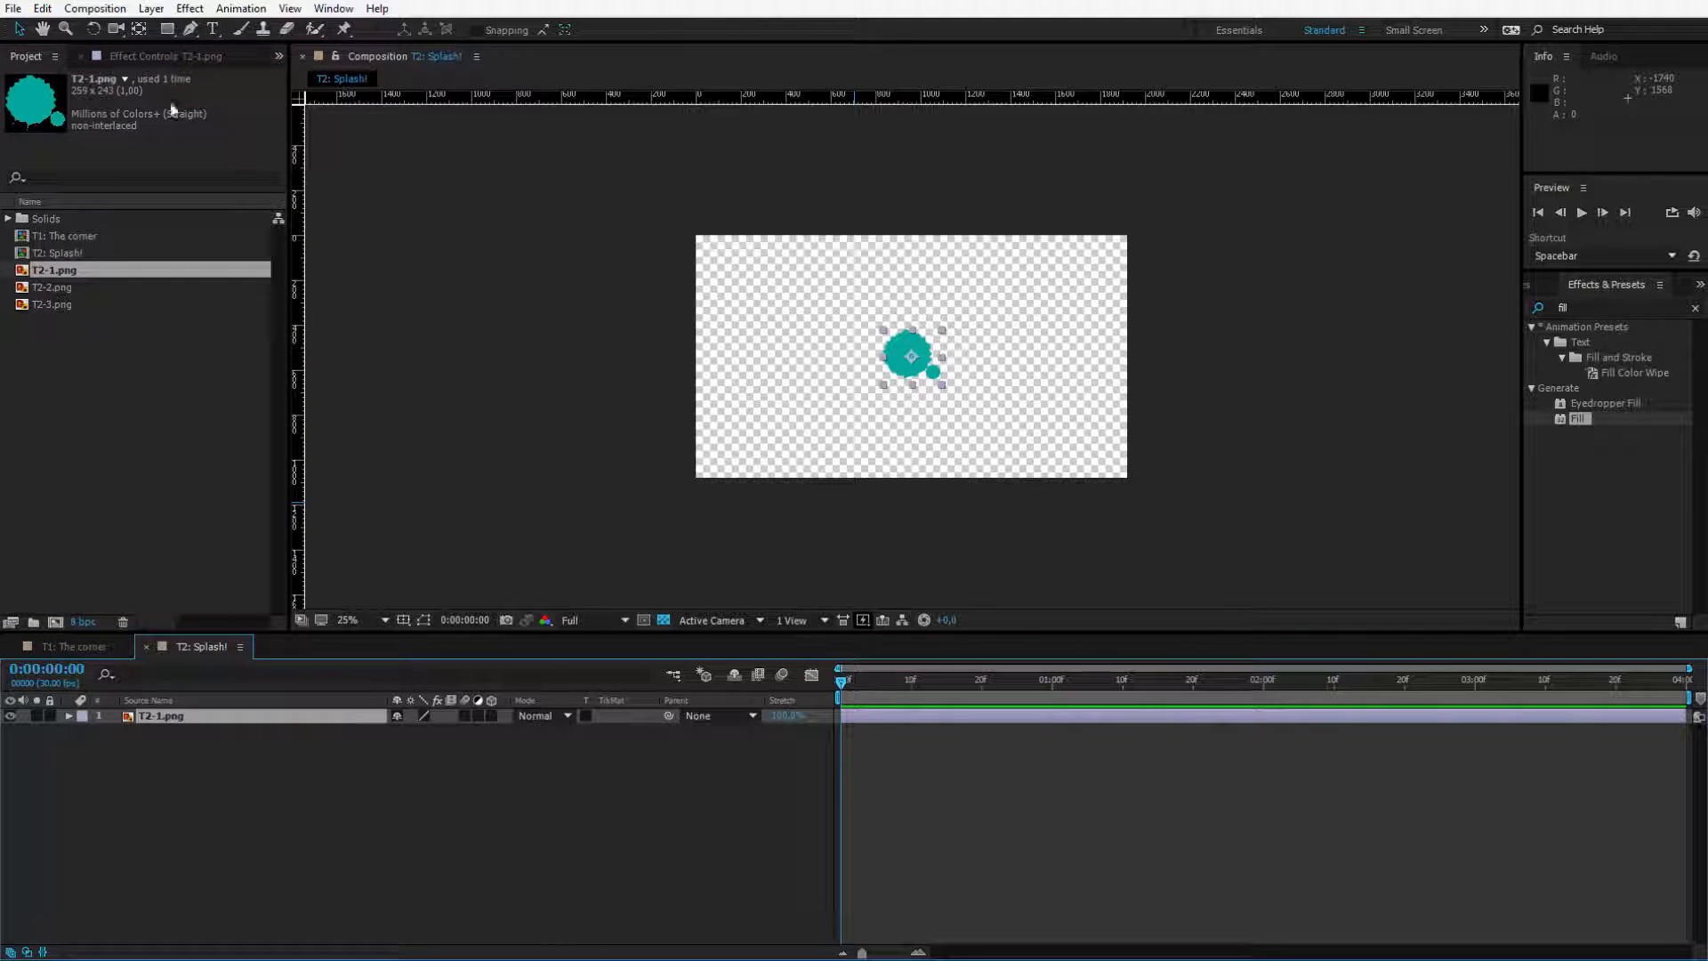
# Step: Auto-trace the T2-1.png splash layer's outline onto a new layer
pyautogui.click(150, 8)
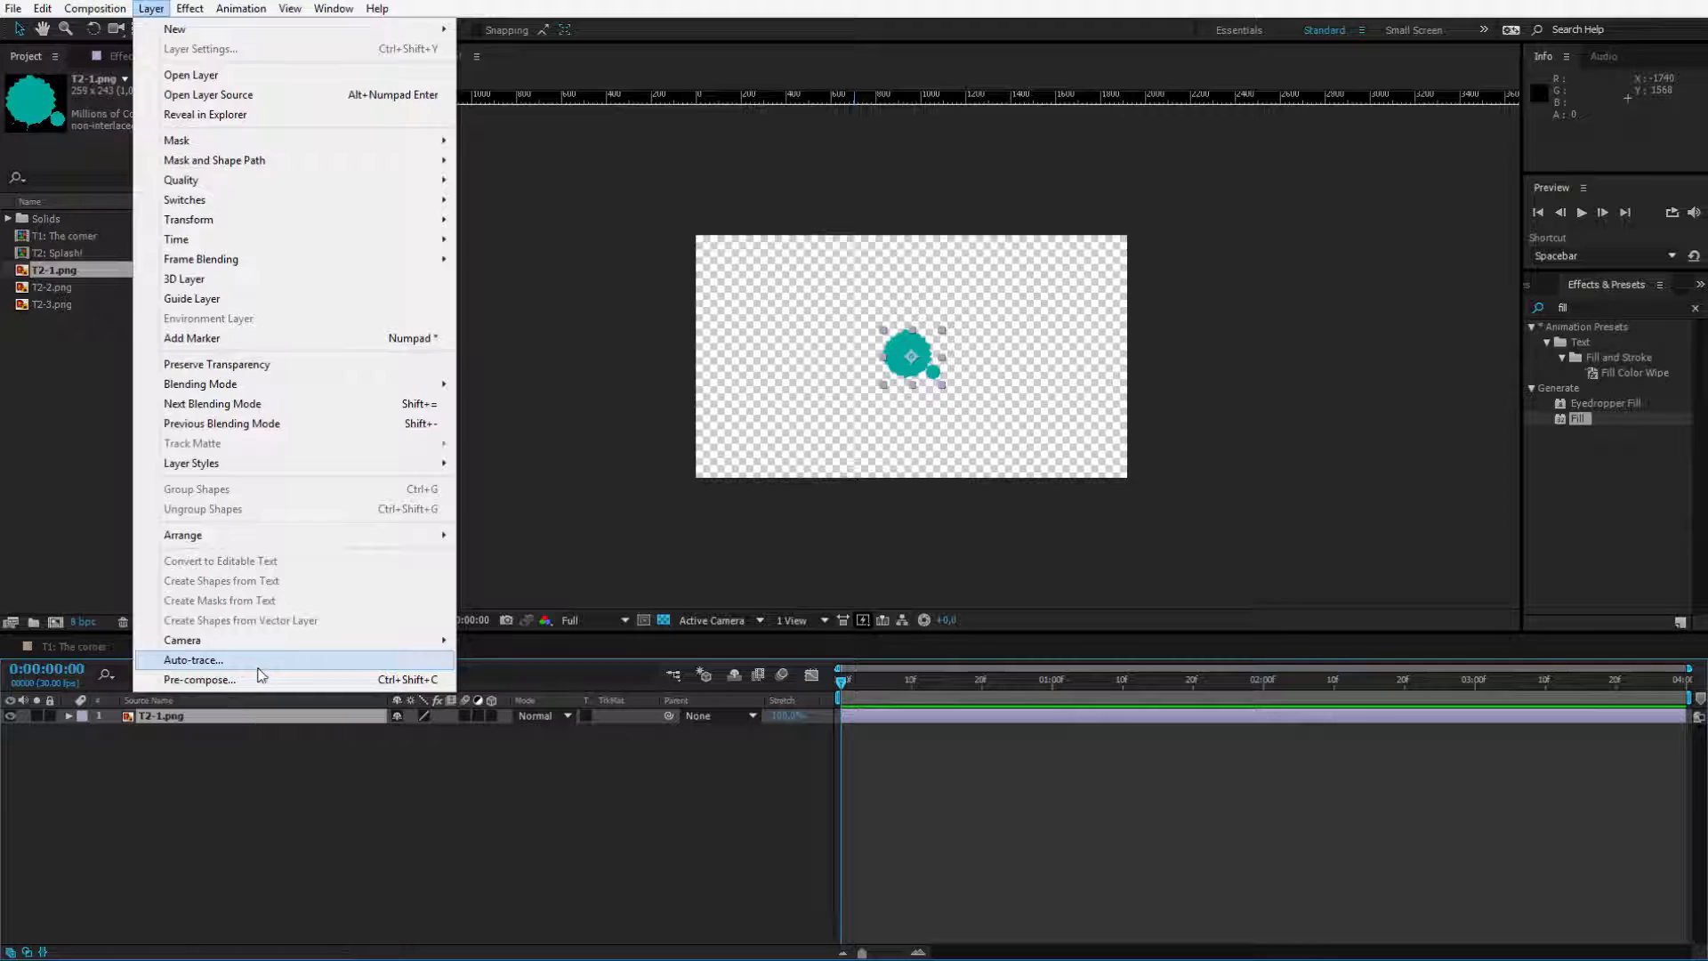
pyautogui.click(193, 660)
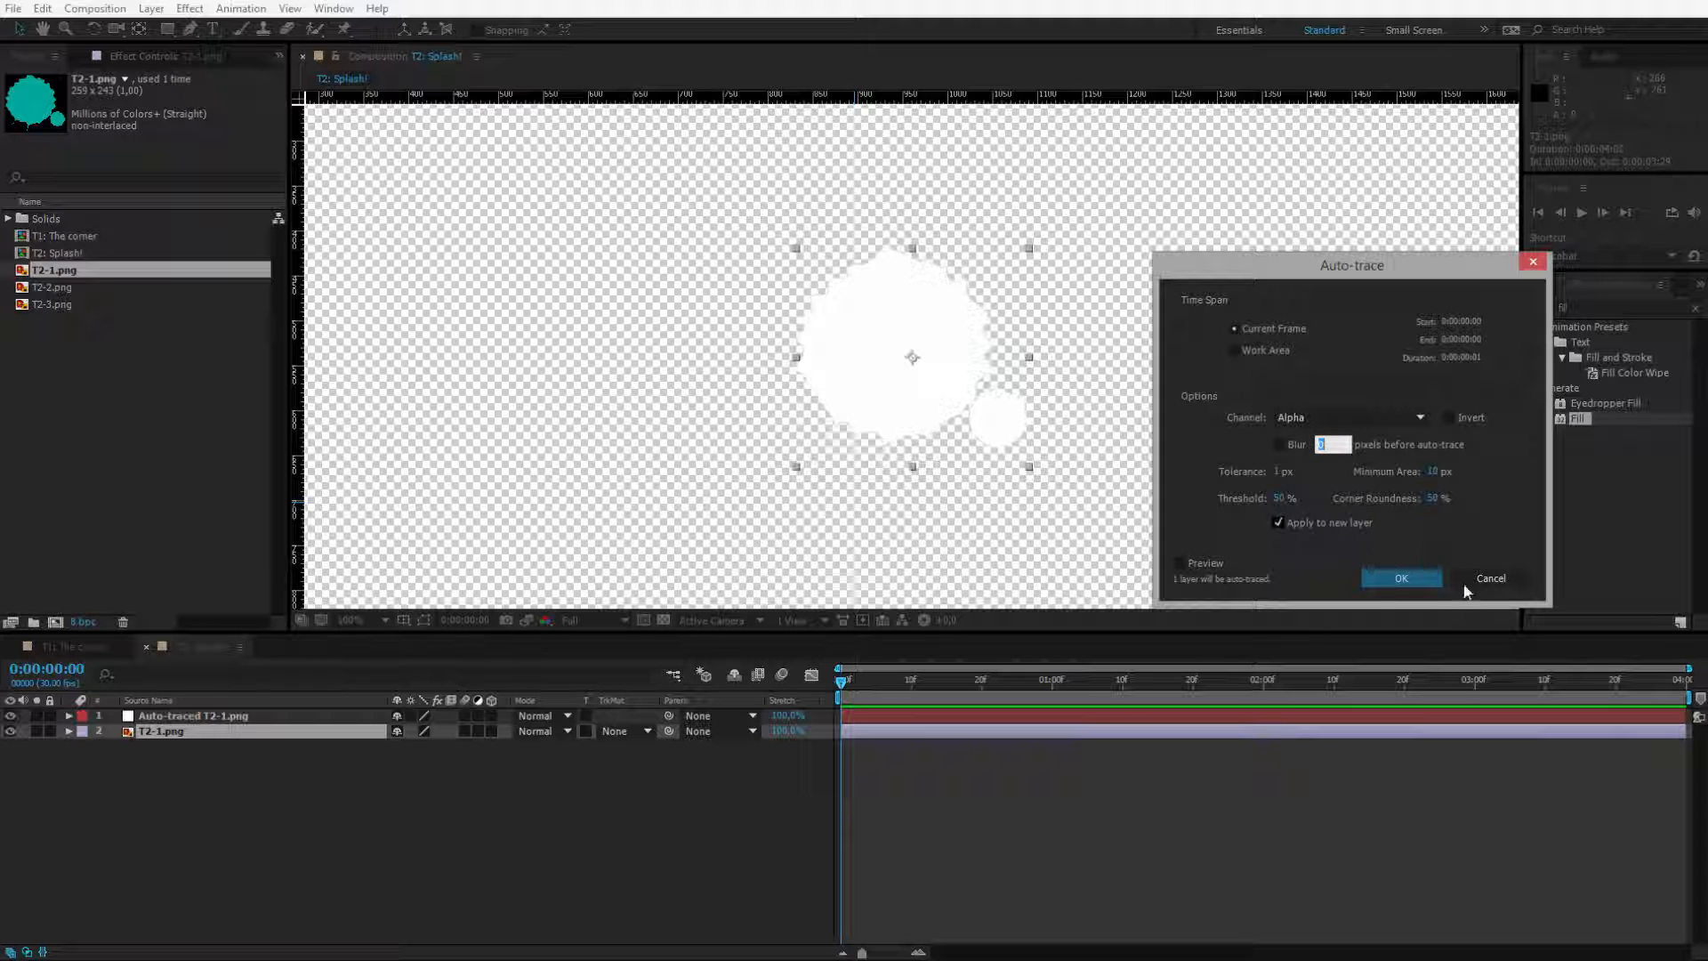
# Step: Apply a Fill effect to the white traced splash and keep its colour red
pyautogui.click(1401, 578)
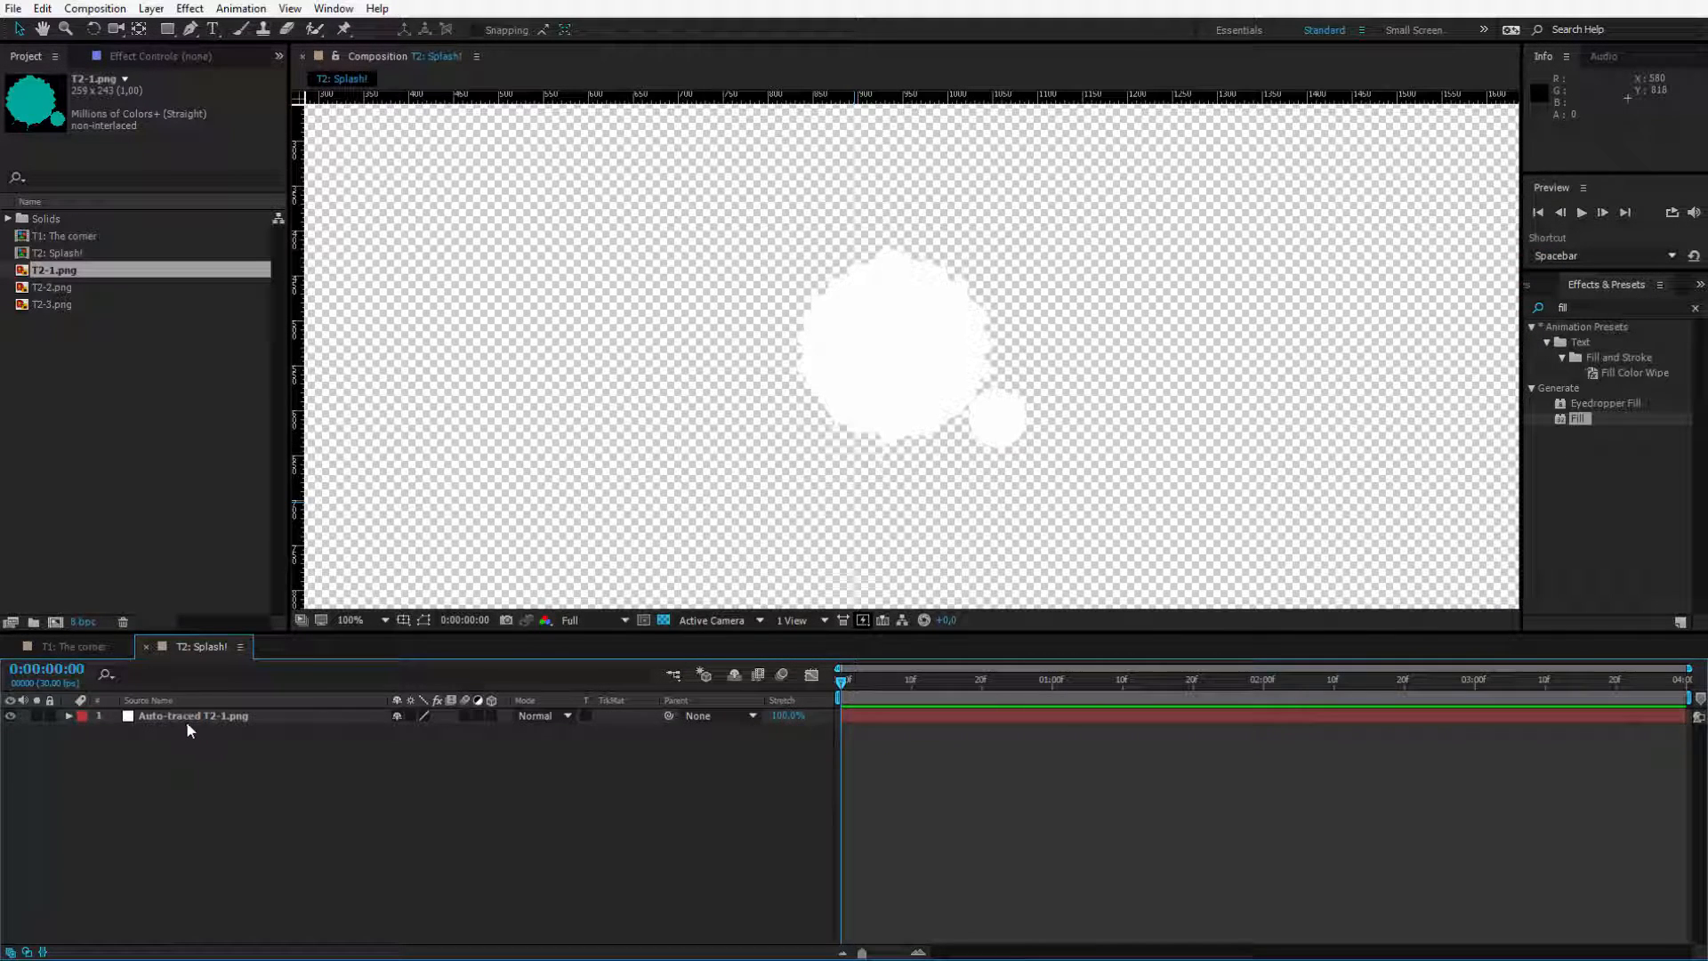
pyautogui.click(193, 715)
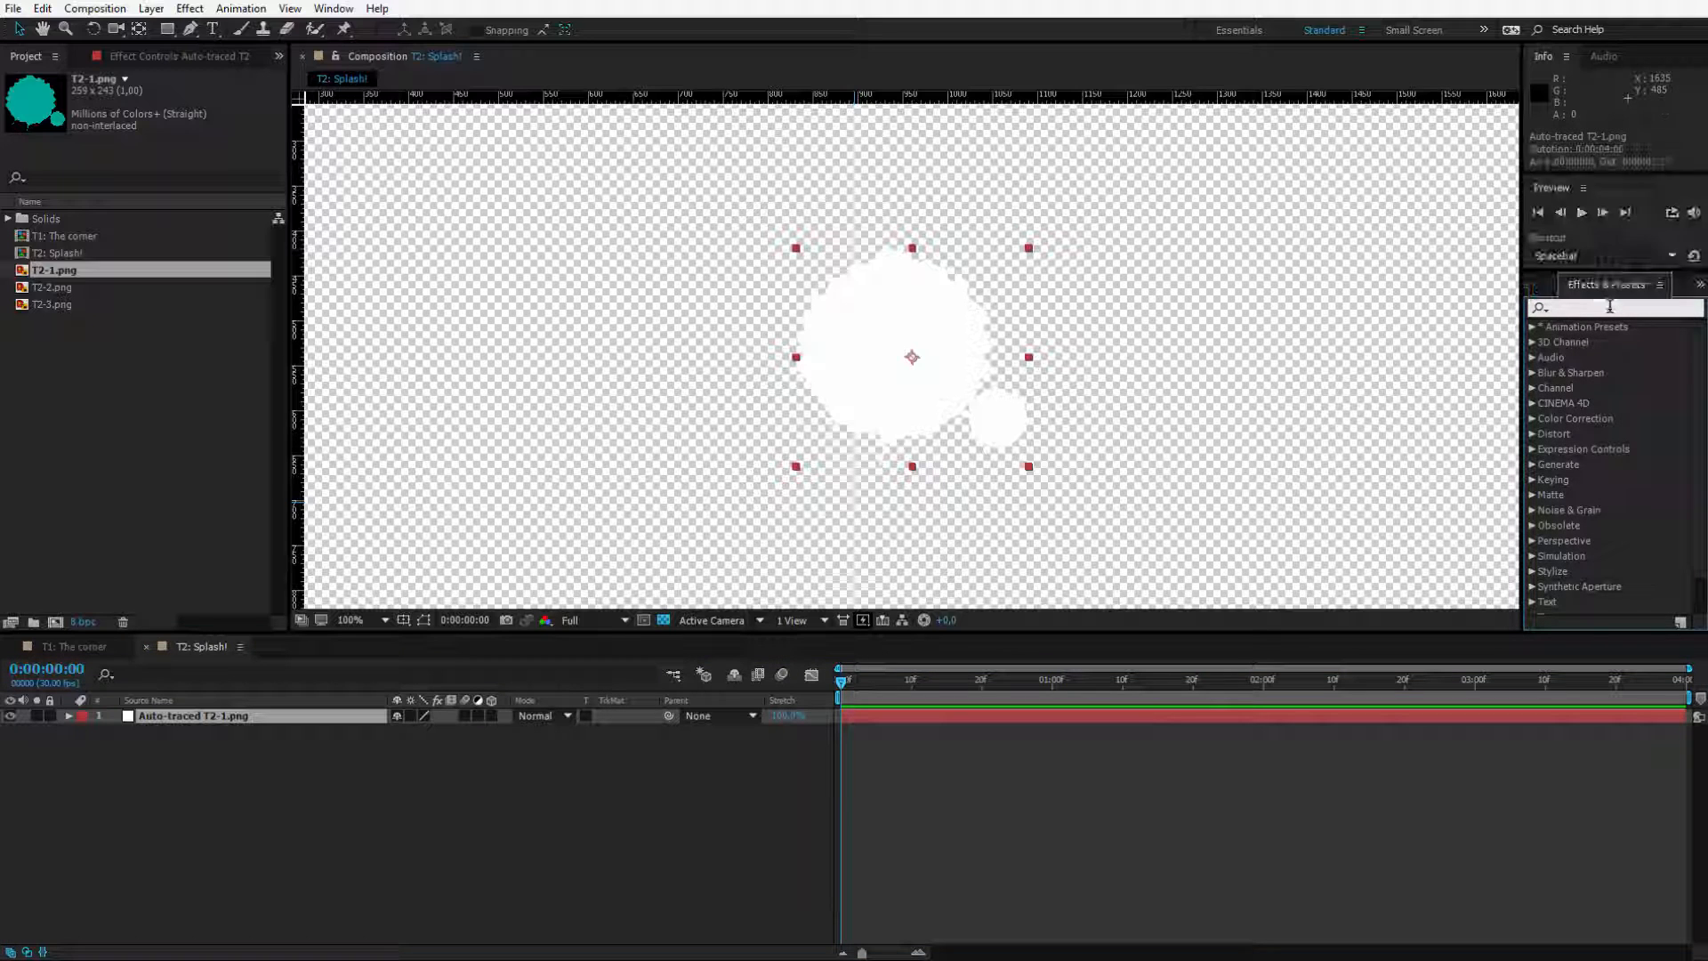
pyautogui.write('fill')
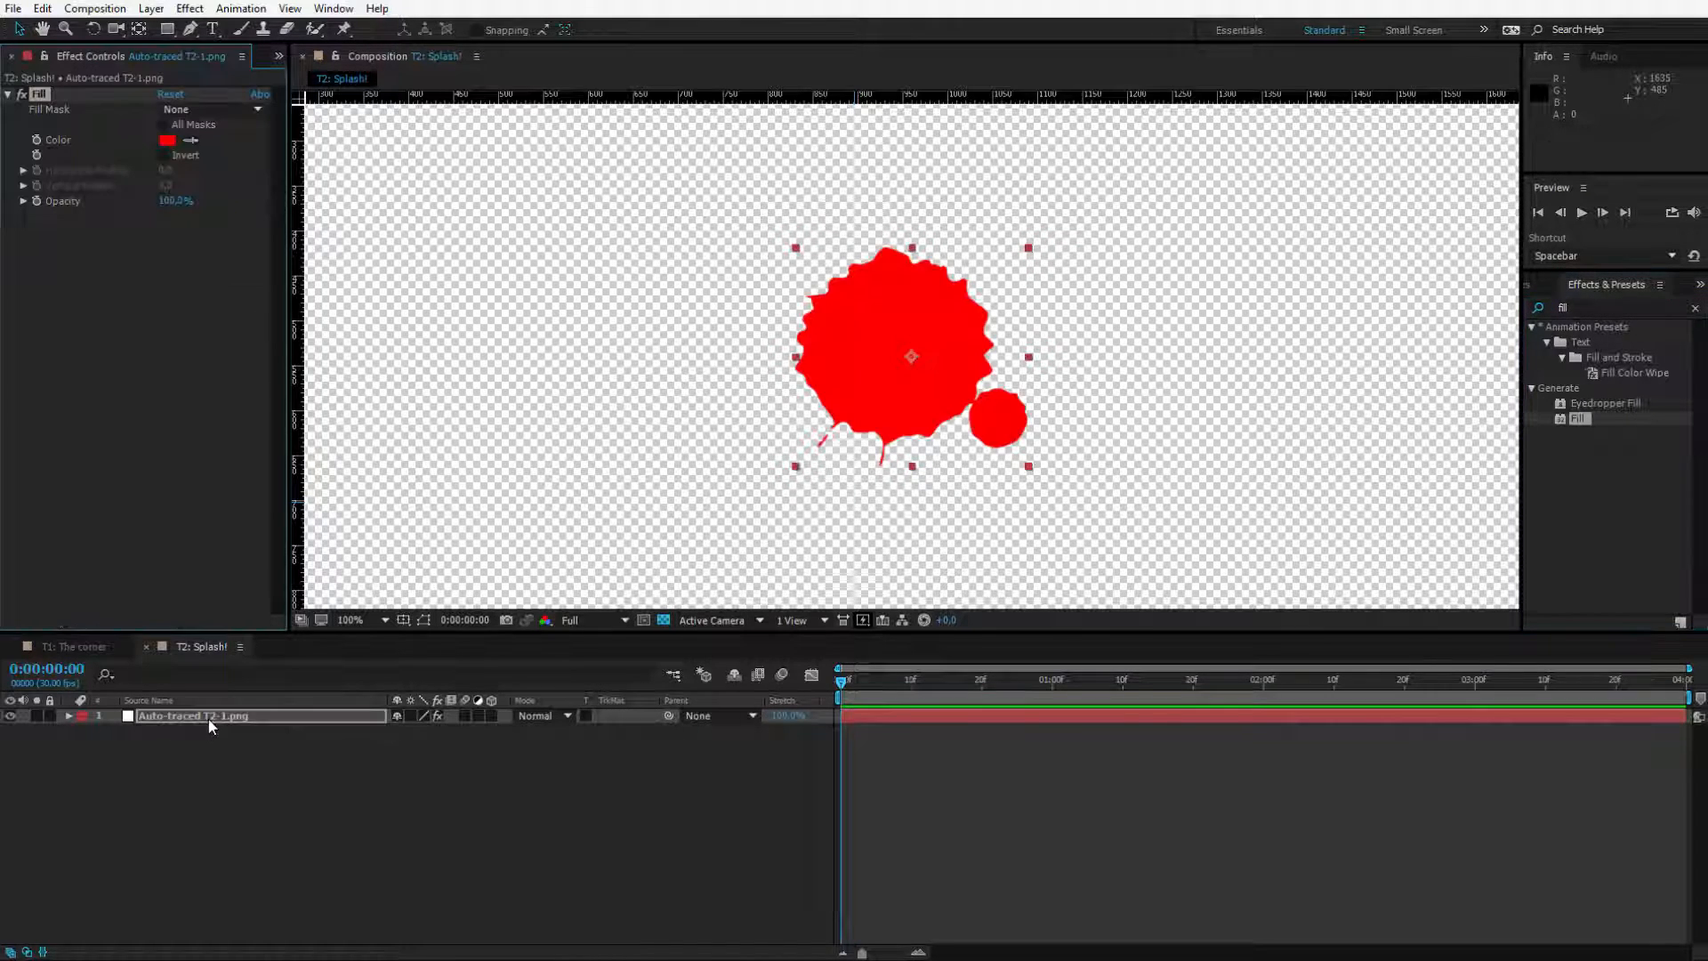
pyautogui.click(166, 139)
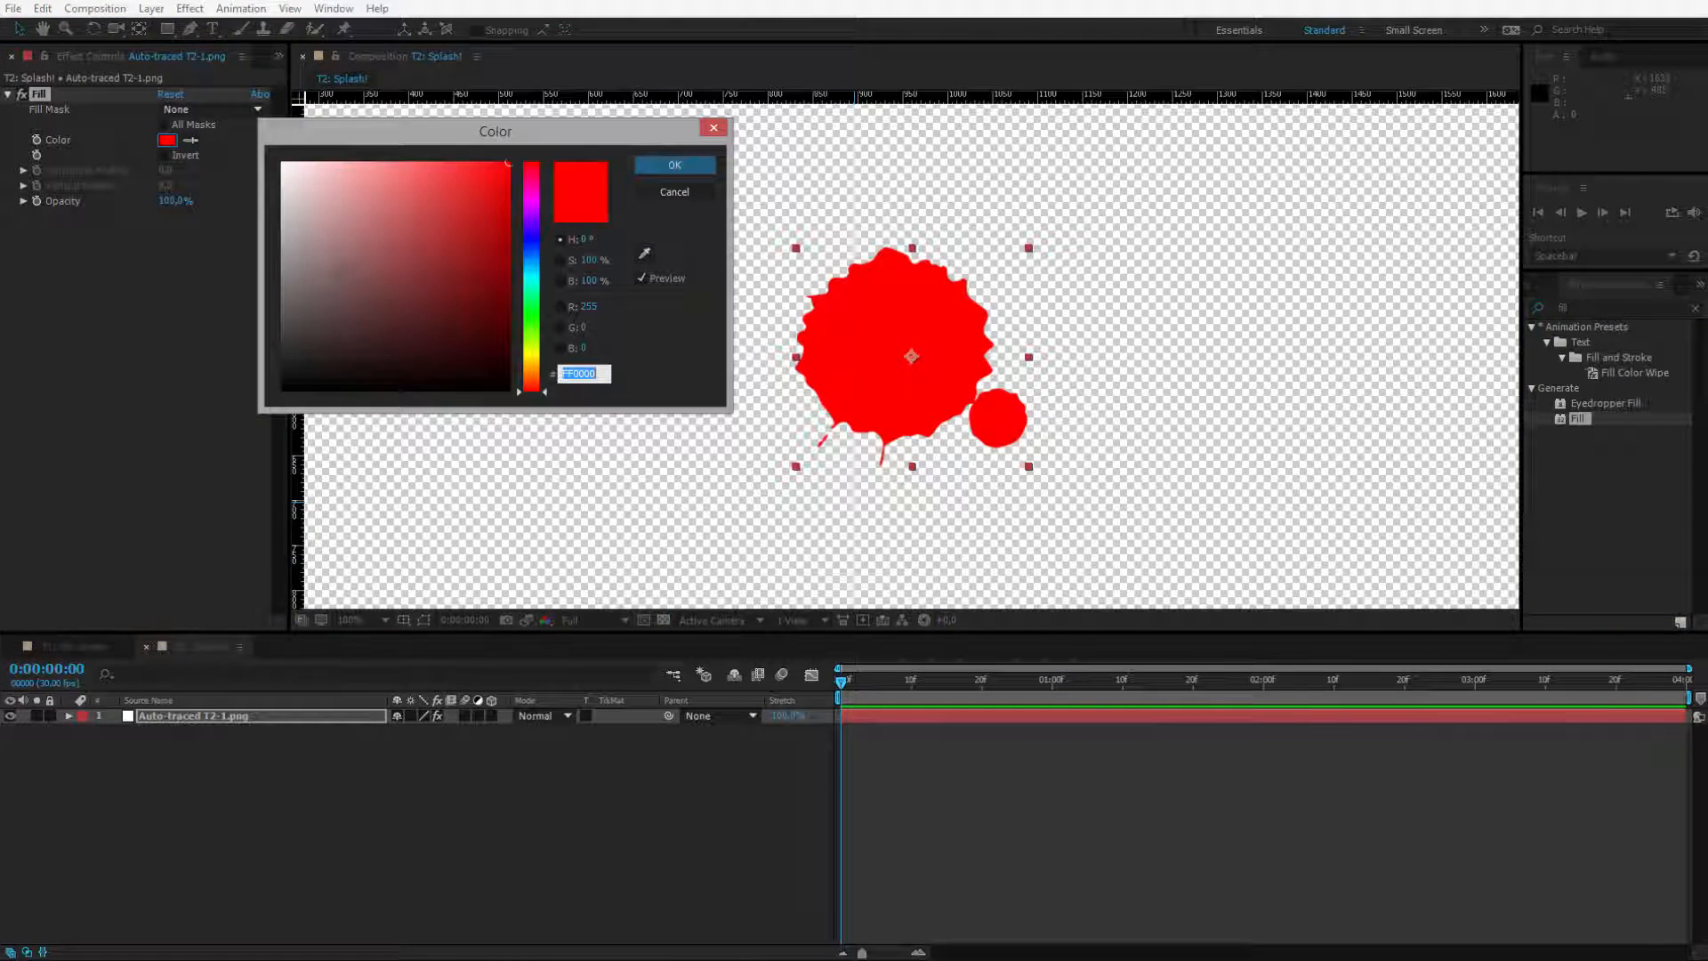
pyautogui.click(416, 265)
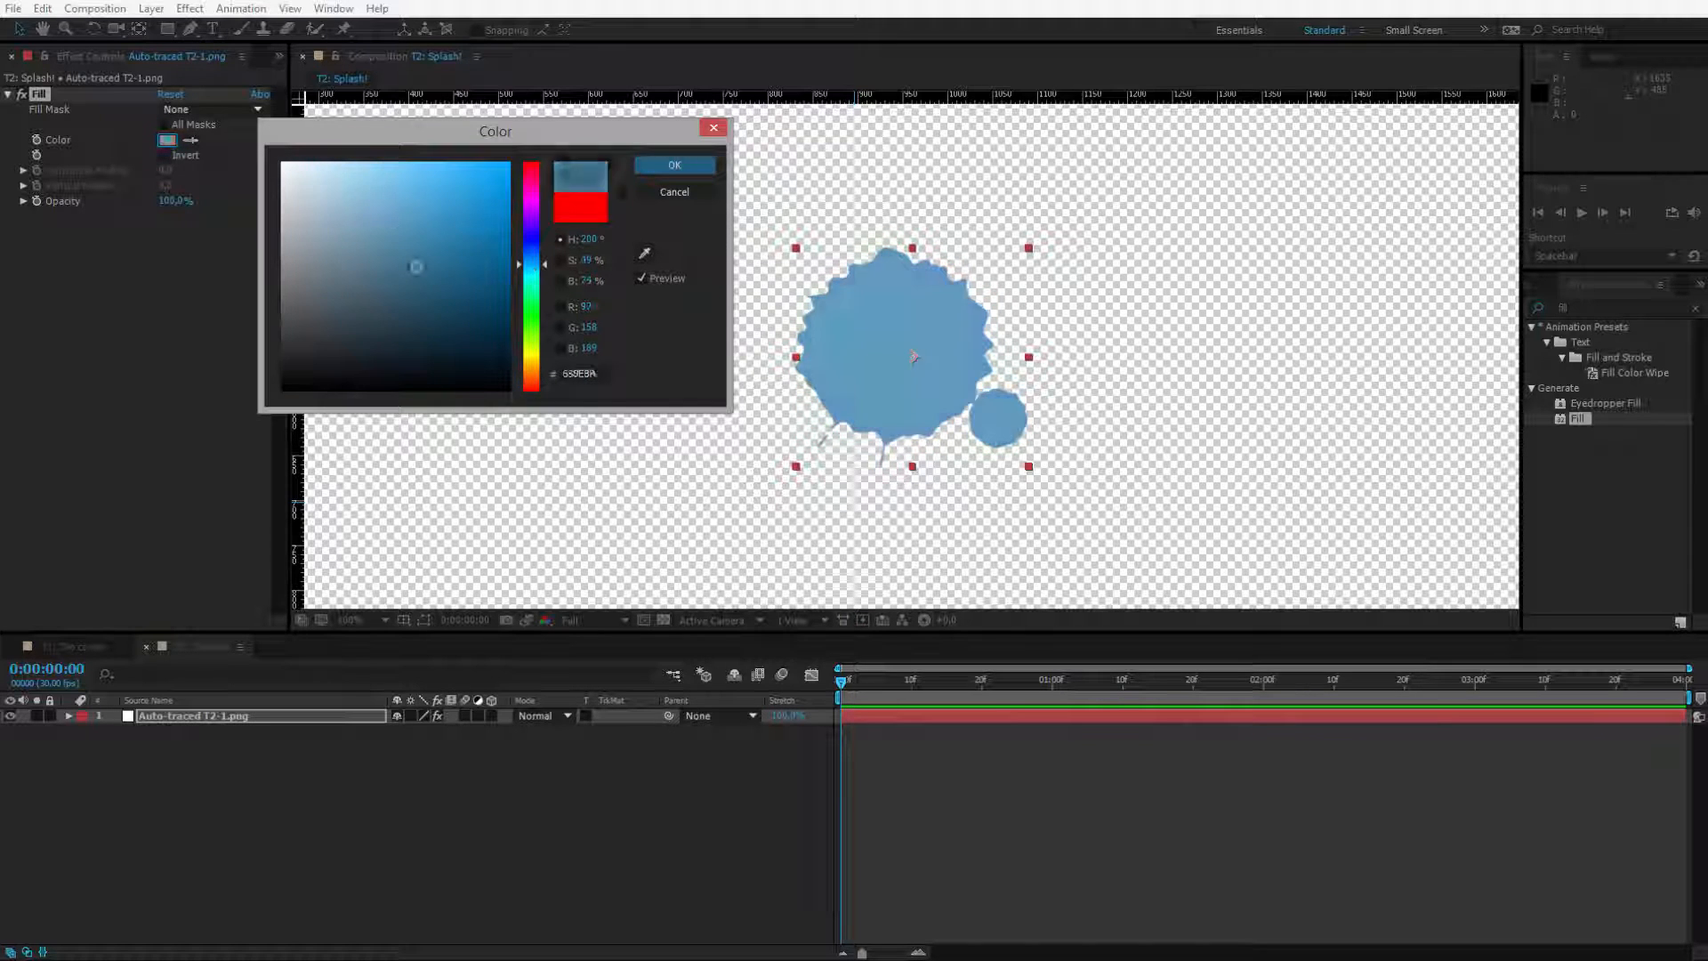
pyautogui.click(673, 164)
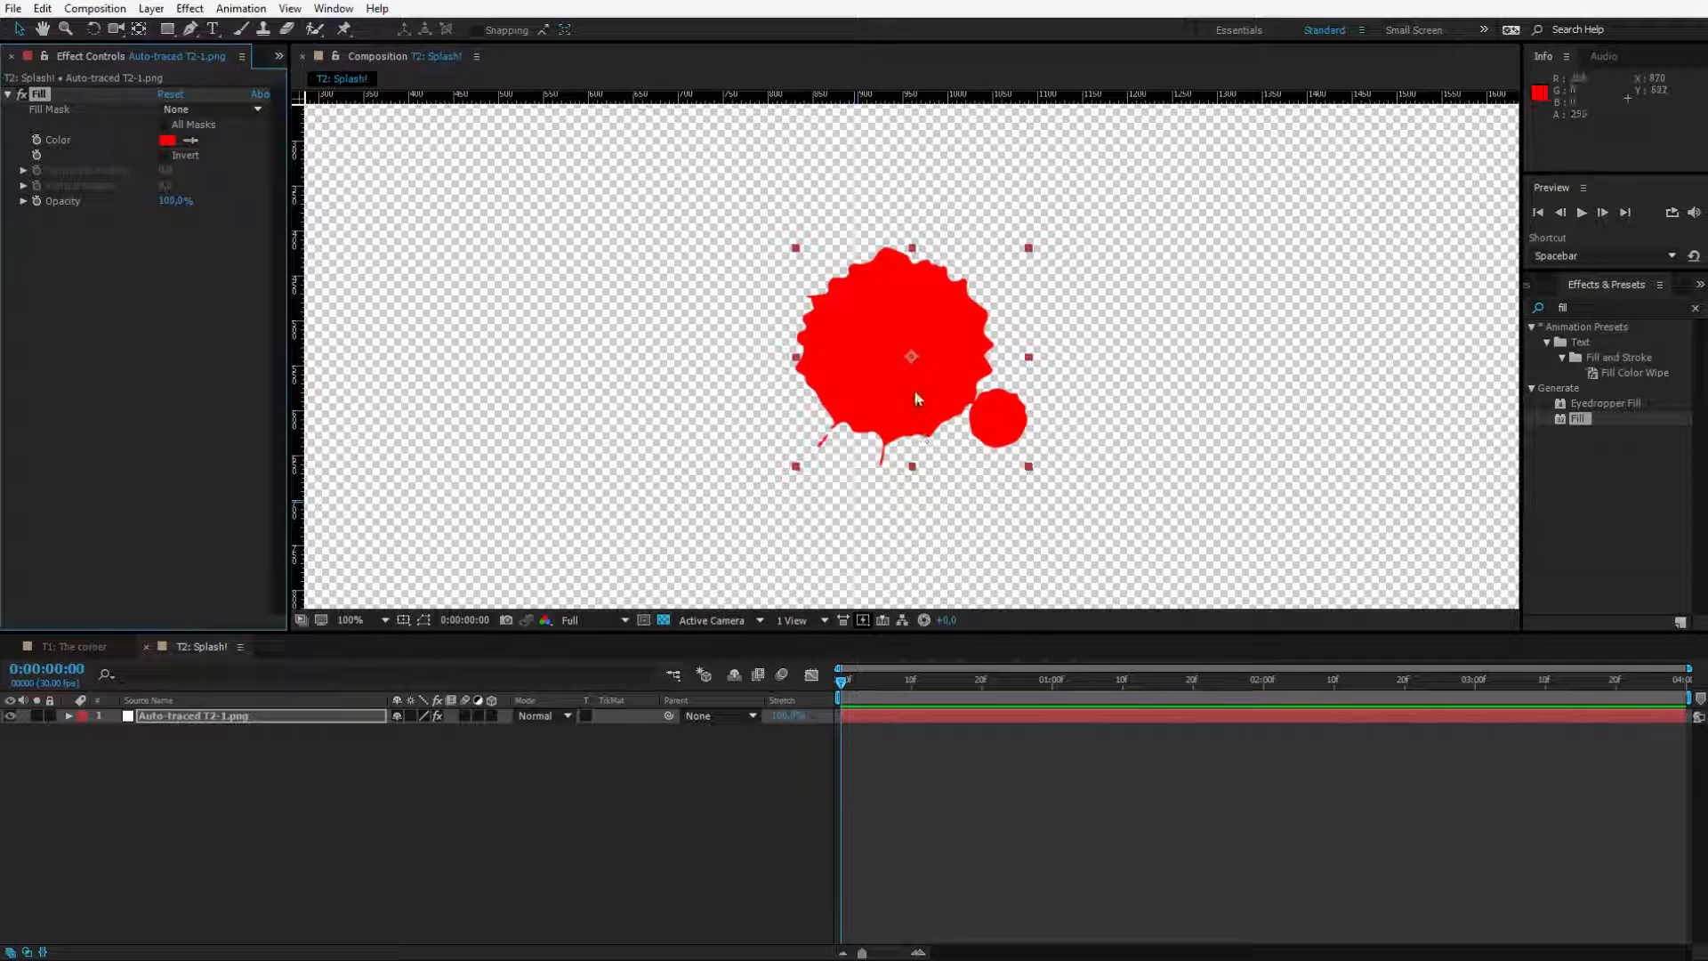
pyautogui.moveTo(171, 596)
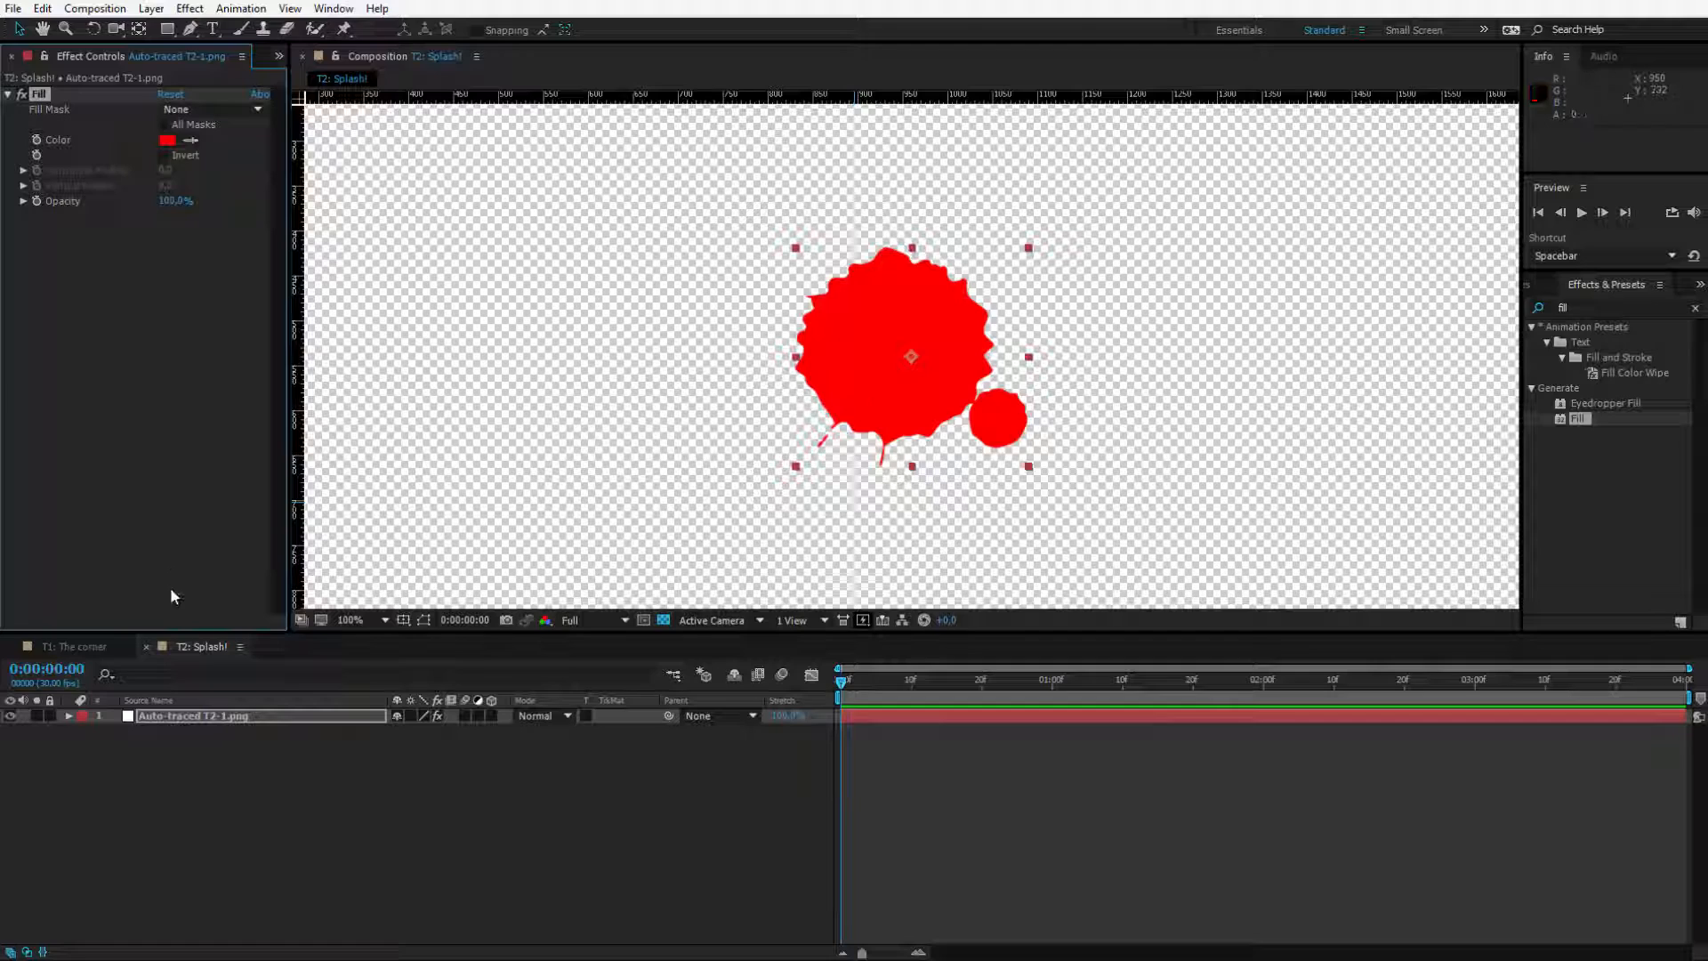
# Step: Add T2-2.png and T2-3.png to the comp and auto-trace them
pyautogui.click(24, 55)
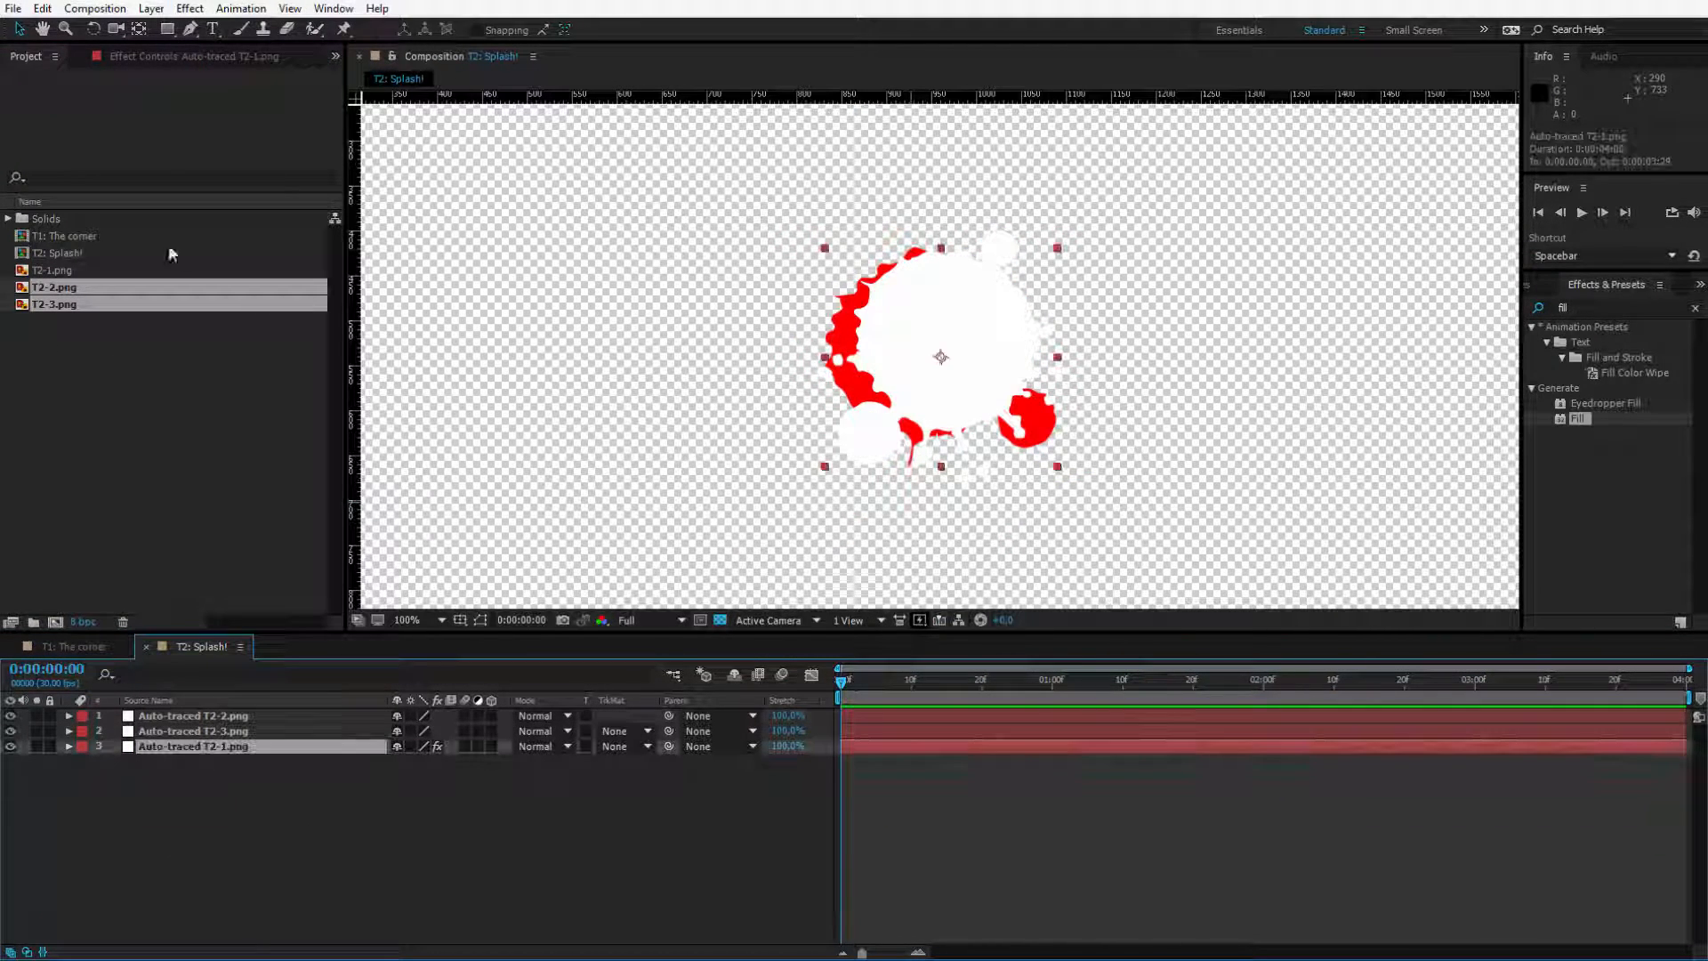
pyautogui.click(193, 745)
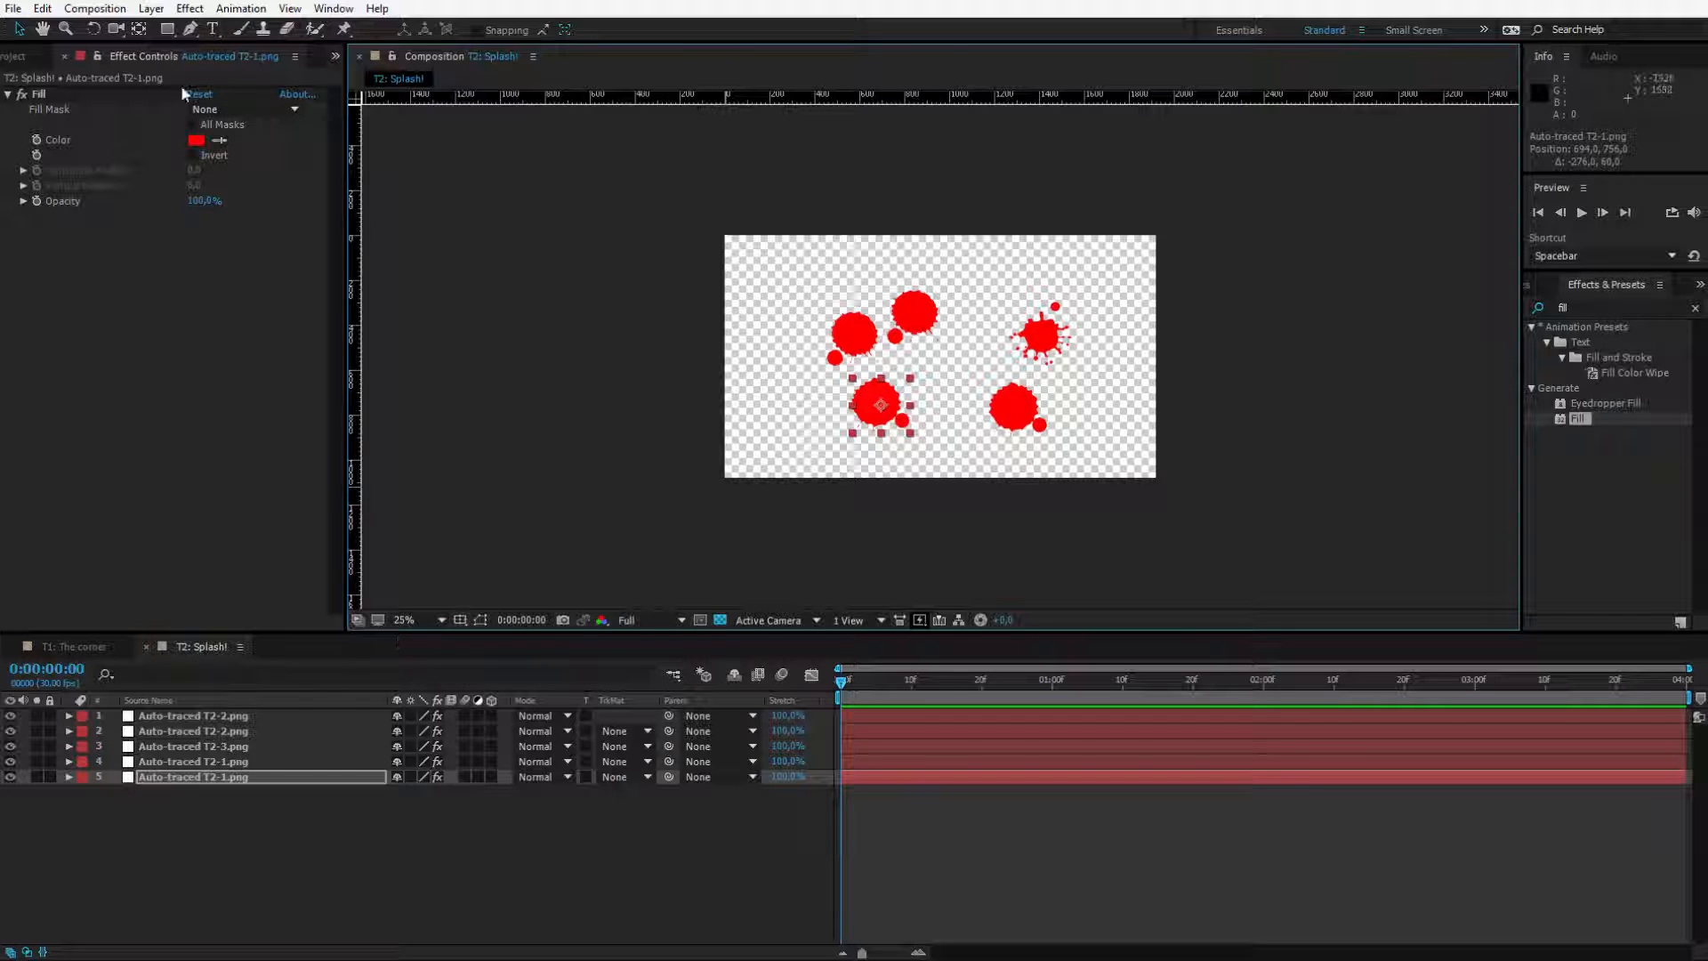
# Step: Change the Fill colour on several splash layers to varied red tones
pyautogui.click(196, 140)
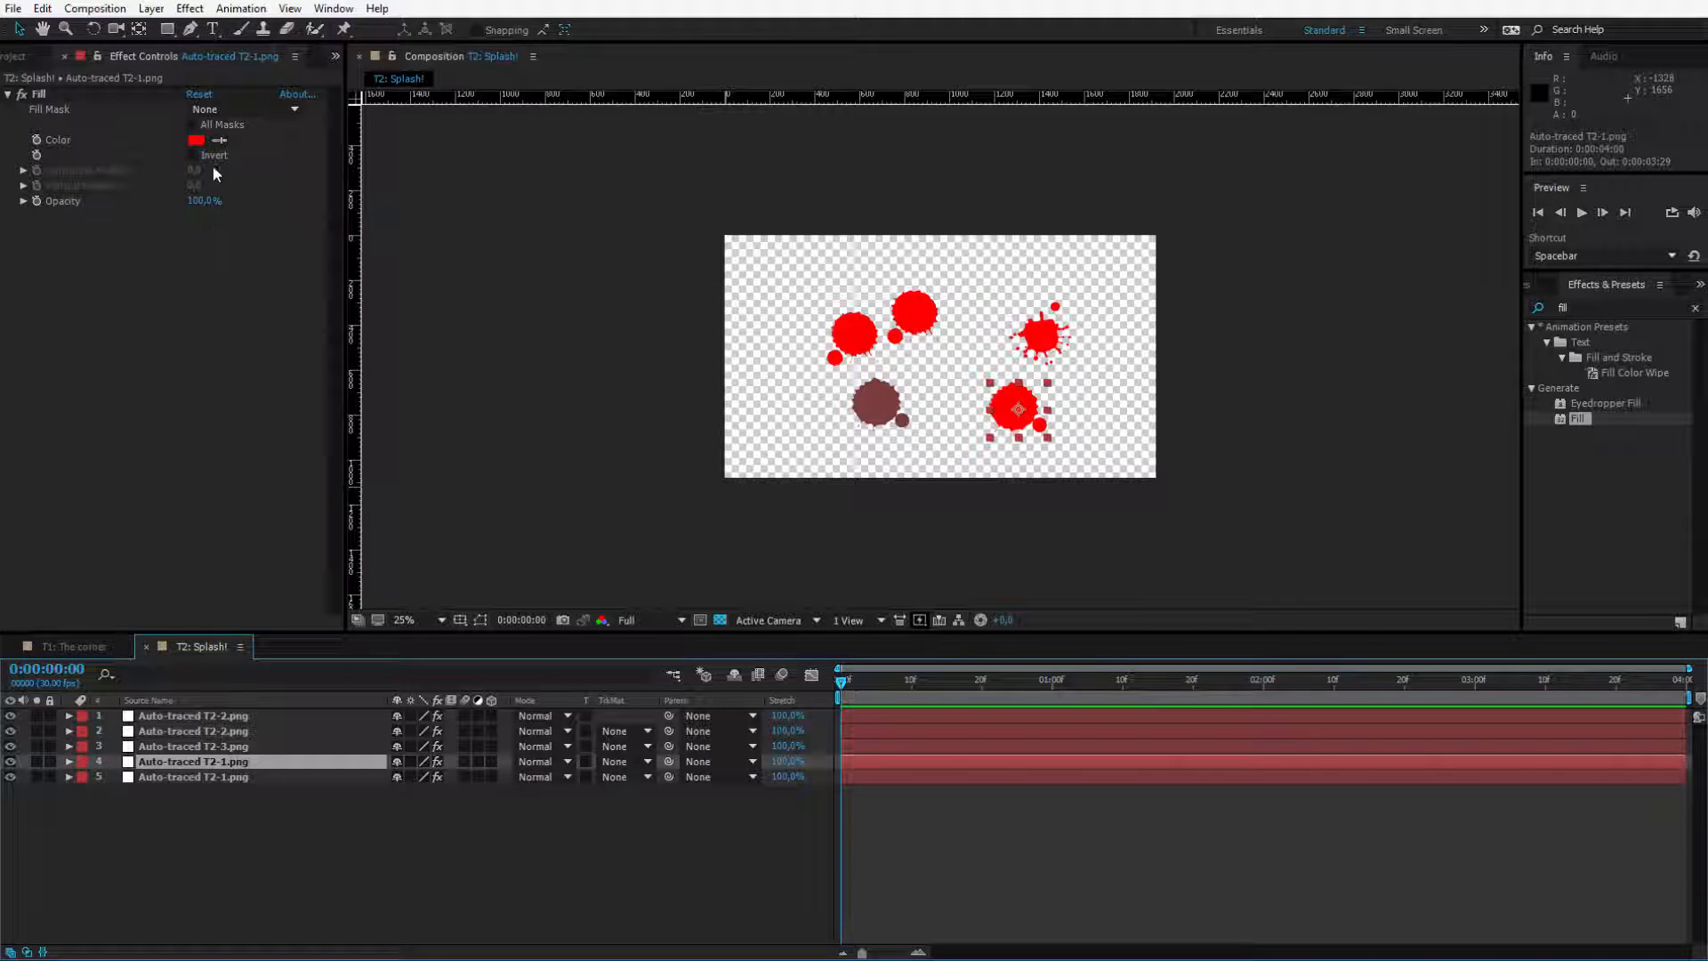
pyautogui.click(195, 140)
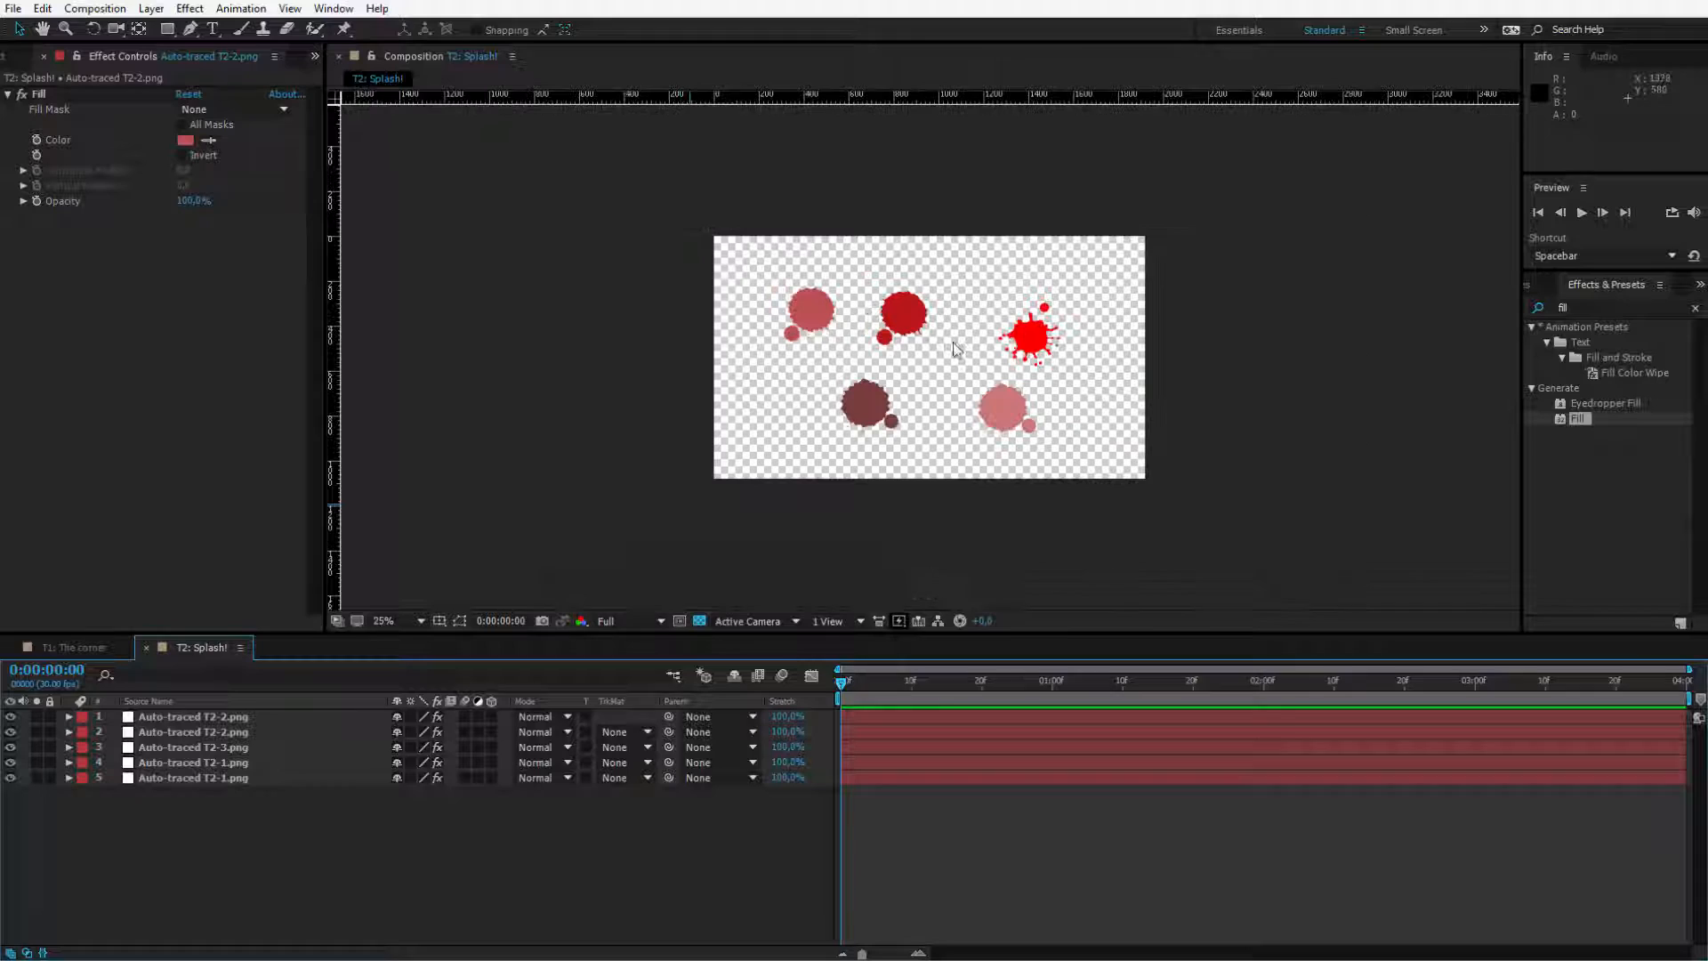
pyautogui.click(811, 312)
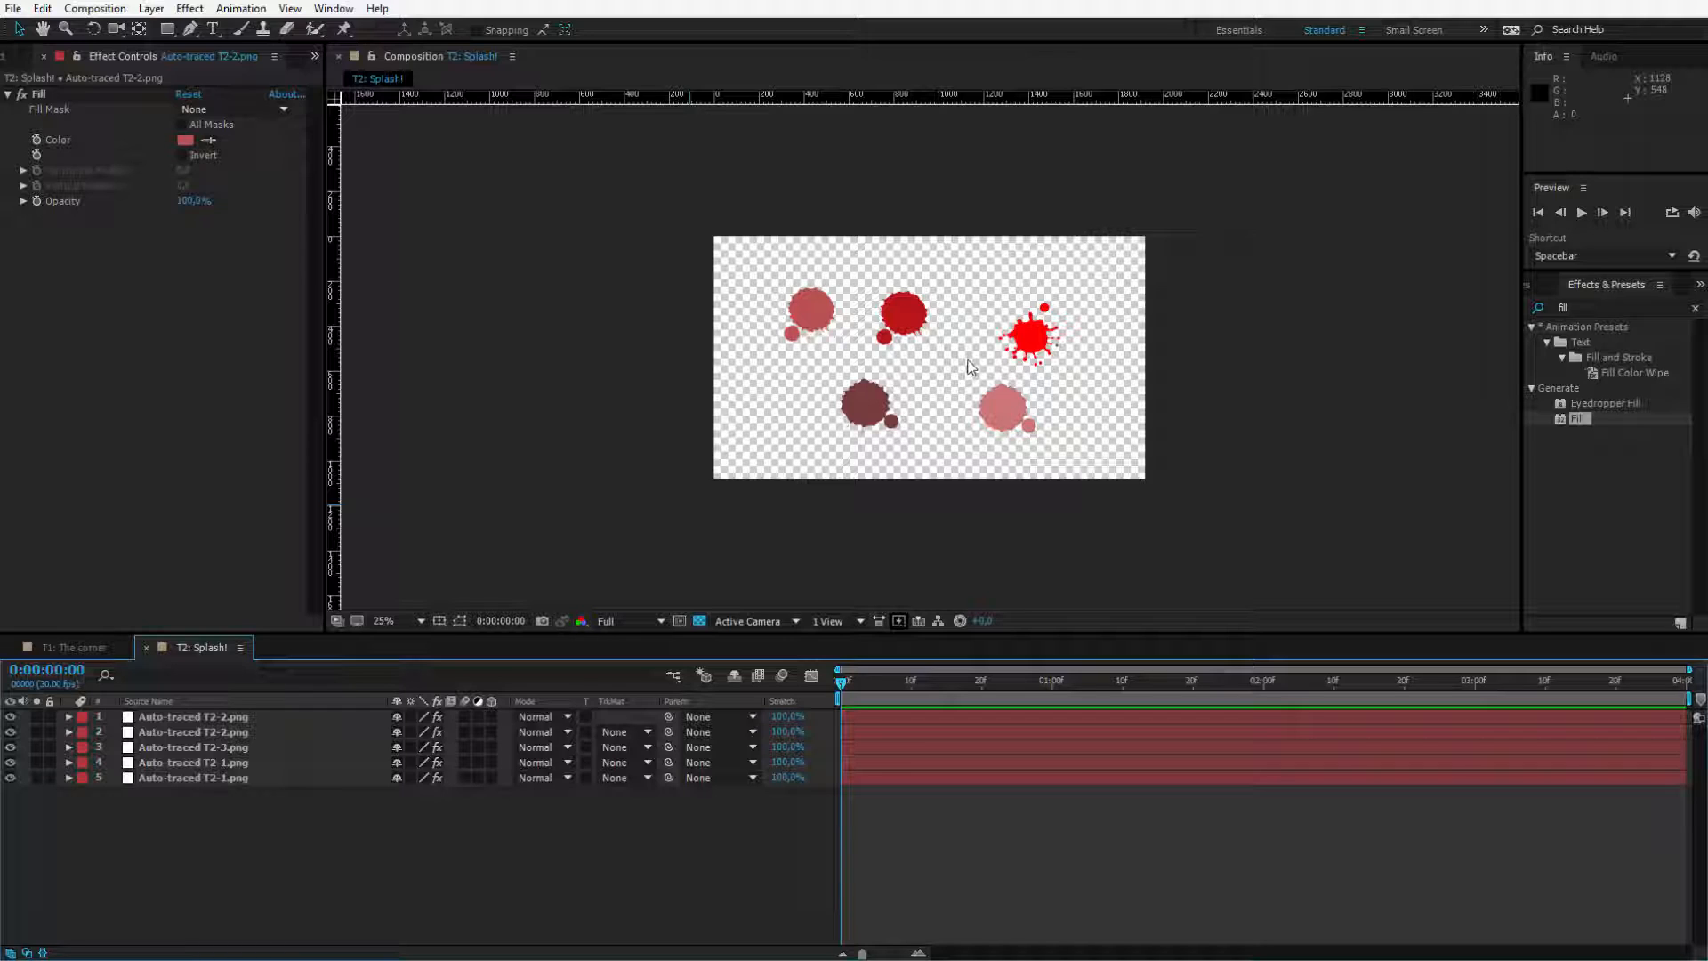
pyautogui.click(869, 405)
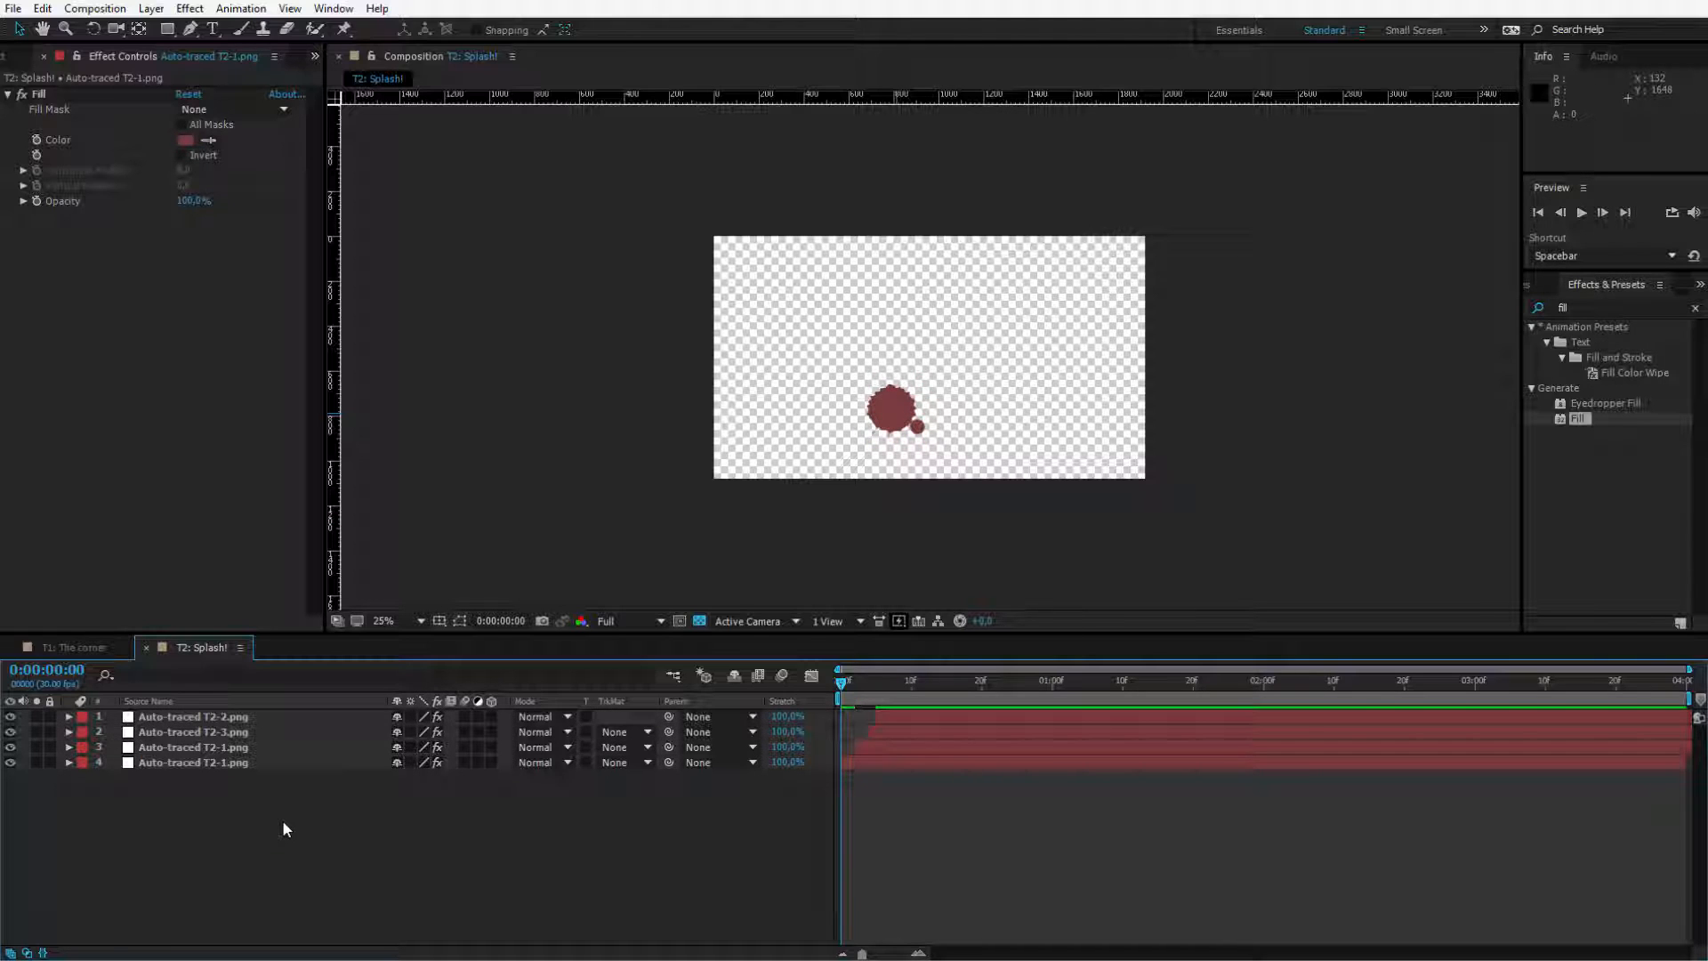
# Step: Clear the layer selection in the timeline
pyautogui.click(194, 761)
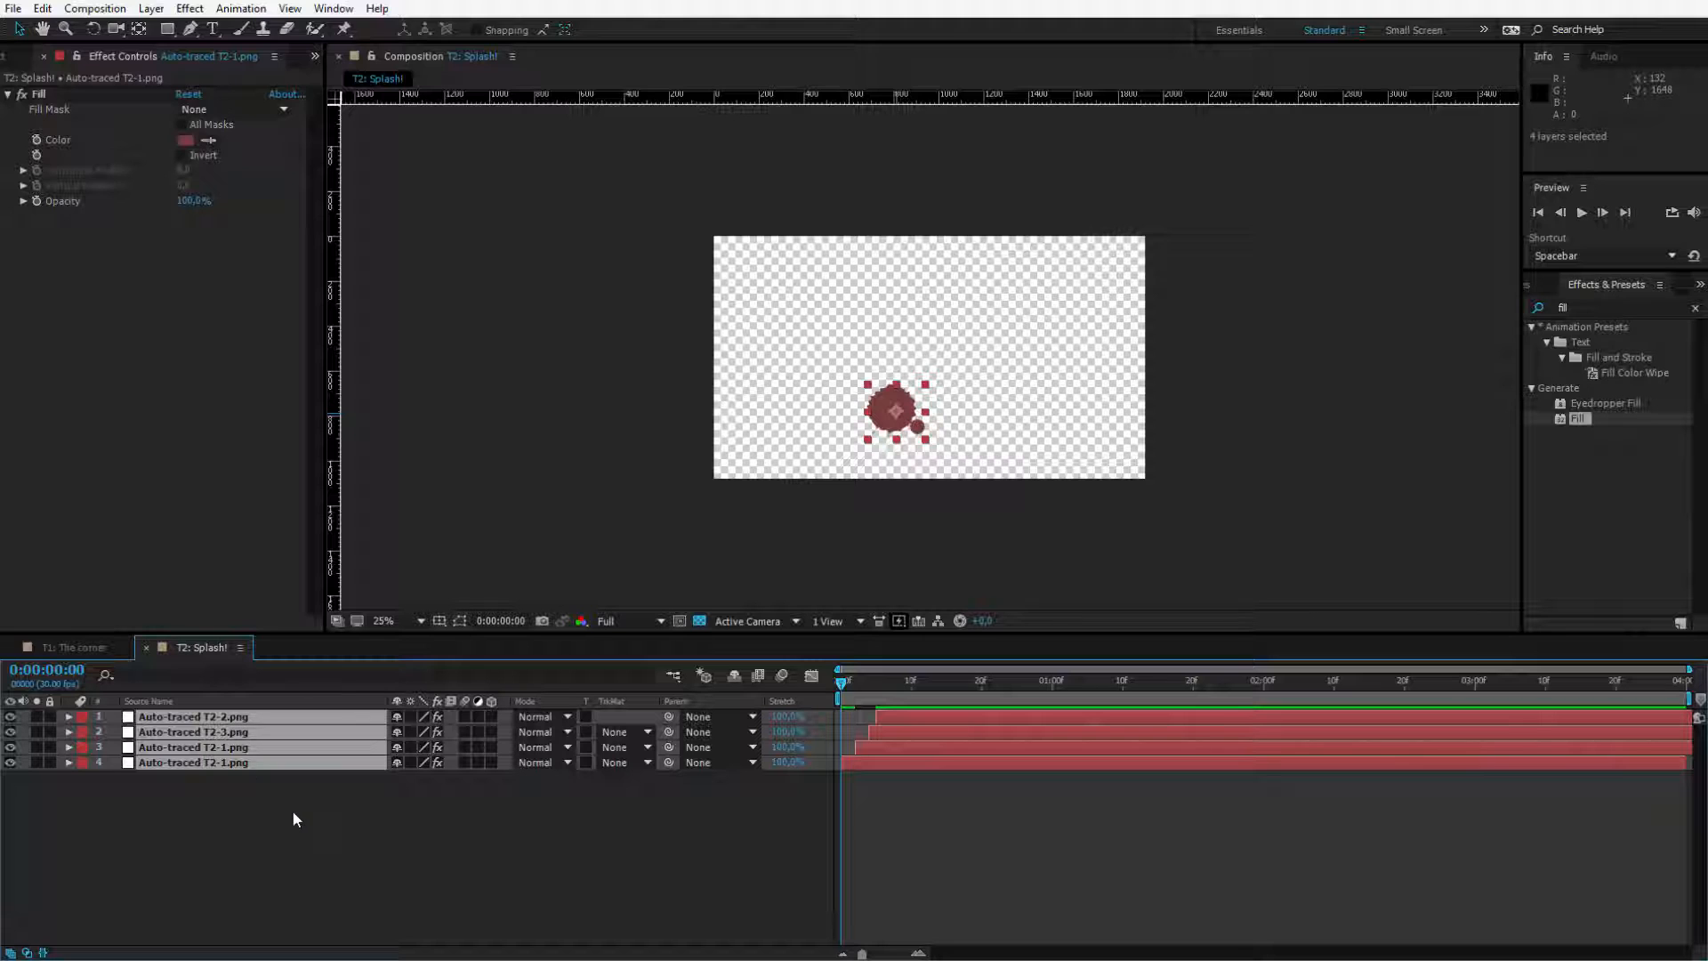
# Step: Select all splash layers and show Scale to keyframe it from 0% to about 492%, staggered
pyautogui.press('s')
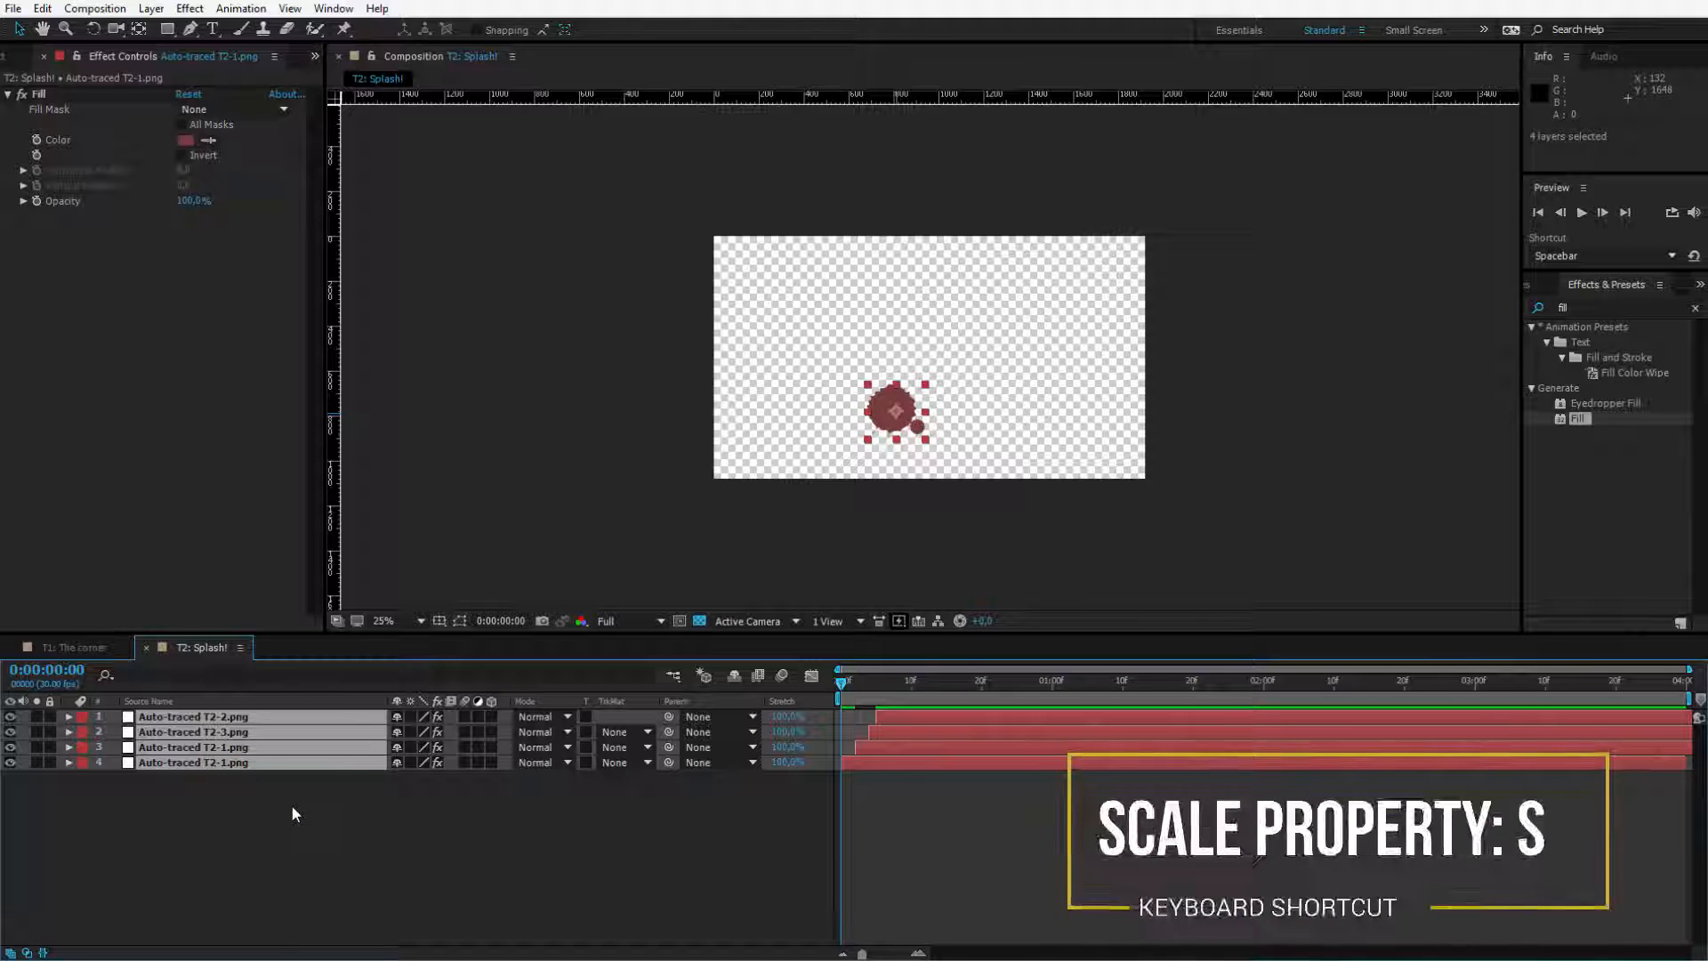
pyautogui.press('s')
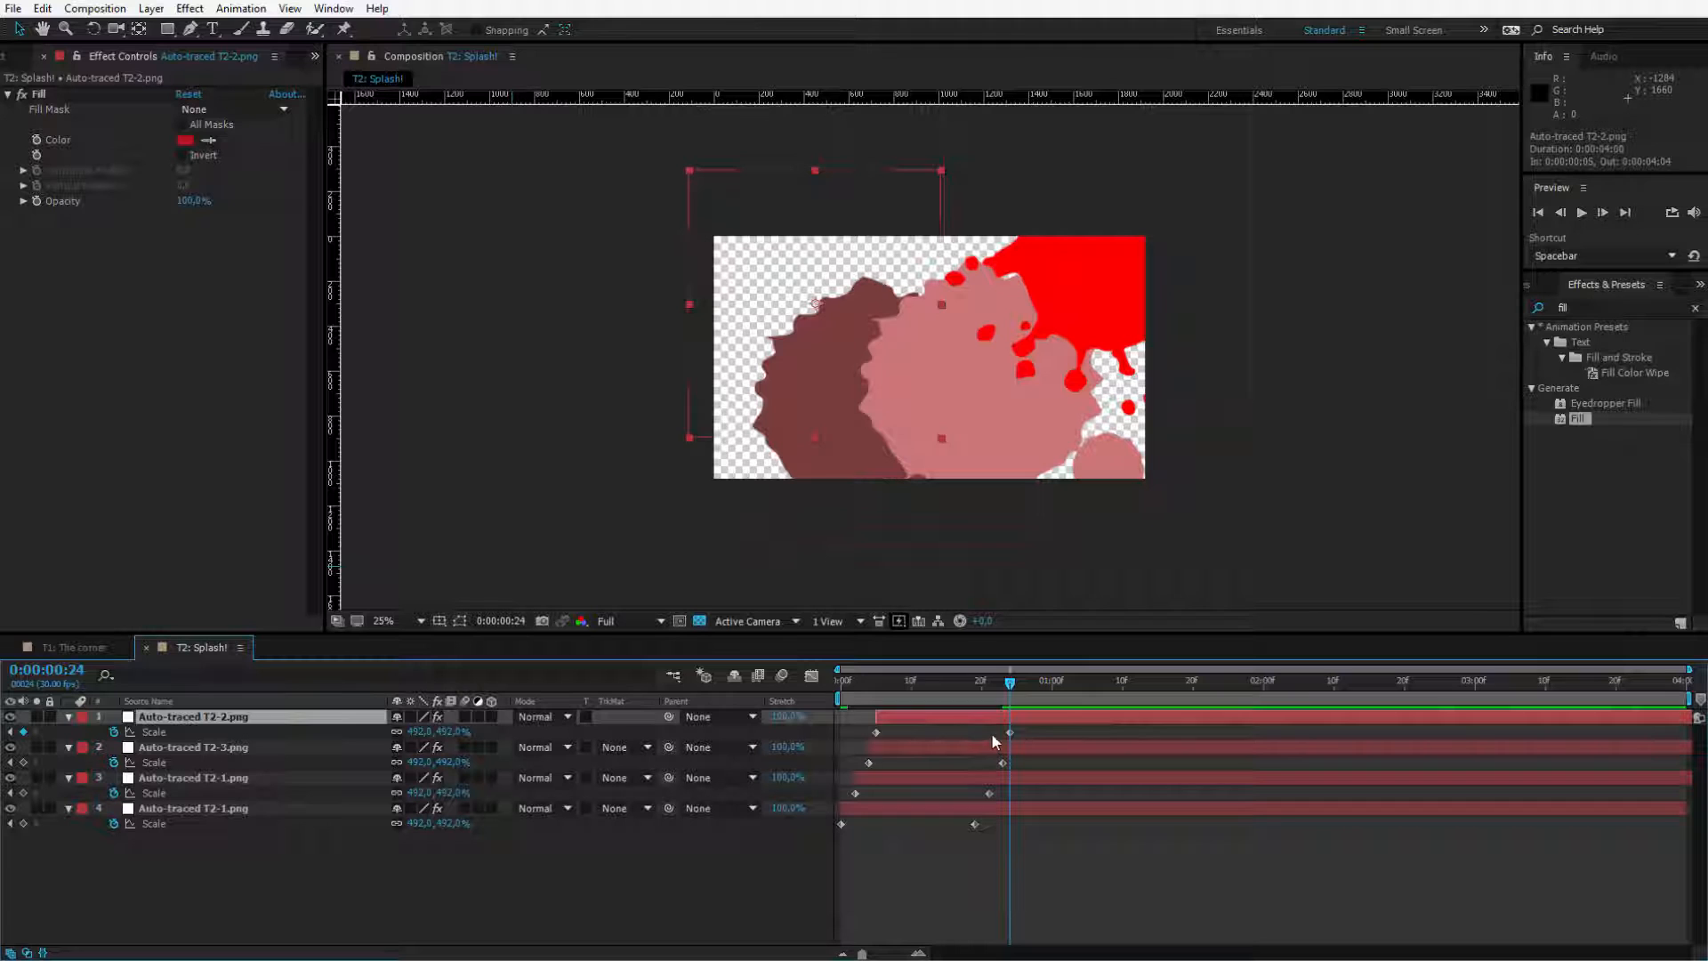
pyautogui.click(193, 717)
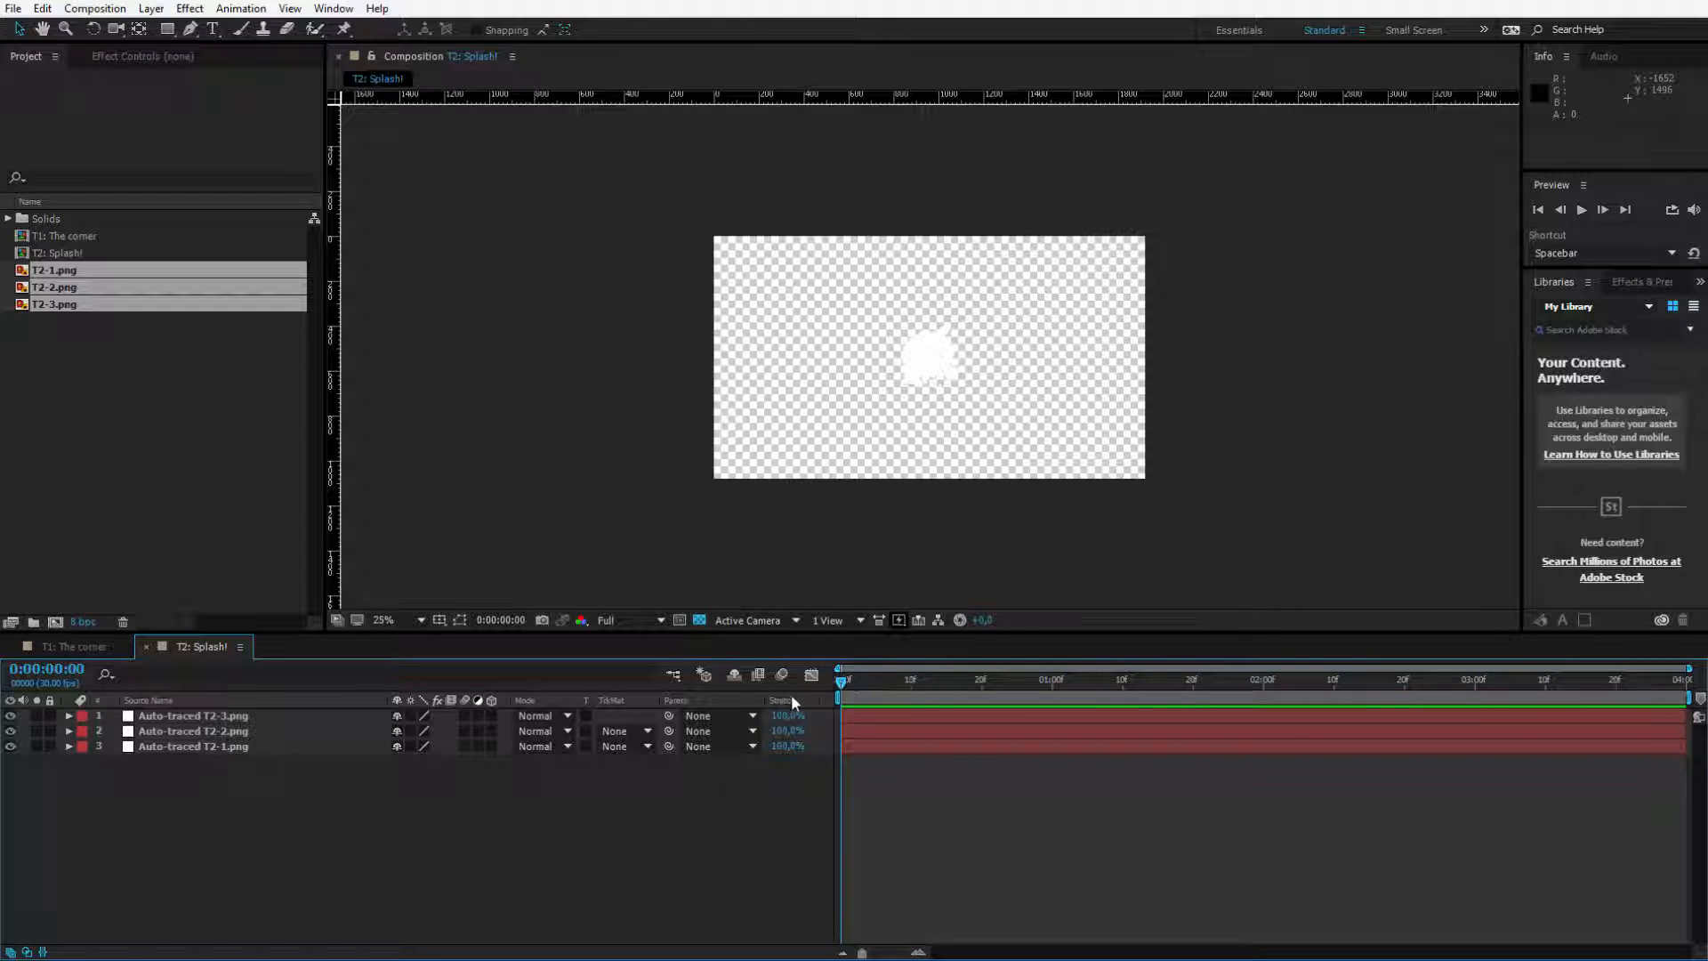
pyautogui.moveTo(923, 461)
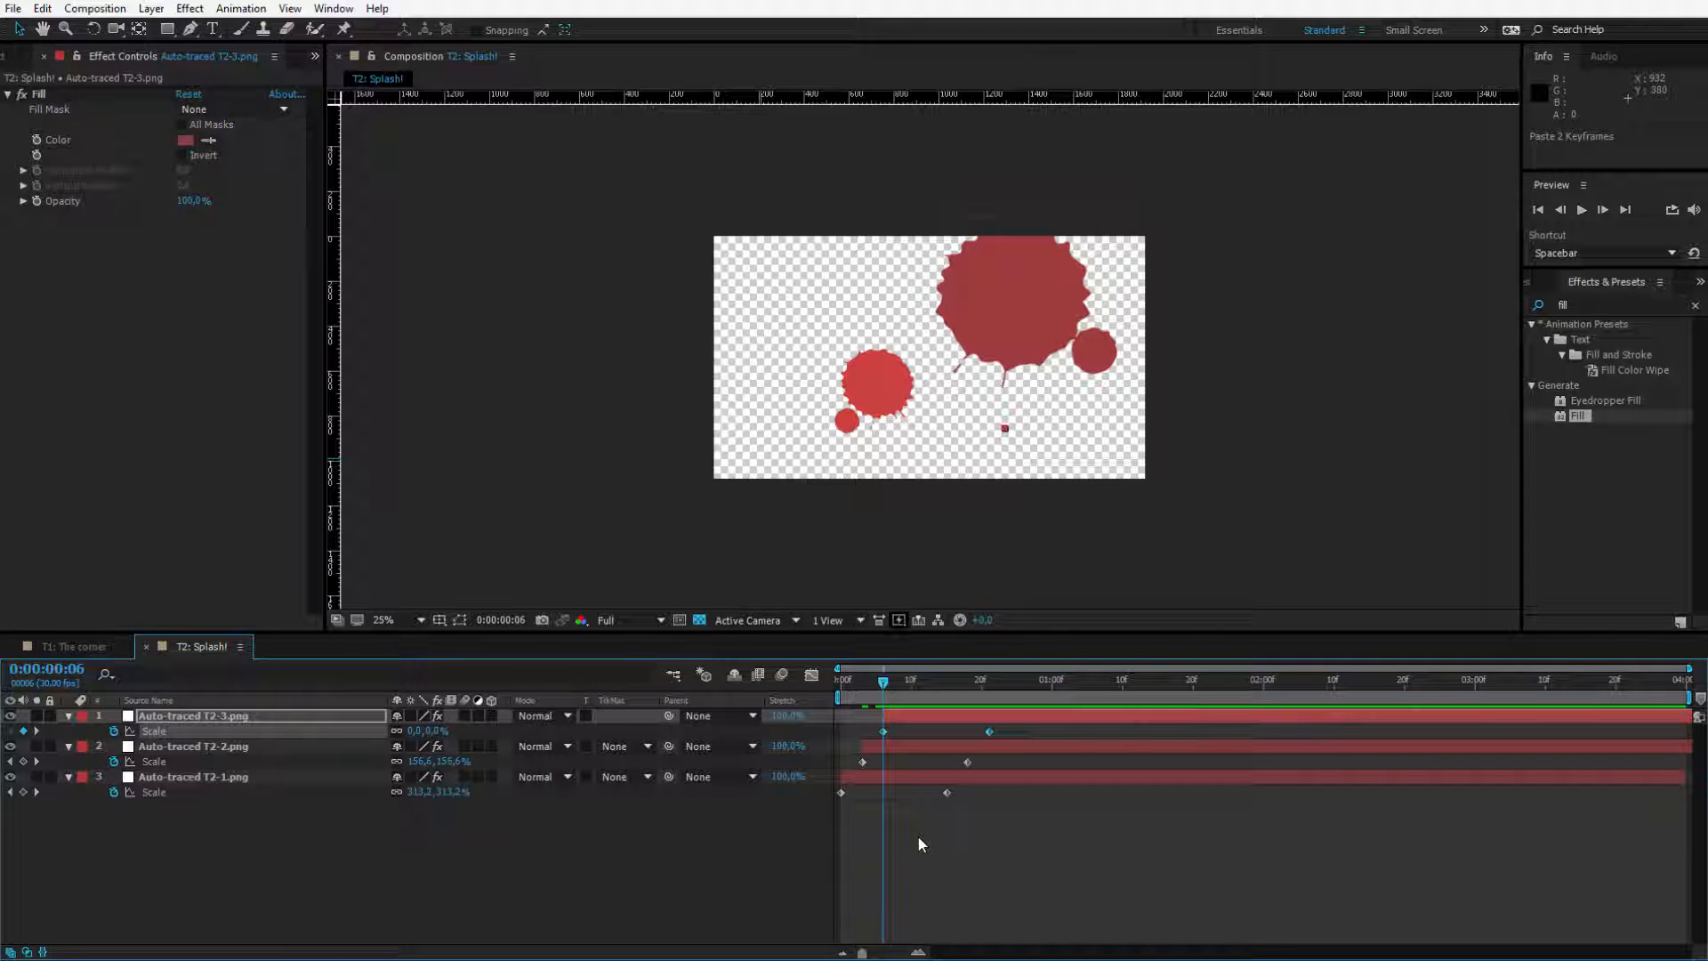
pyautogui.moveTo(921, 329)
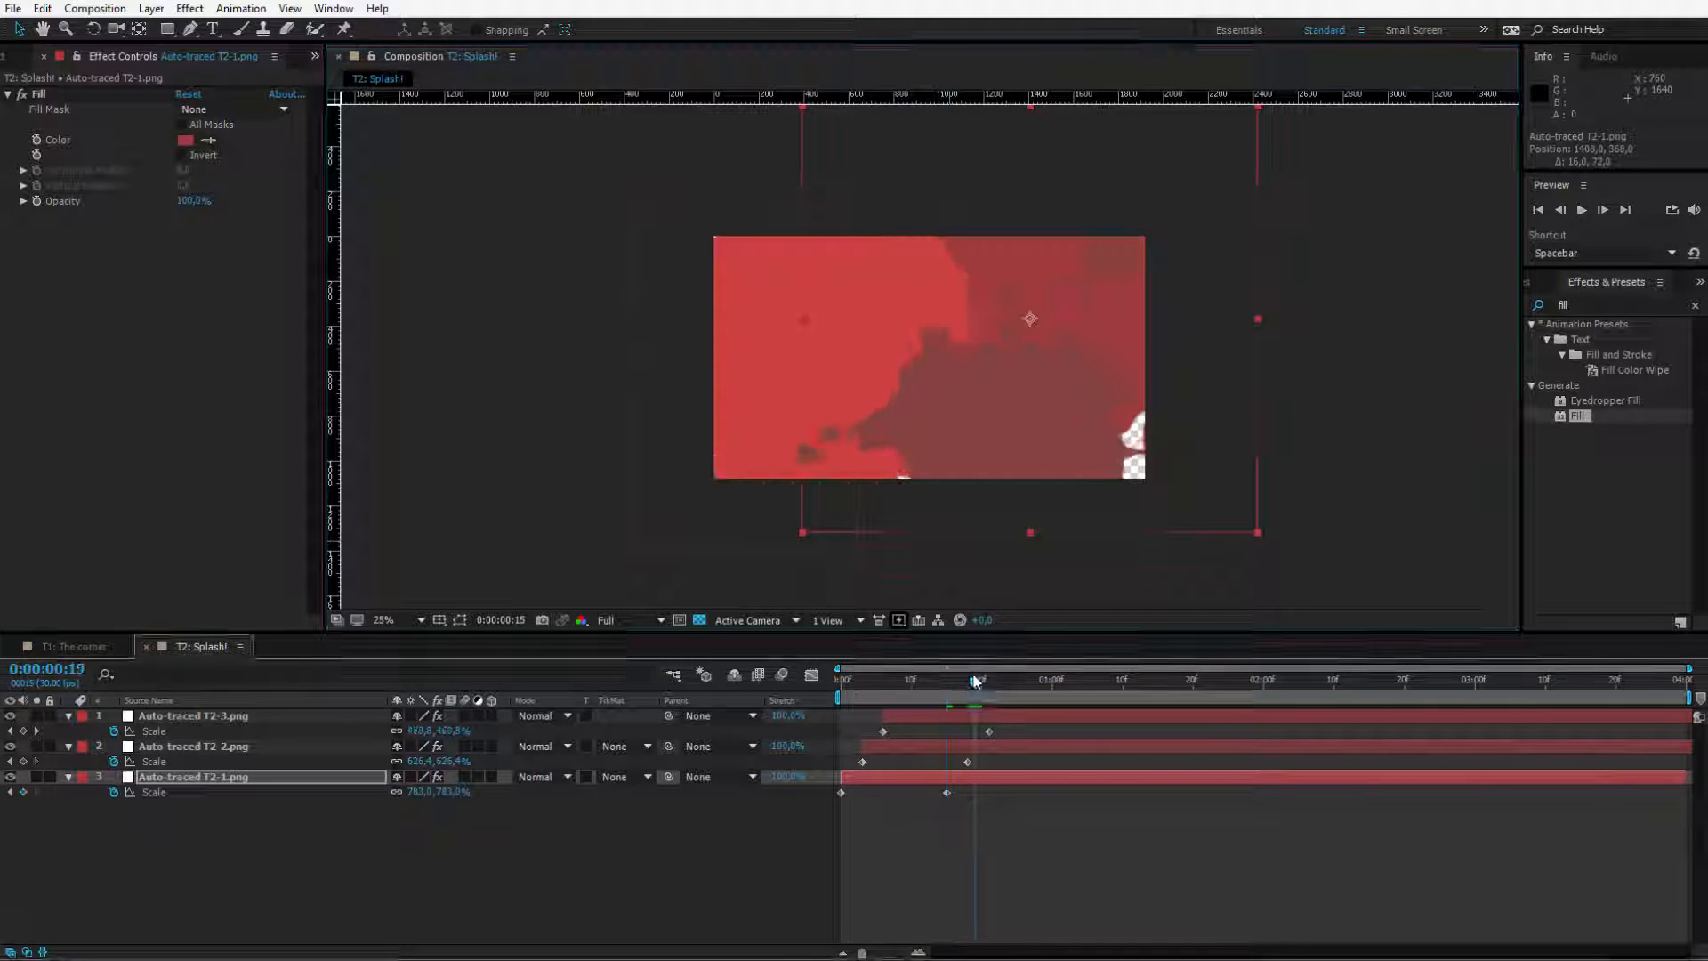
# Step: Jump to a later frame to confirm the enlarged red splashes cover the frame
pyautogui.click(967, 680)
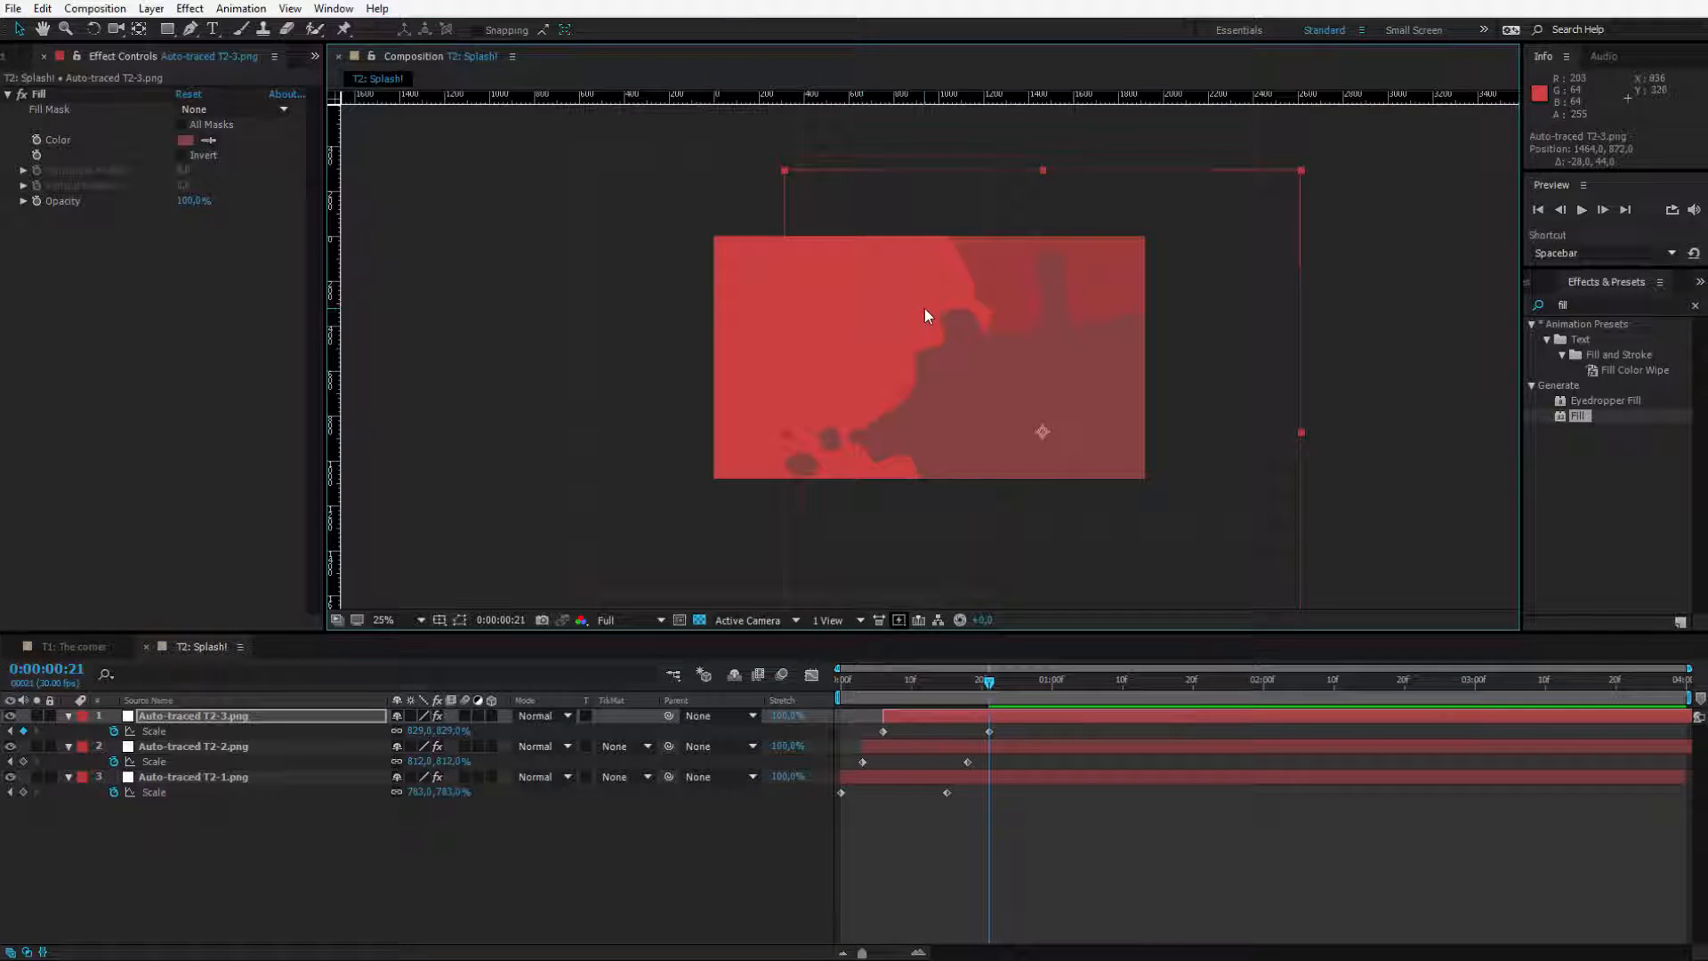
pyautogui.moveTo(894, 385)
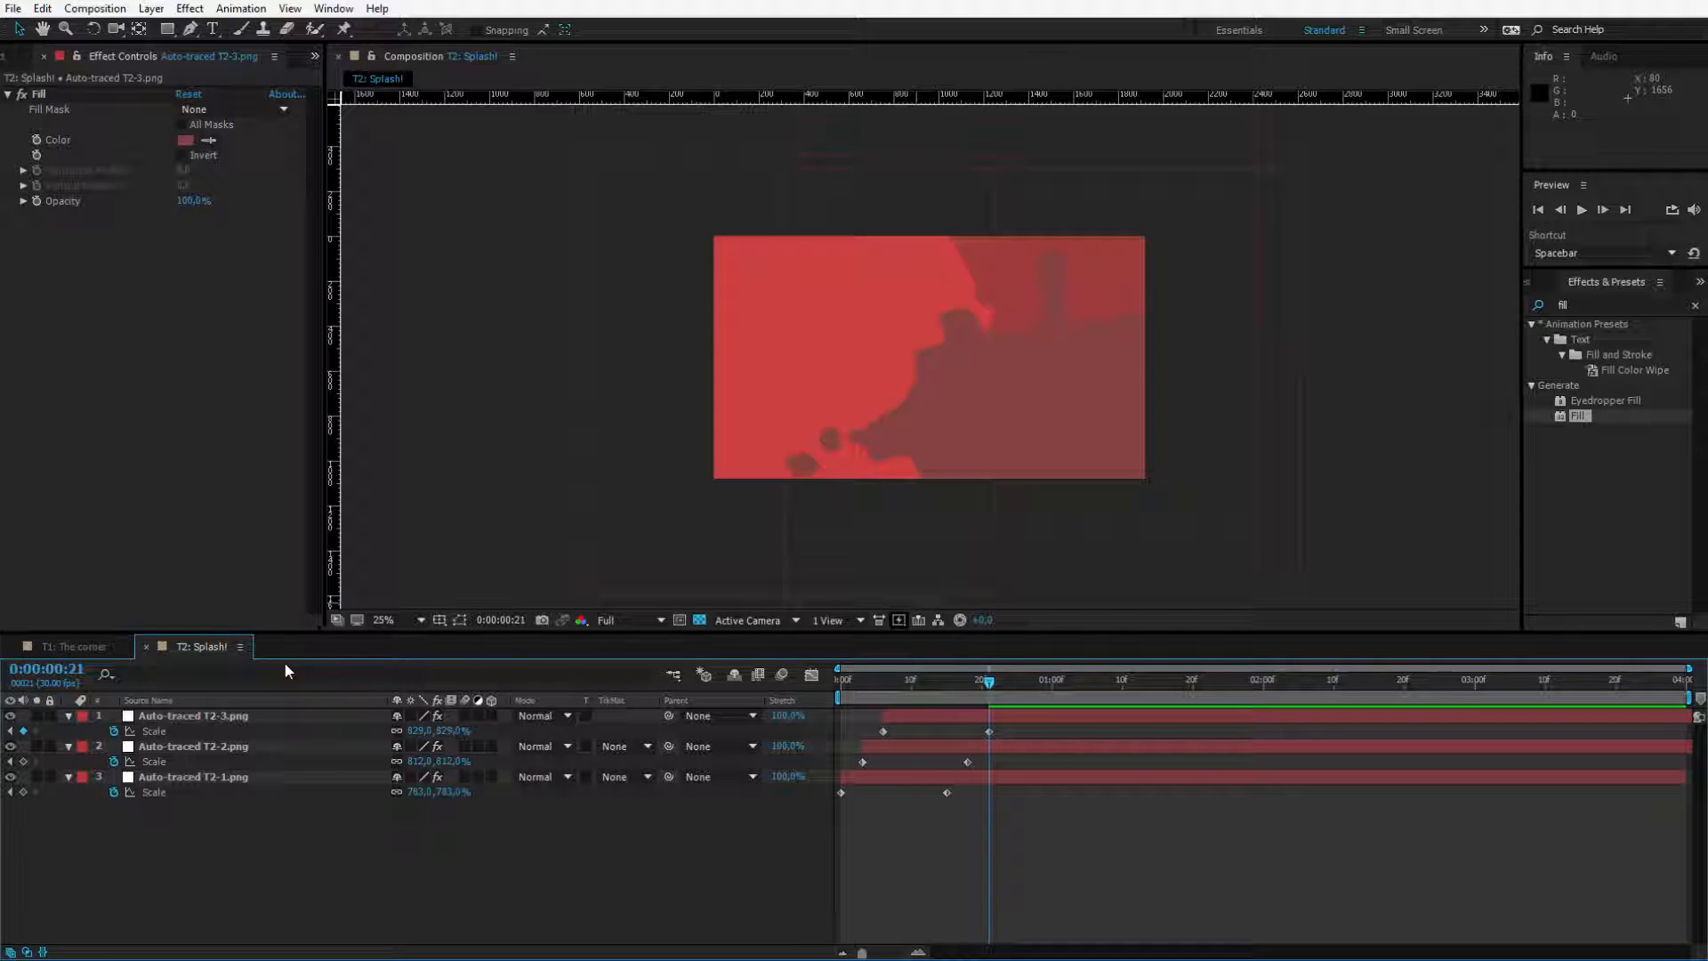
pyautogui.moveTo(314, 659)
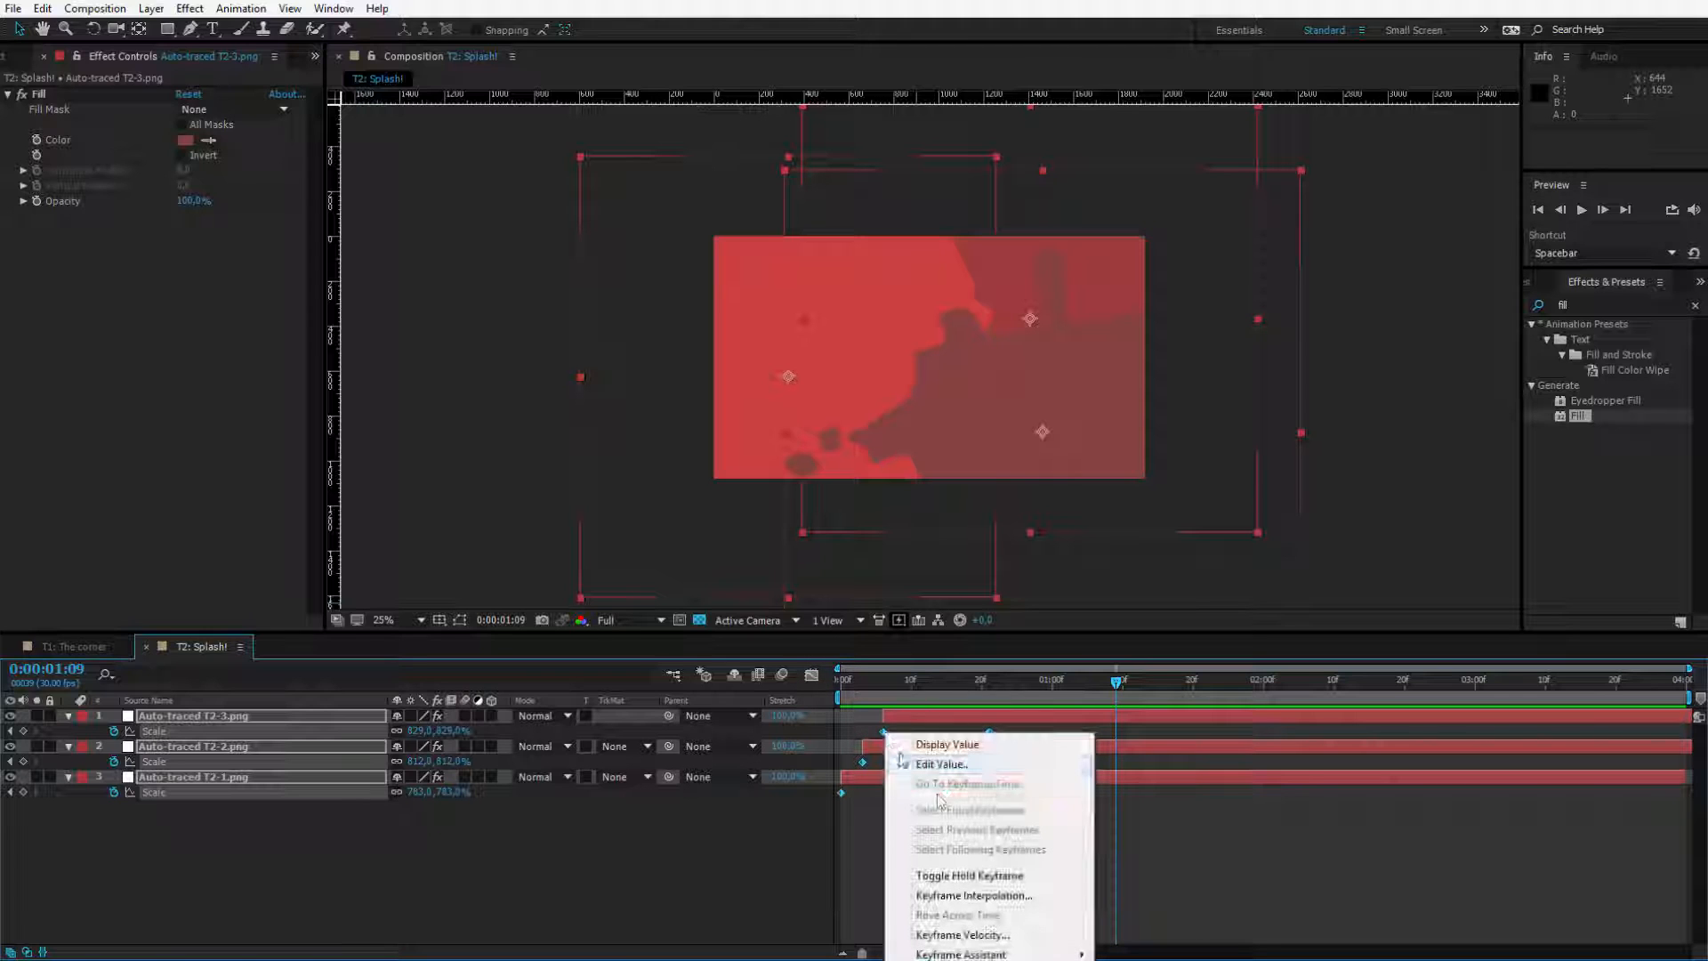
pyautogui.moveTo(959, 953)
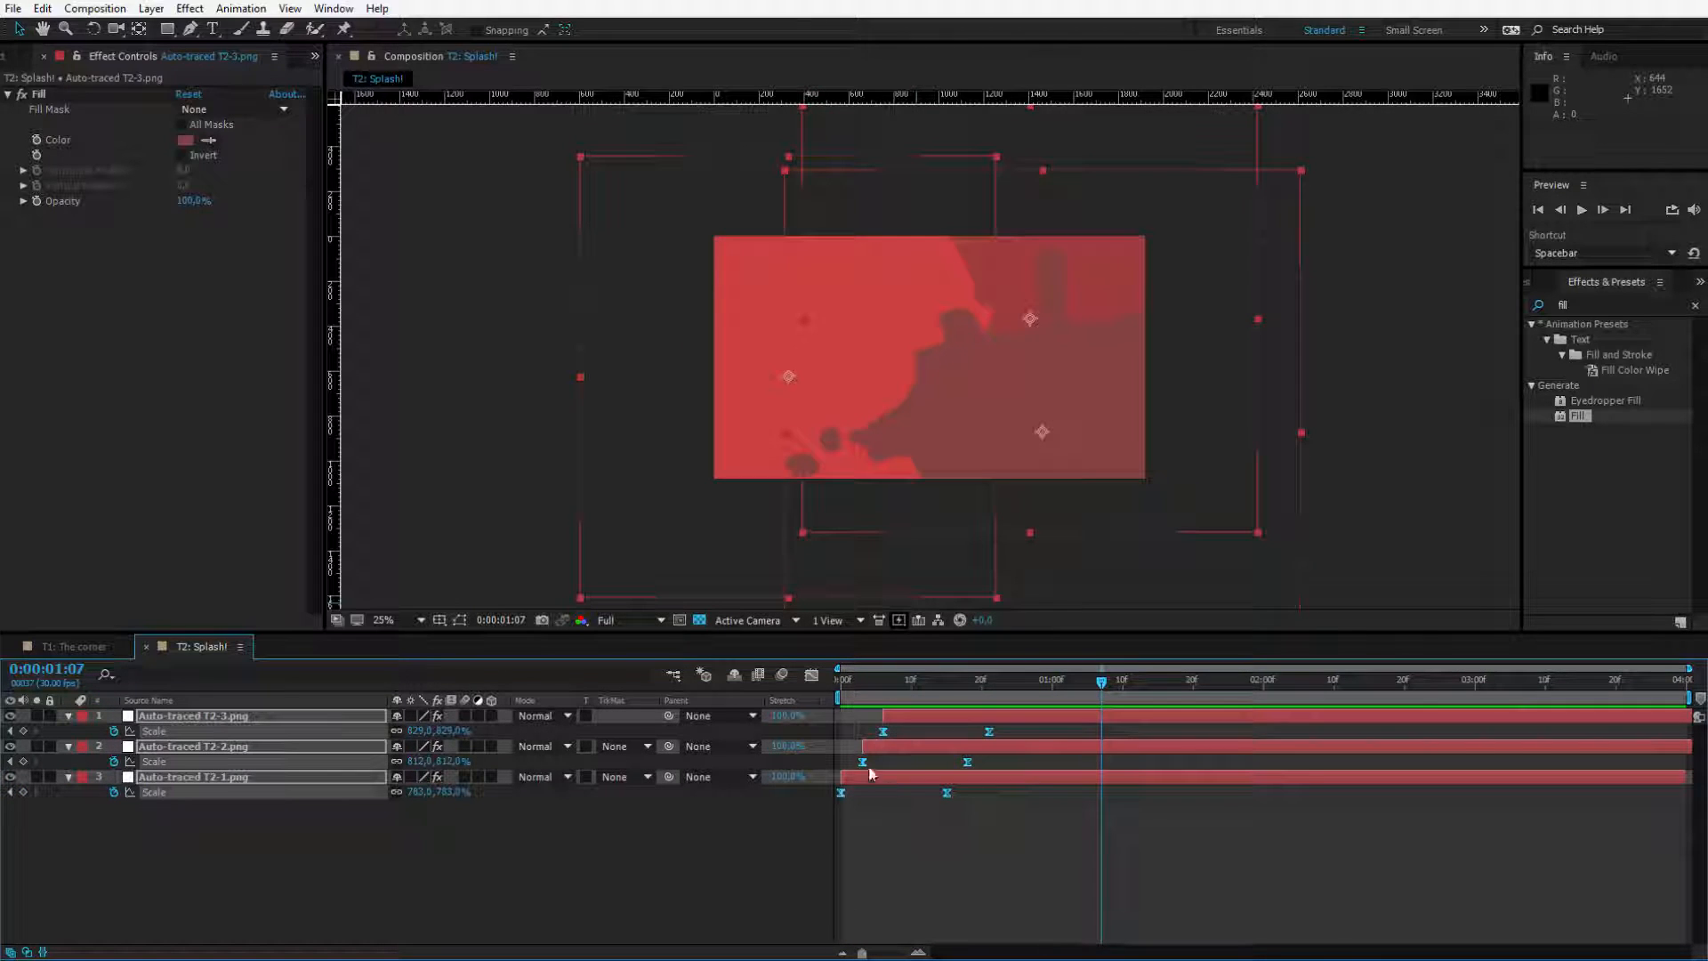
# Step: Show the speed graph of the eased Scale keyframes
pyautogui.click(811, 674)
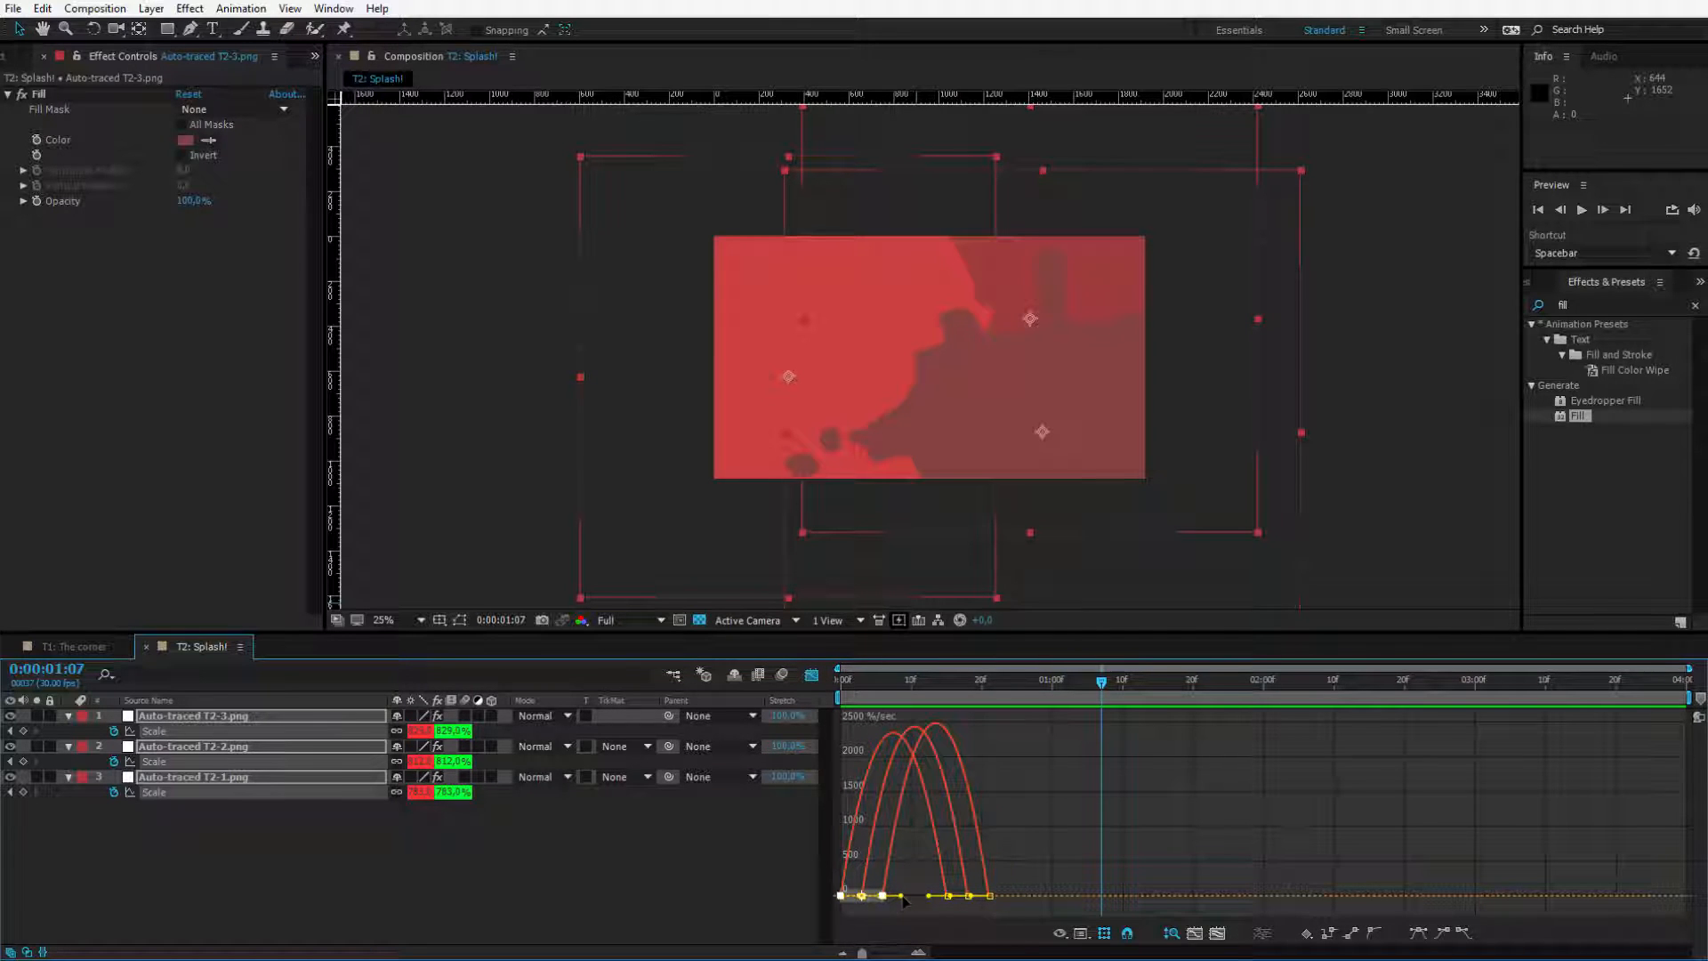
# Step: Steepen the Scale speed curves, then preview the splash transition from an early frame
pyautogui.moveTo(902, 897); pyautogui.dragTo(937, 896)
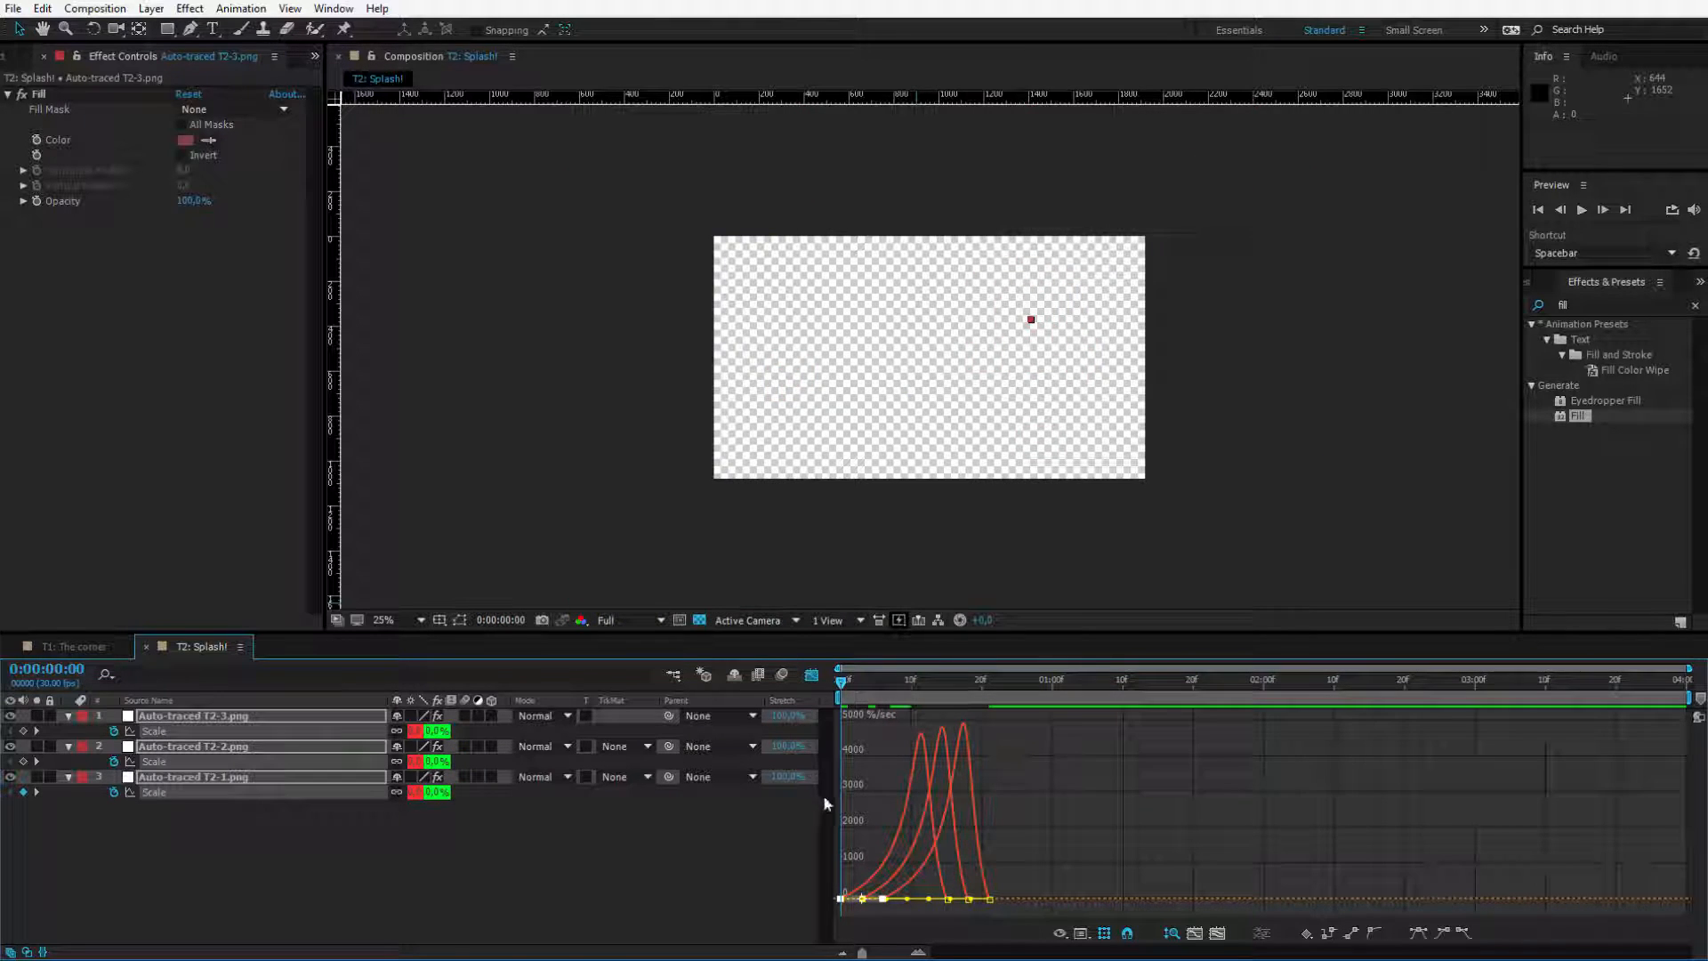
pyautogui.click(1120, 680)
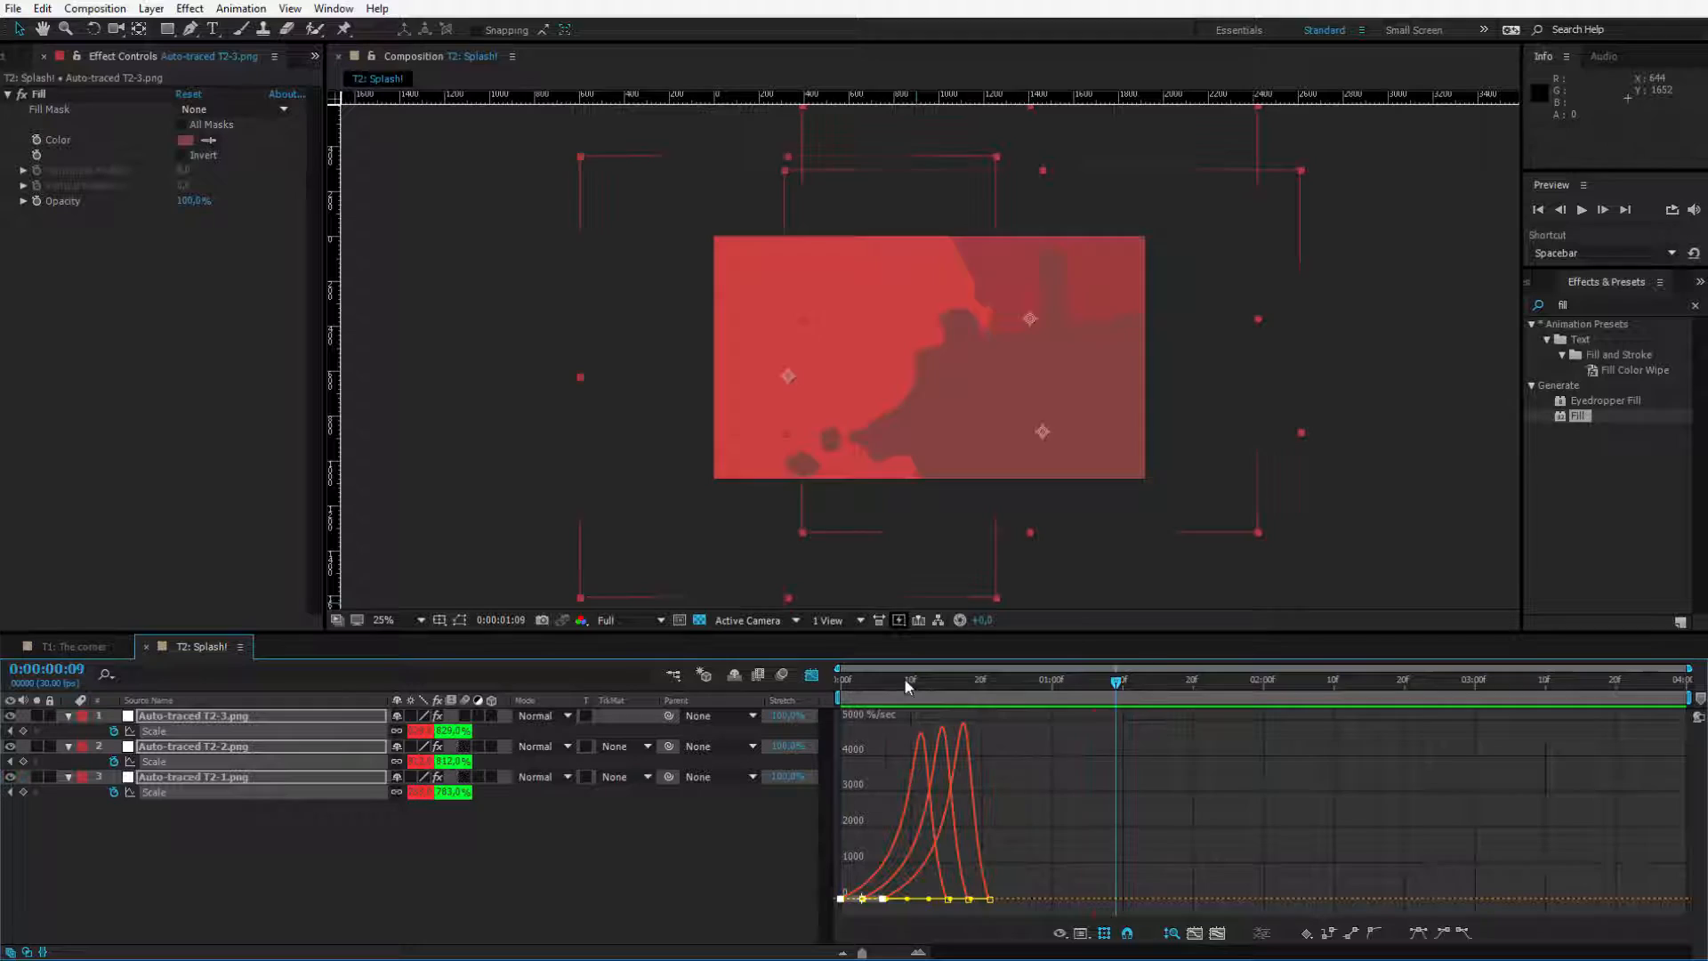
pyautogui.press('space')
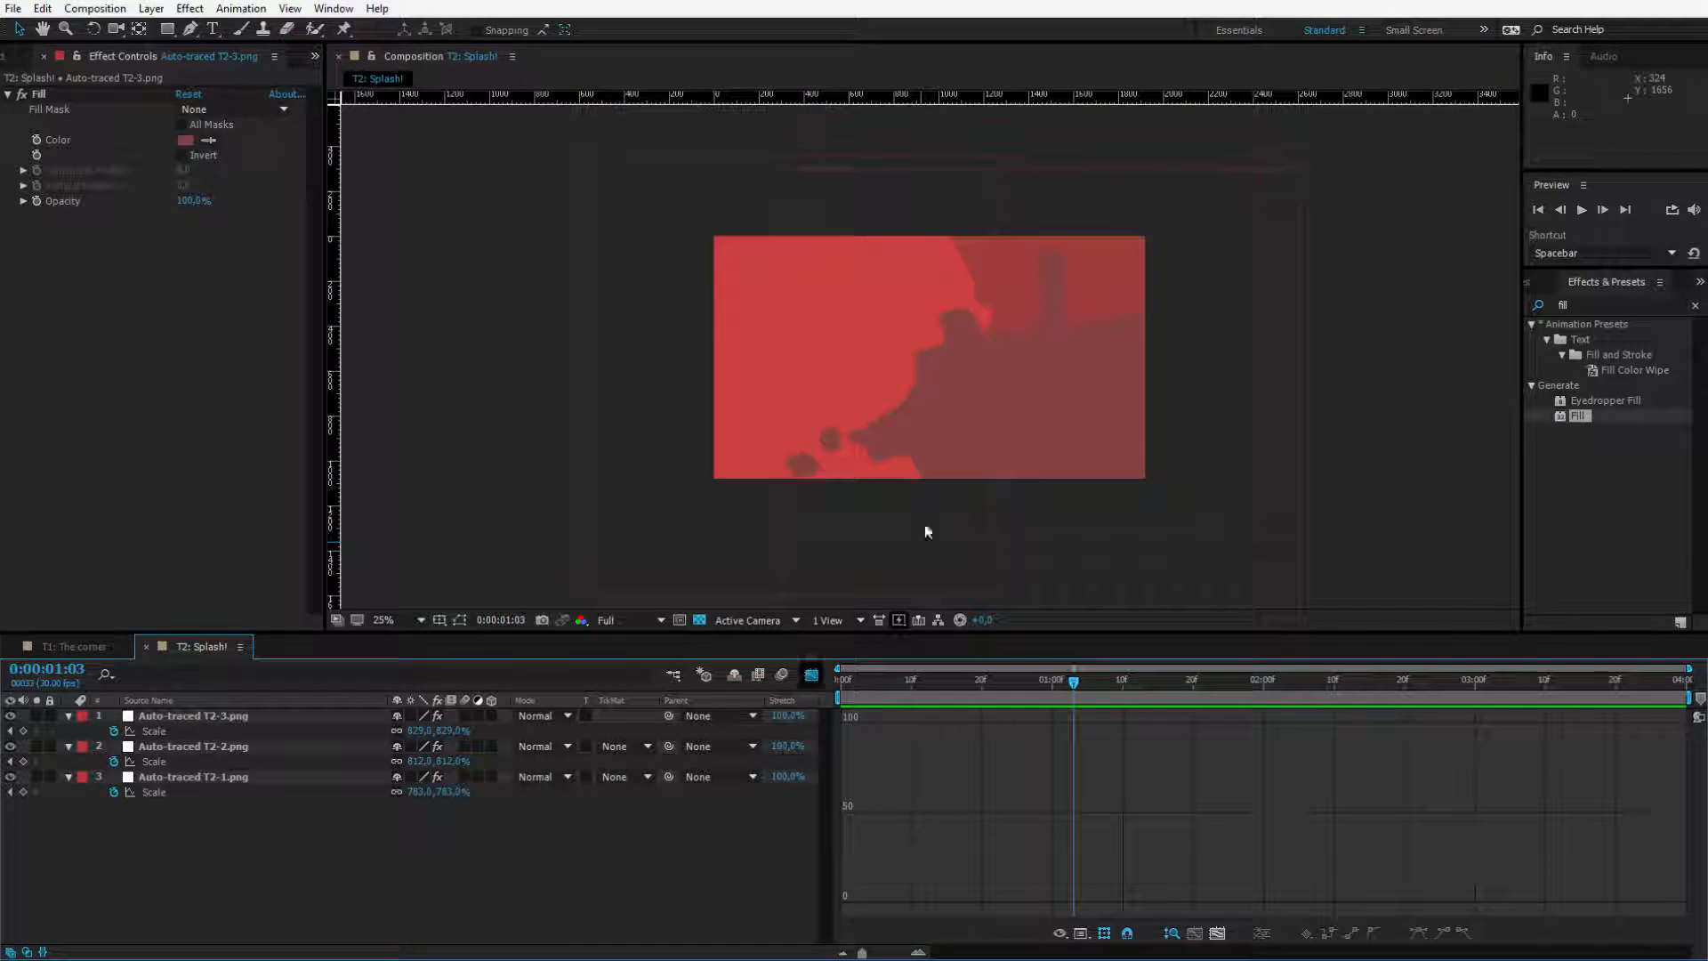
pyautogui.click(194, 715)
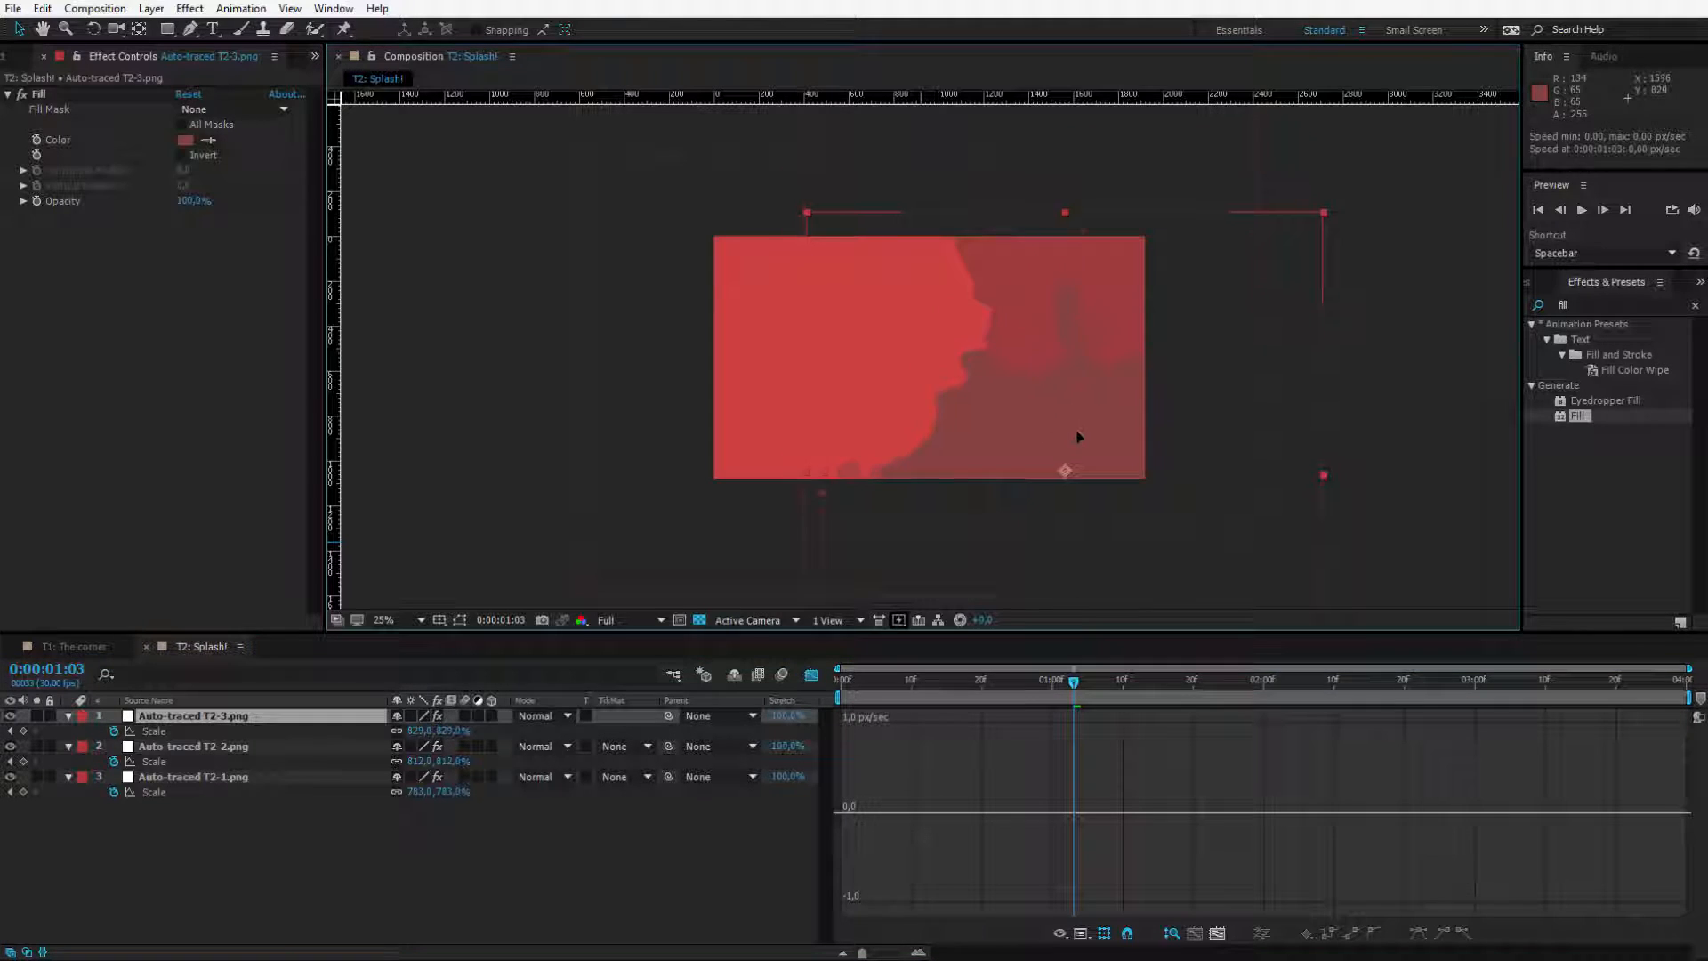